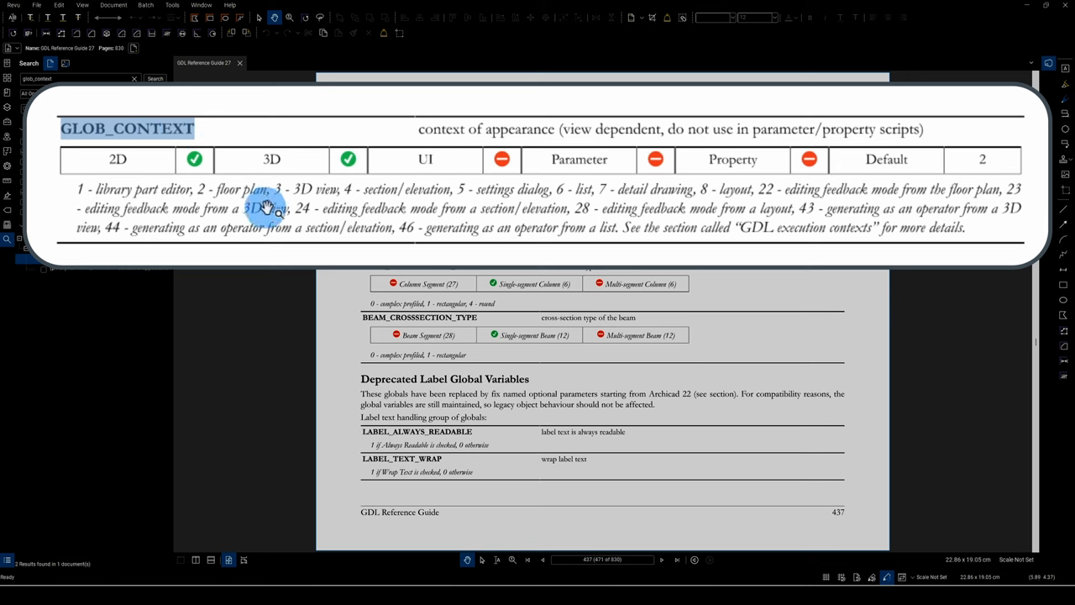
{"action": "mouse_move", "coordinate": [525, 217]}
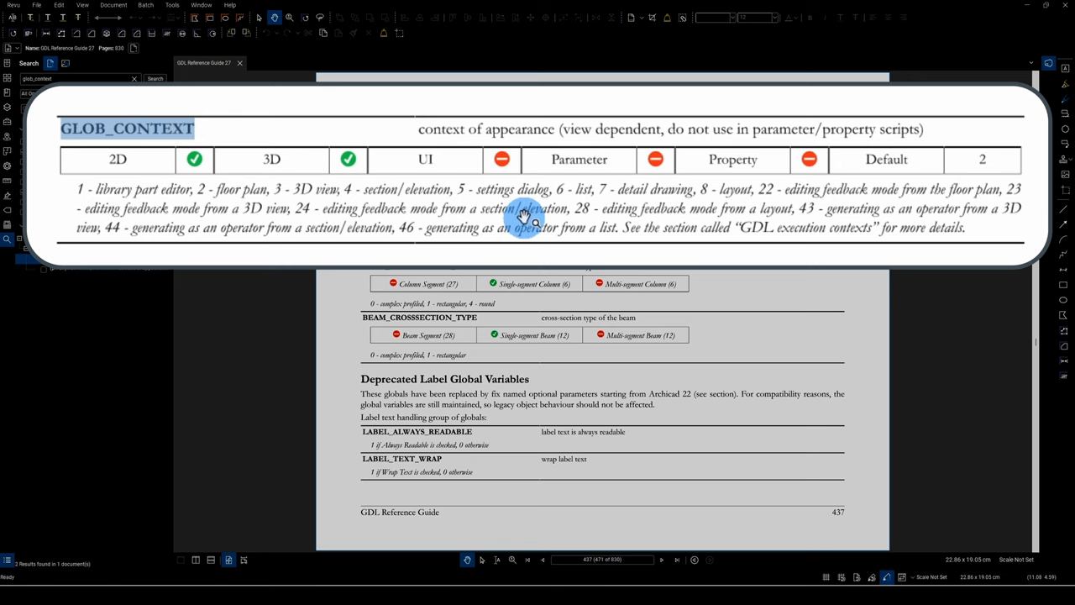
{"action": "mouse_move", "coordinate": [147, 139]}
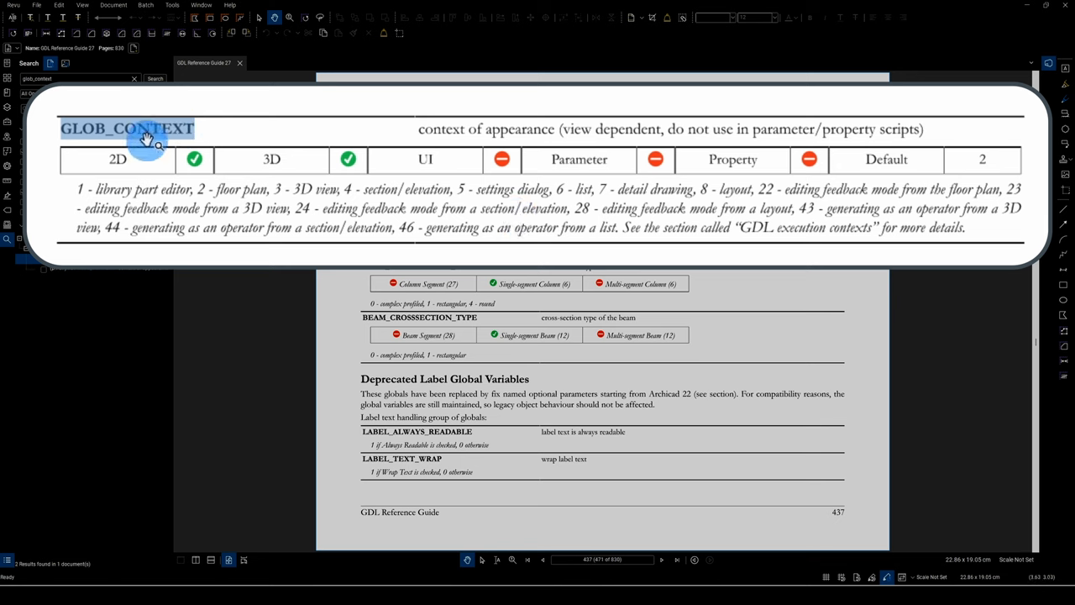
{"action": "mouse_move", "coordinate": [352, 189]}
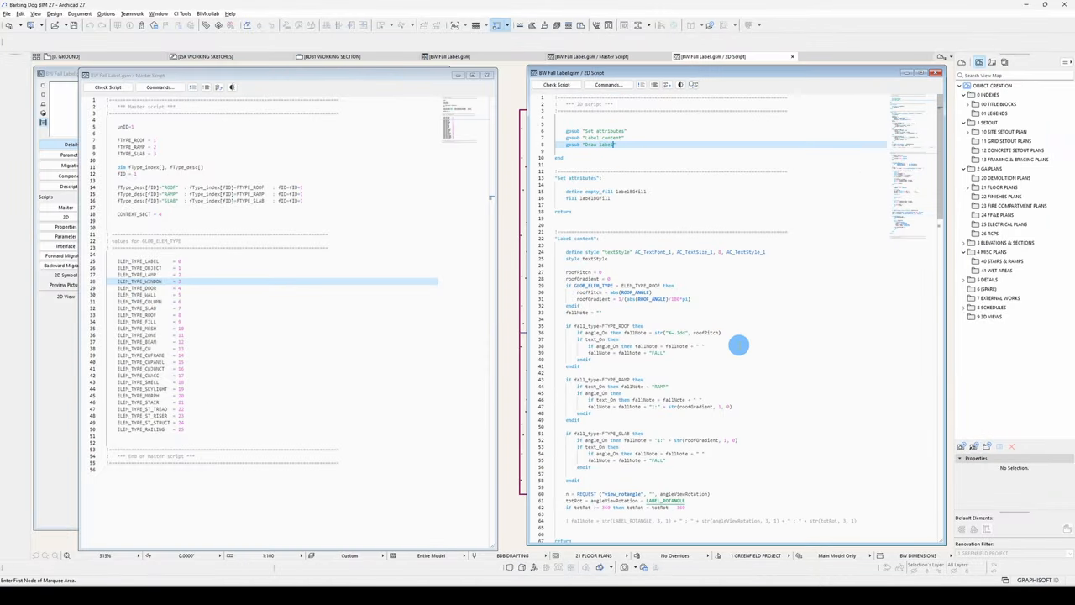
Step: Append 'plan' to the gosub "Draw label" call on line 8 and scroll to the matching subroutine label
{"action": "left_click", "coordinate": [930, 72]}
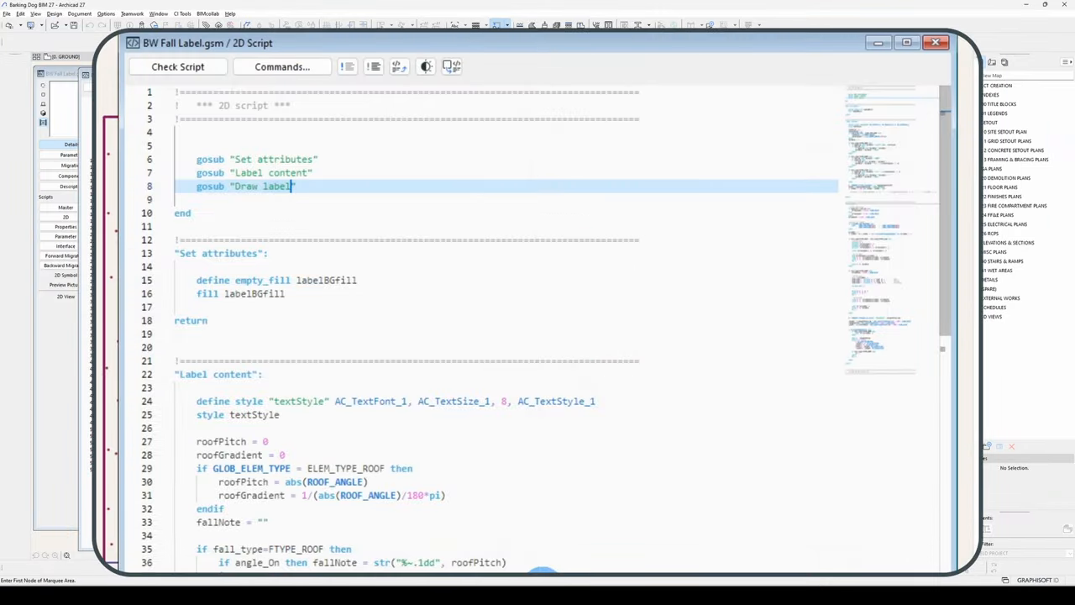
{"action": "type", "text": "plan"}
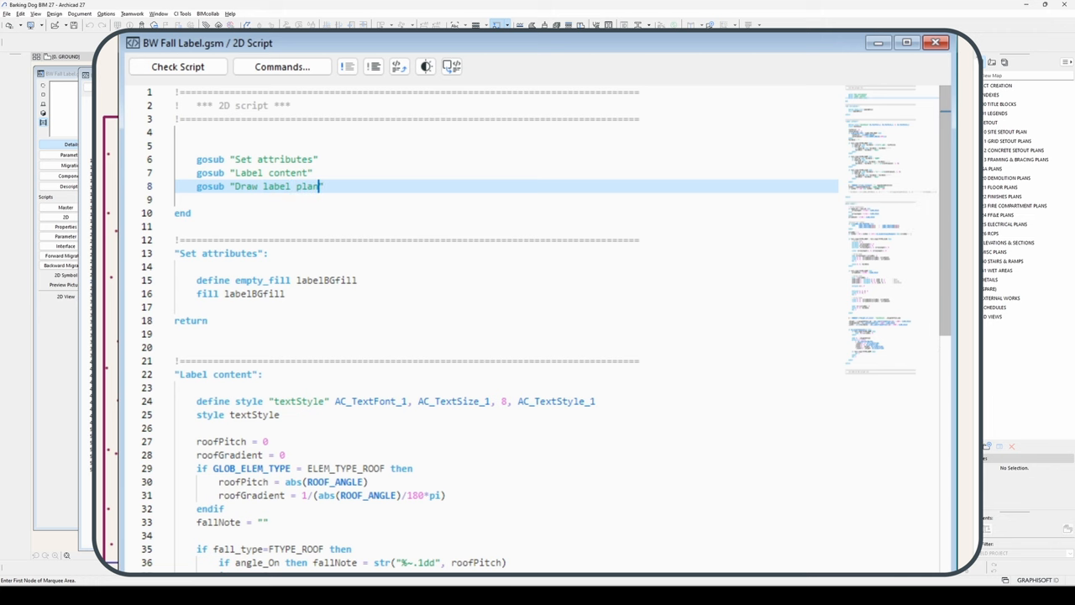
{"action": "scroll", "scroll_direction": "down", "scroll_amount": 3}
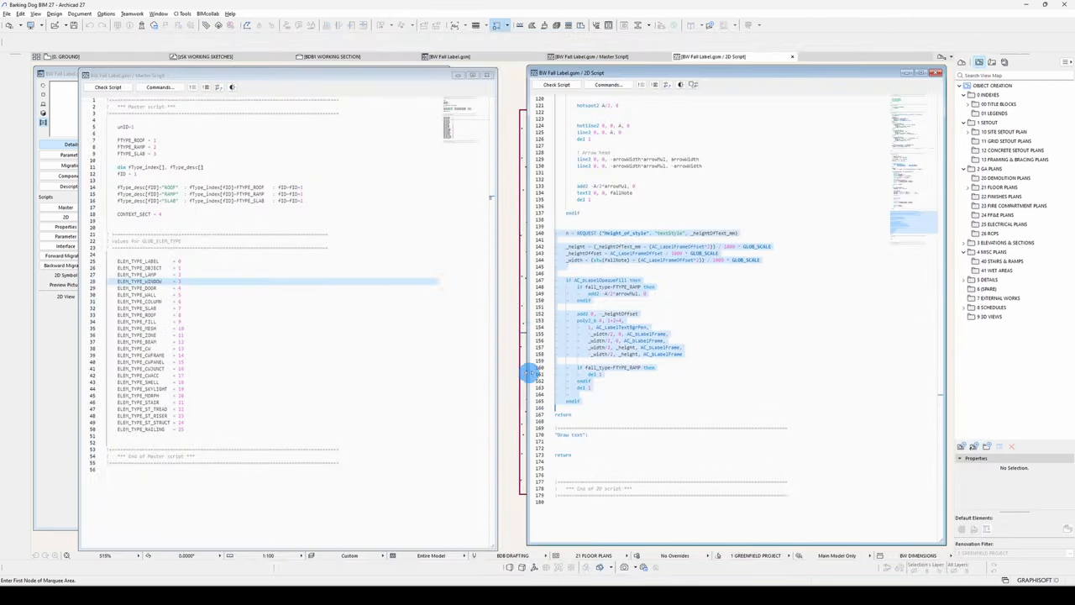
{"action": "scroll", "scroll_direction": "down", "scroll_amount": 3}
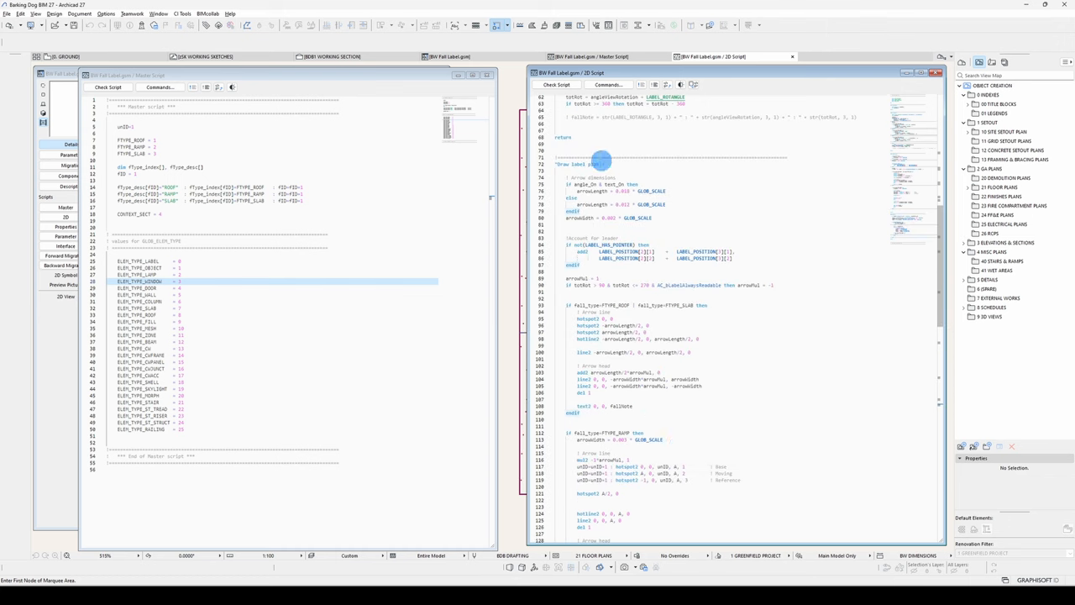
{"action": "mouse_move", "coordinate": [78, 44]}
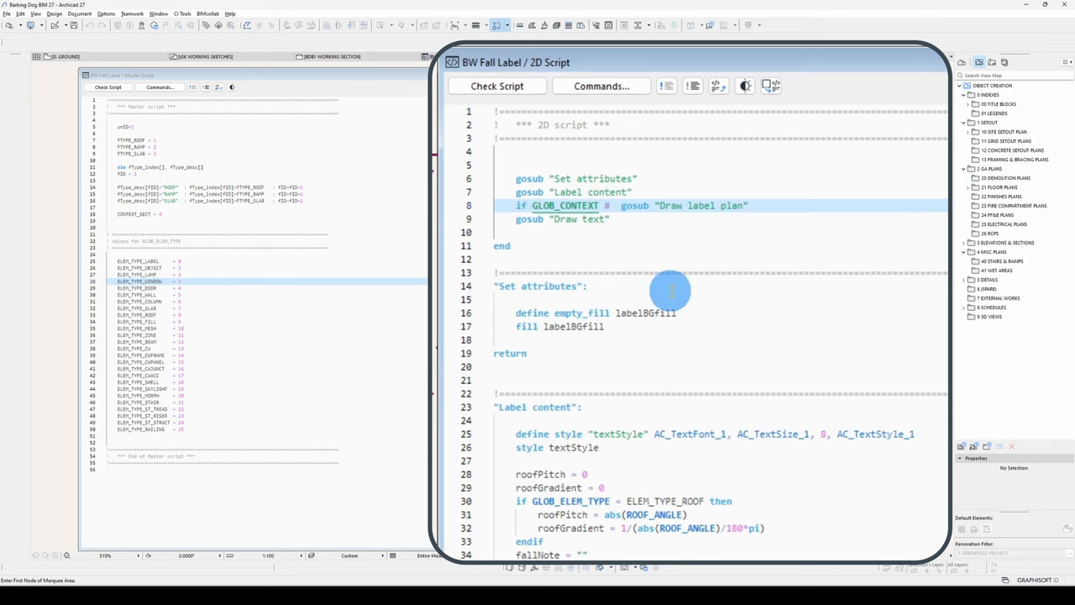
Step: Guard the Draw label plan call with if GLOB_CONTEXT # CONTEXT_SECT
{"action": "type", "text": "CONTEXT_SECT"}
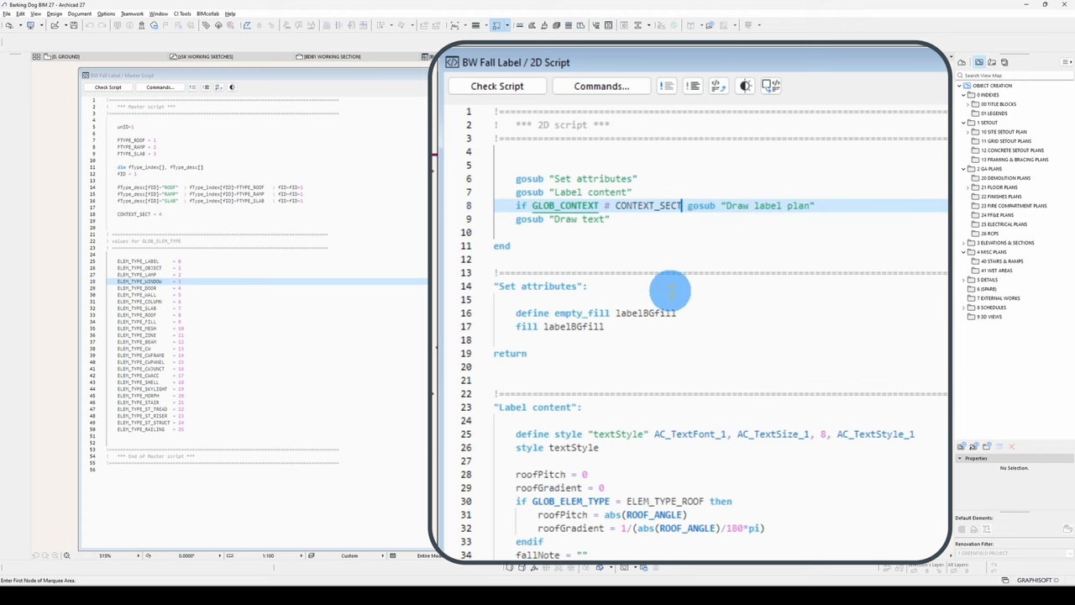
{"action": "mouse_move", "coordinate": [852, 249]}
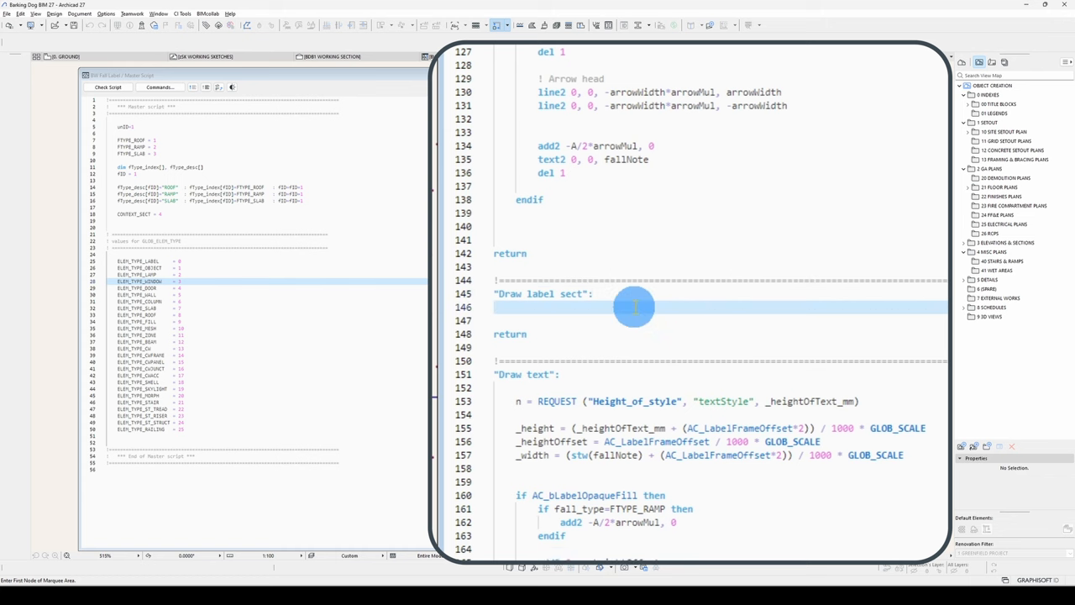
Step: Define calliperLength and a 0.008 calliper value in the new Draw label sect subroutine
{"action": "type", "text": "calliperLength = 0.010"}
{"action": "type", "text": "calliperRadius"}
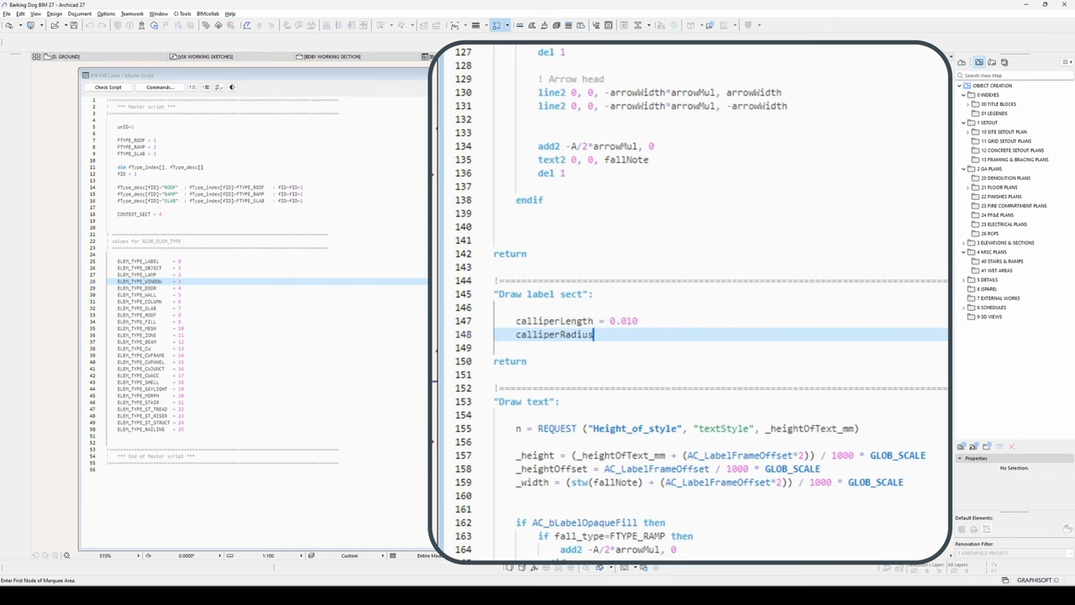
{"action": "type", "text": "= 0.008"}
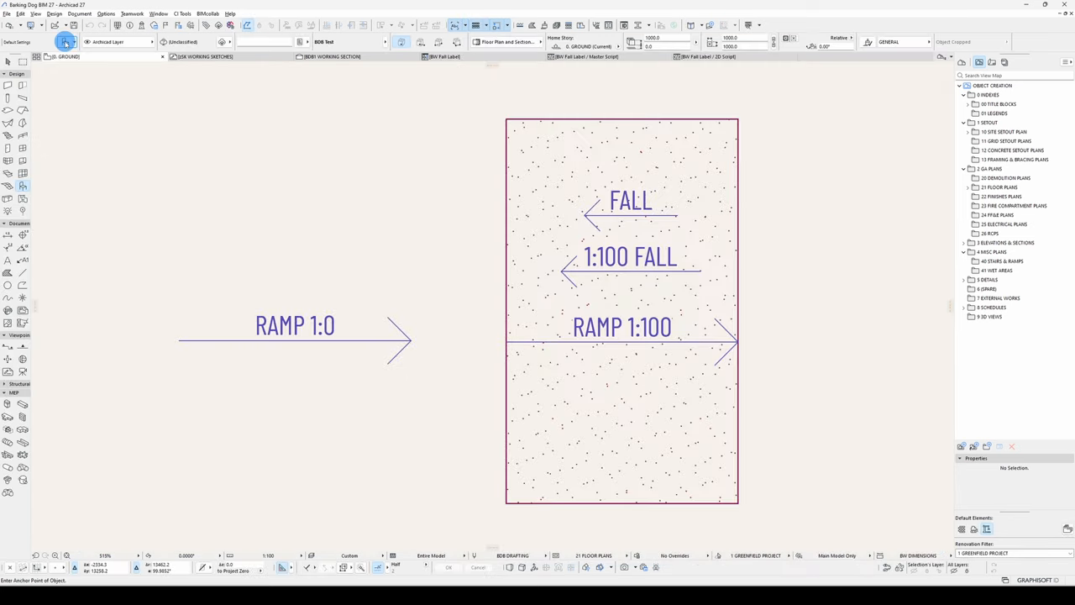
Step: In the working section, drag the angle dimension arms beside the sloped slab to read 10°, then deselect
{"action": "right_click", "coordinate": [603, 385]}
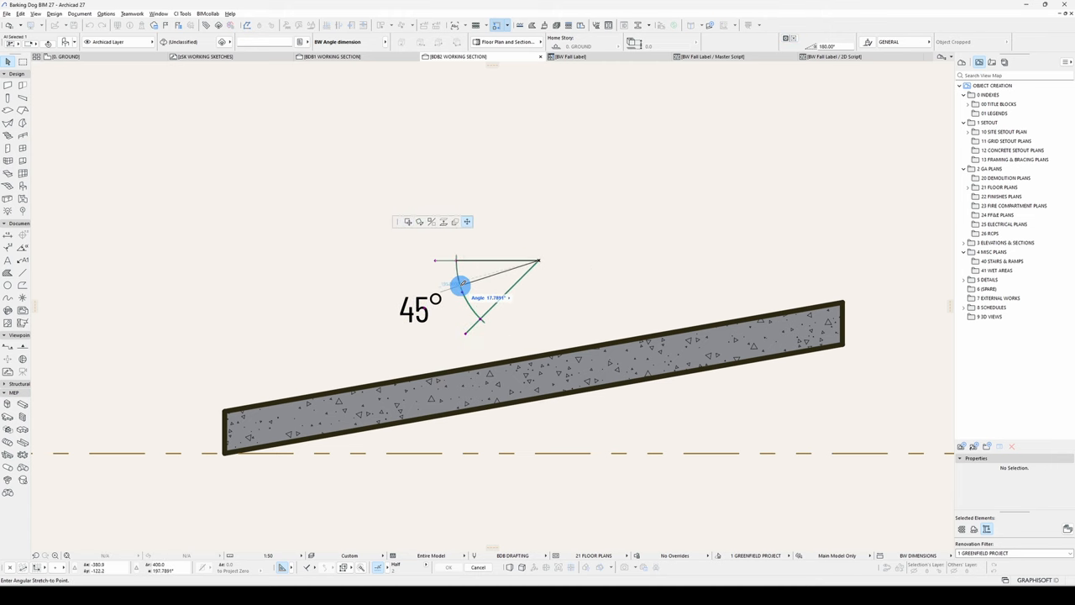
{"action": "left_click_drag", "start_coordinate": [462, 286], "coordinate": [515, 280]}
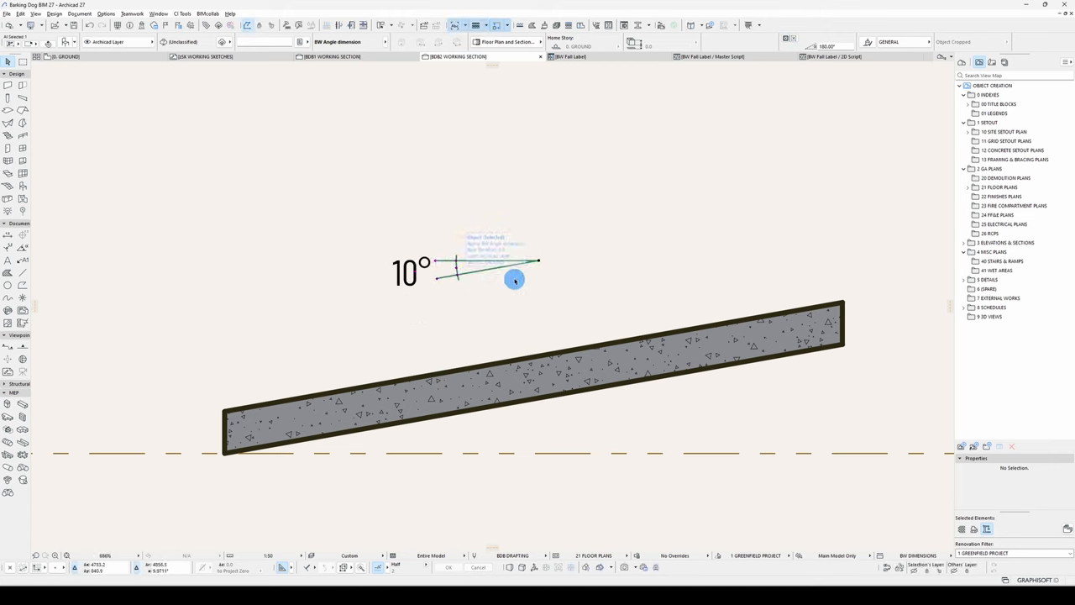
{"action": "left_click_drag", "start_coordinate": [515, 279], "coordinate": [528, 313]}
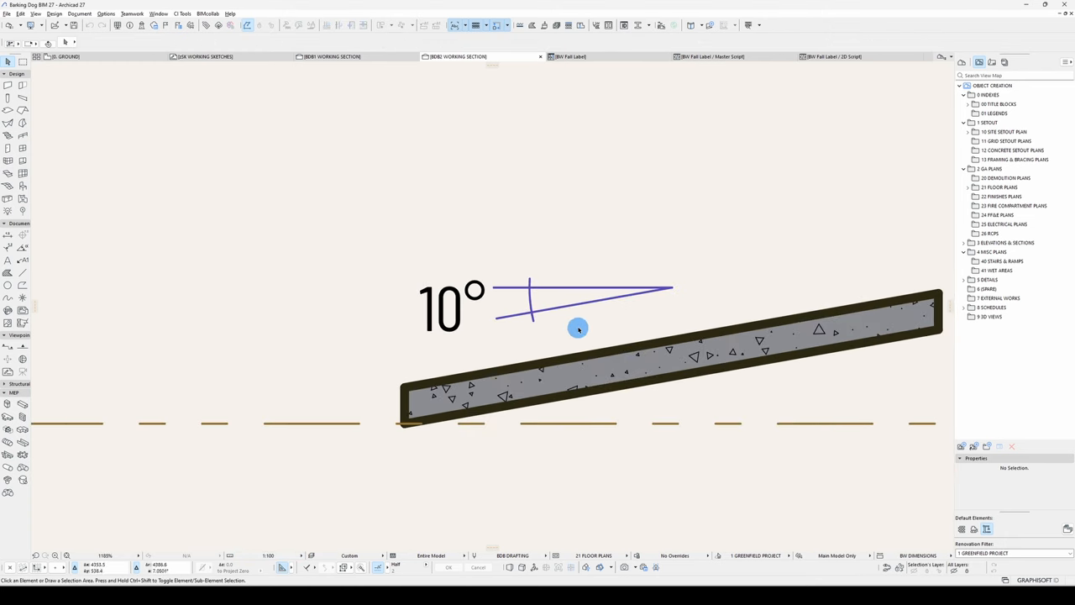
{"action": "mouse_move", "coordinate": [704, 285]}
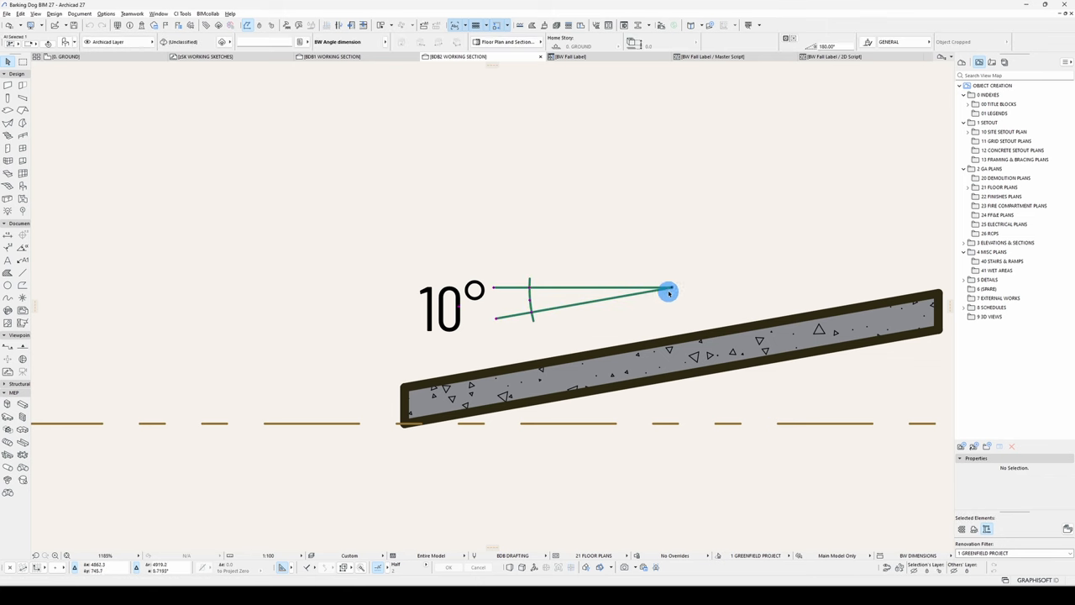
{"action": "left_click_drag", "start_coordinate": [668, 291], "coordinate": [473, 292]}
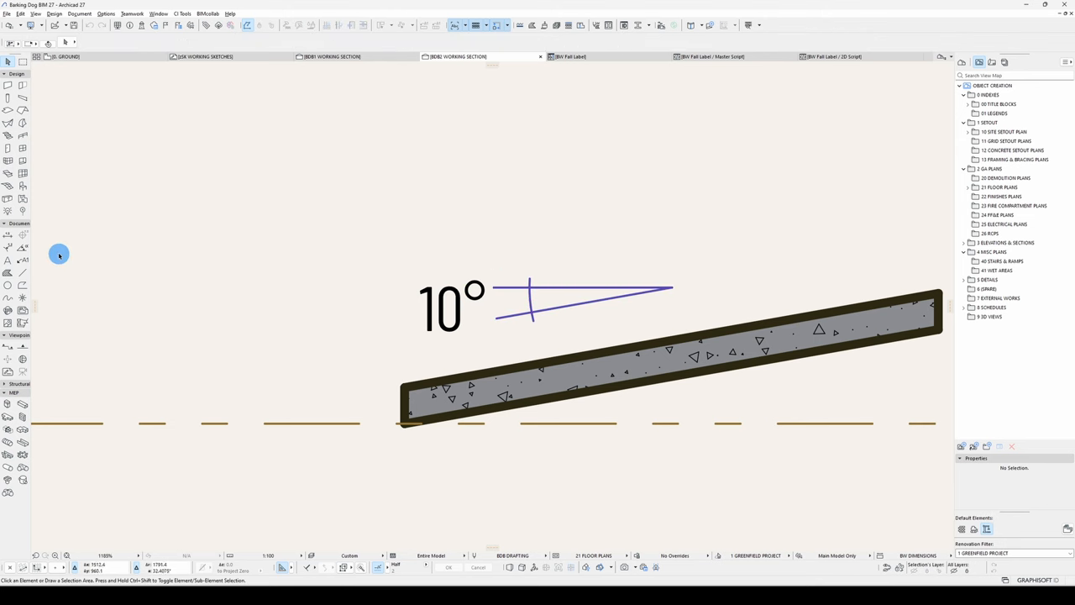
{"action": "left_click", "coordinate": [656, 344]}
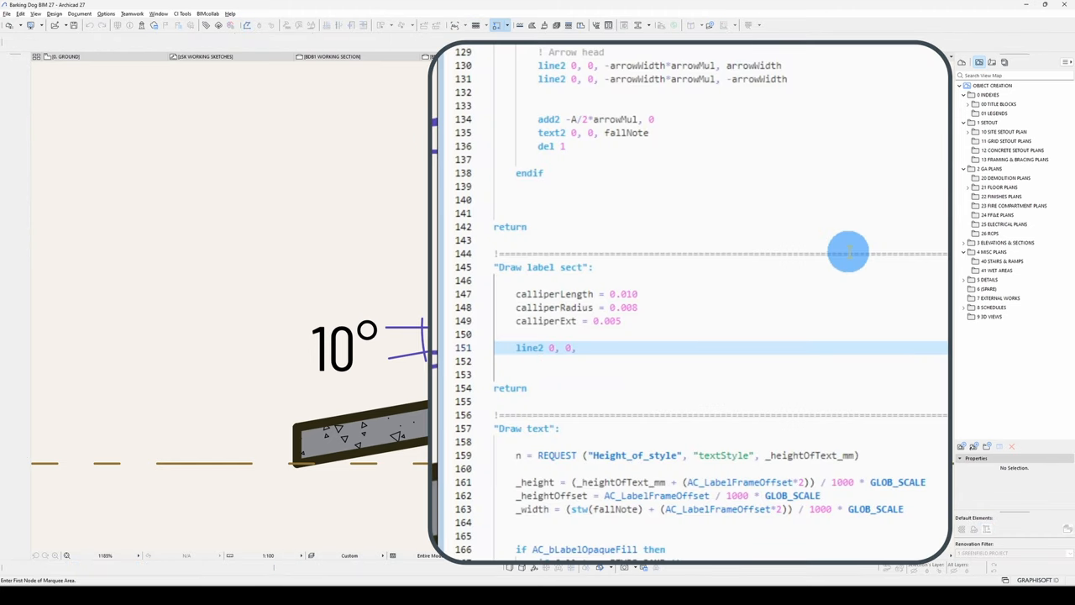
Step: Reuse calliperLength in line2 0, 0, calliperLength, 0 and add a call "Axes" helper line
{"action": "double_click", "coordinate": [554, 293]}
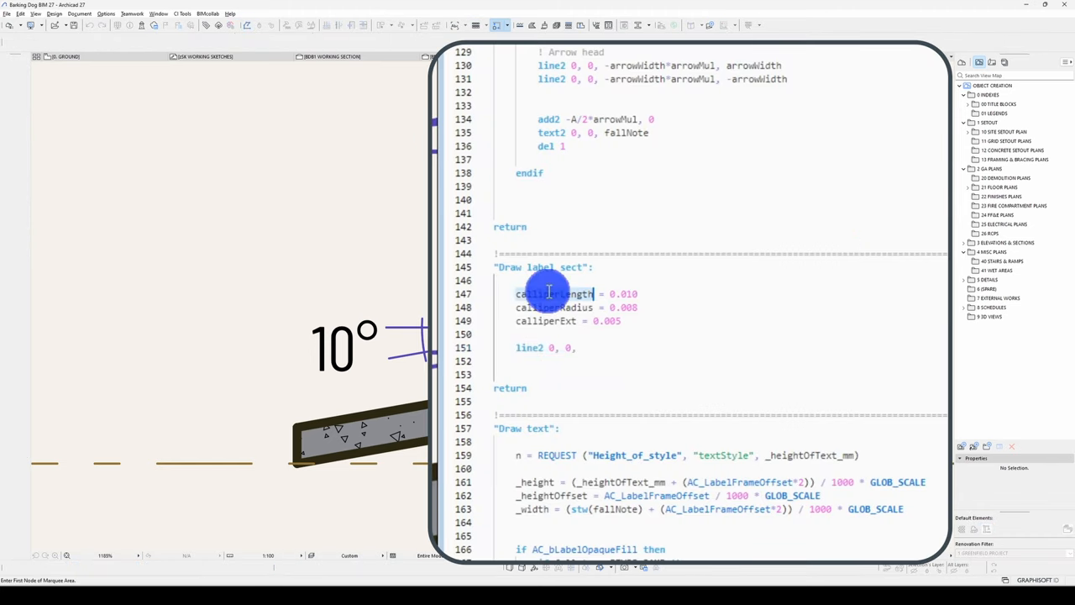
{"action": "type", "text": "calliperLength, 0"}
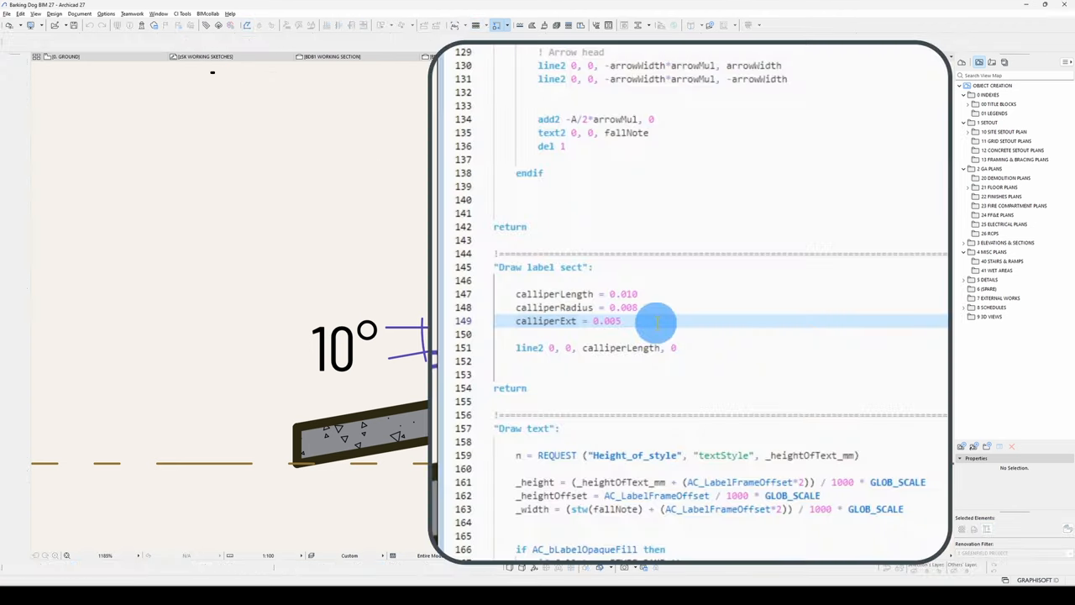
{"action": "type", "text": "call \"Axes\""}
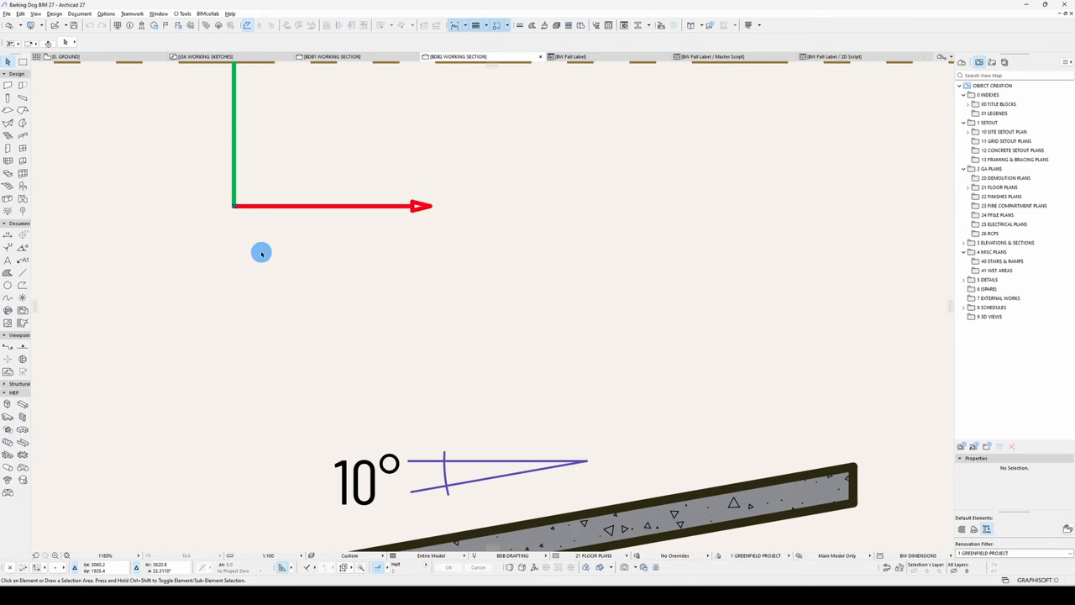
Step: Return to the 2D Script to scale the calliper values by GLOB_SCALE and add rot2 roofPitch
{"action": "left_click", "coordinate": [835, 56]}
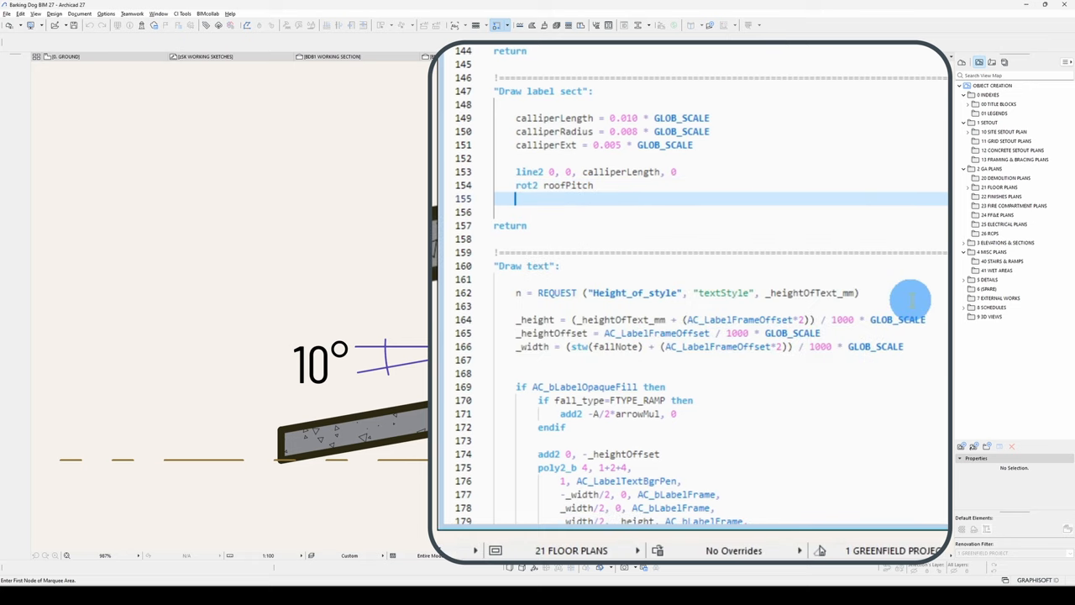
Step: Add the del after the second calliper line, then select the new calliper label at its origin in the section
{"action": "type", "text": "del"}
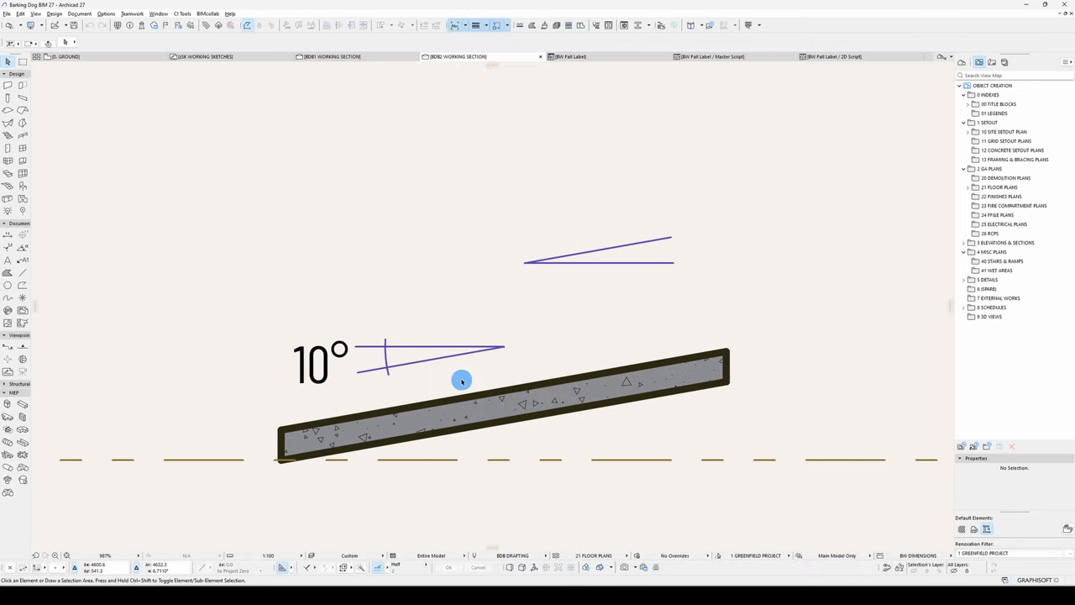
{"action": "left_click", "coordinate": [598, 250]}
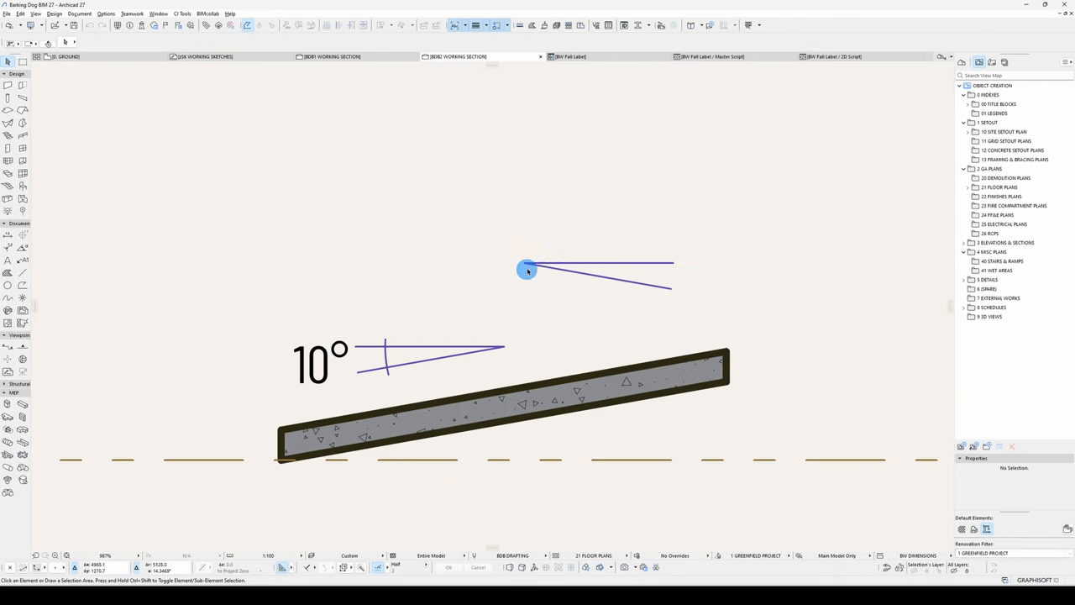
{"action": "left_click", "coordinate": [528, 269]}
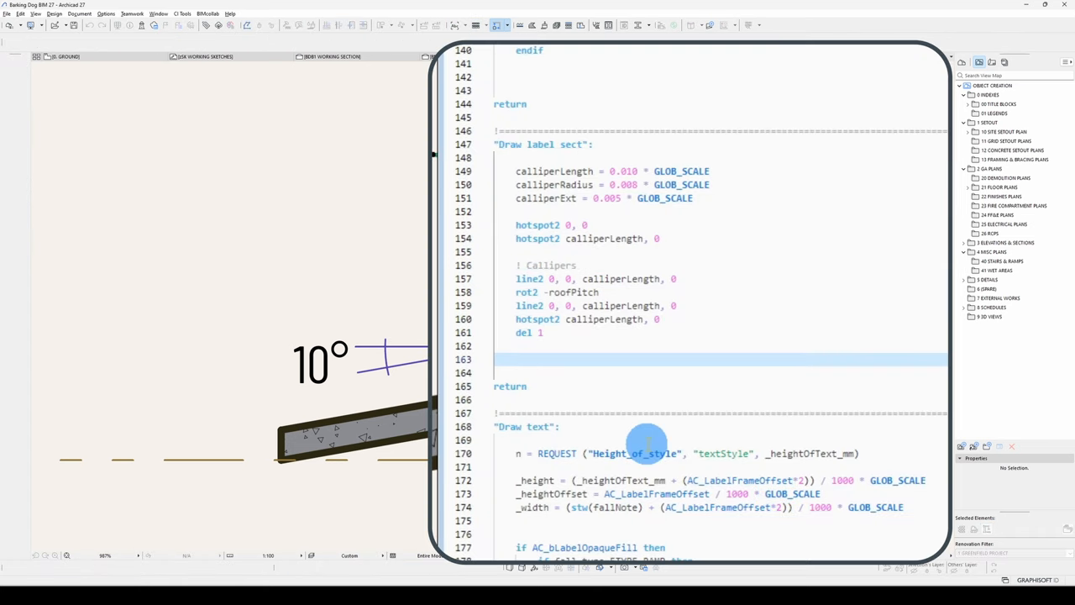
Step: Compute extA = calliperExt scaled by 180/pi and draw arc2 from extA to -roofPitch - extA at calliper radius
{"action": "type", "text": "arc2"}
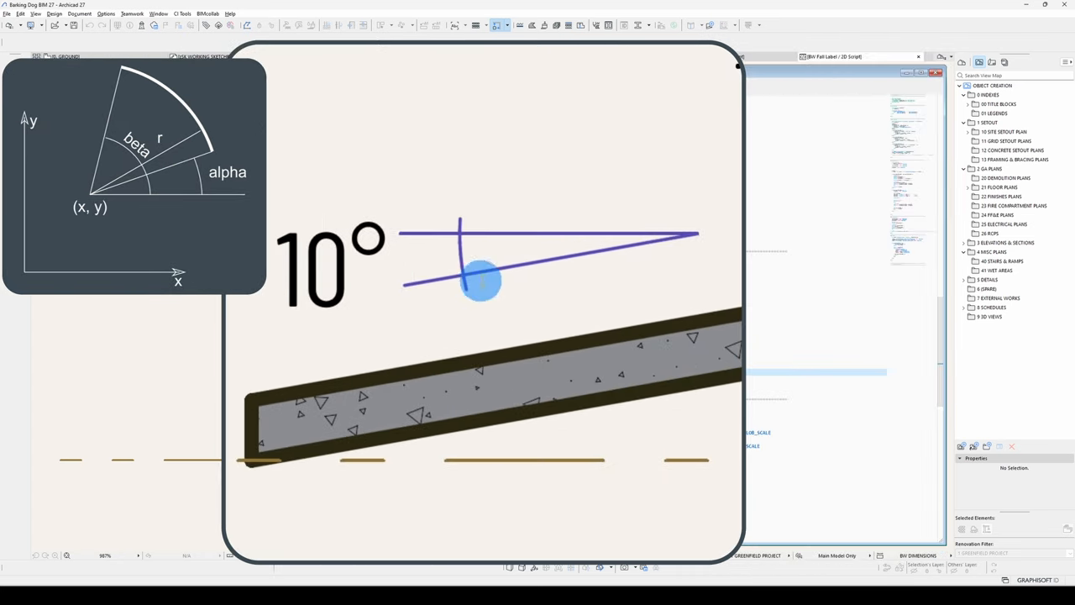
{"action": "left_click_drag", "start_coordinate": [479, 281], "coordinate": [457, 233]}
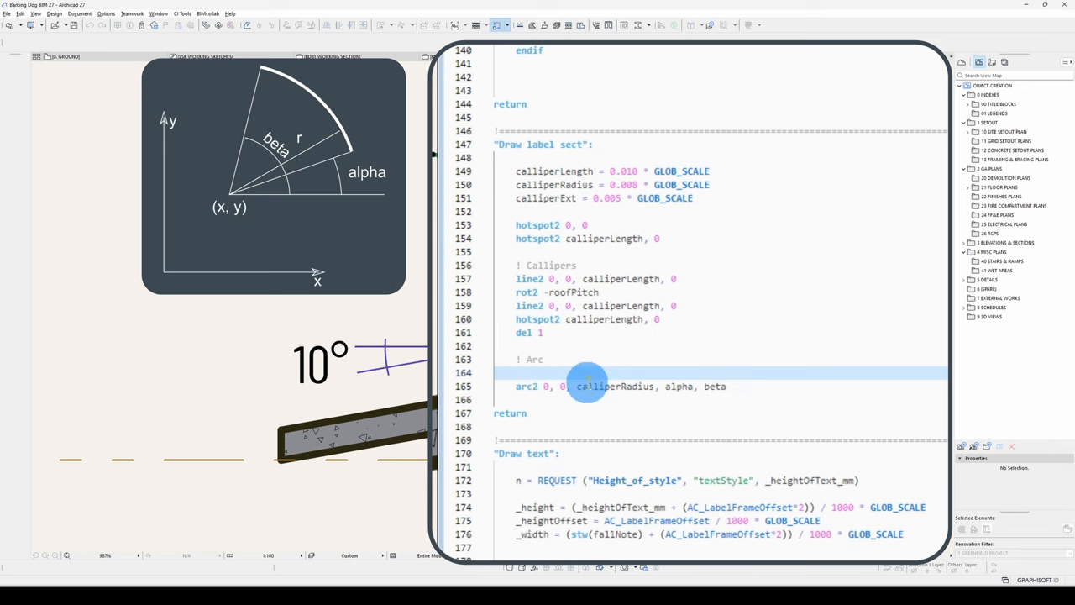
{"action": "type", "text": "extA = calliperExt"}
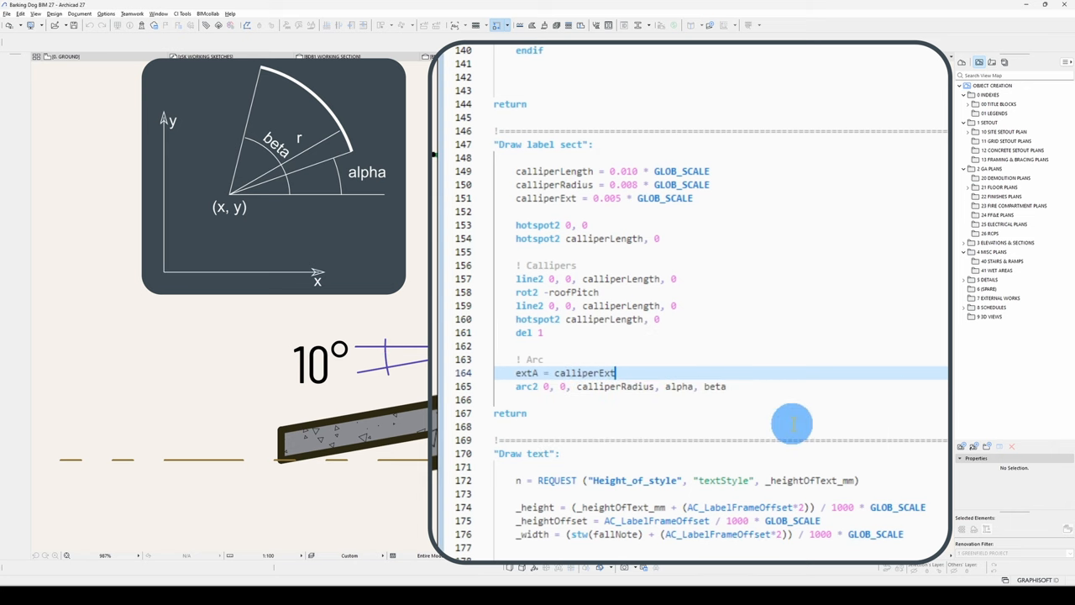
{"action": "type", "text": "/calliperRadius * ("}
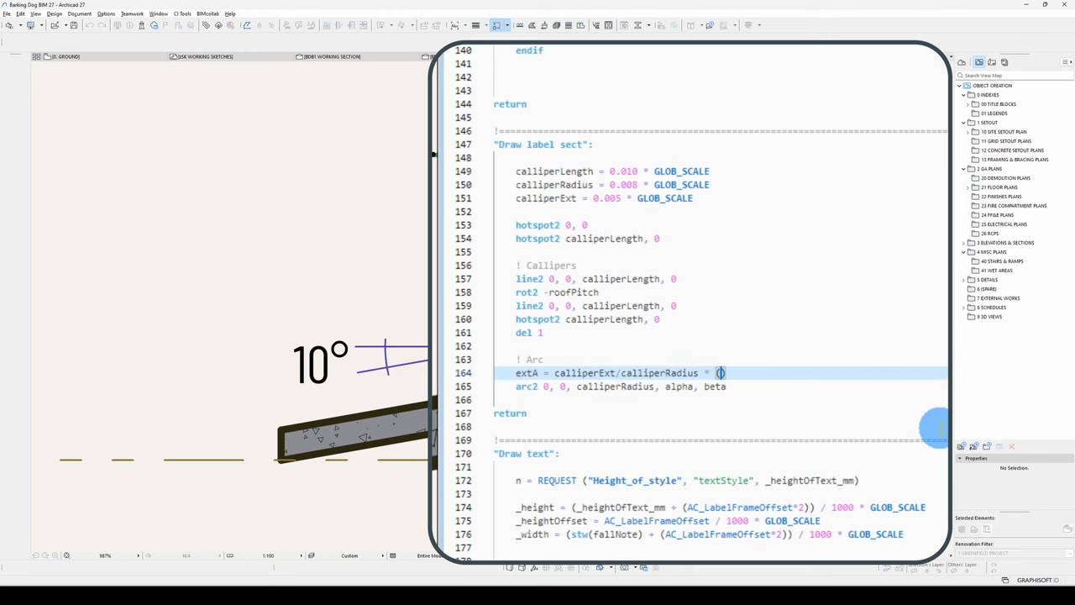
{"action": "type", "text": "180/pi"}
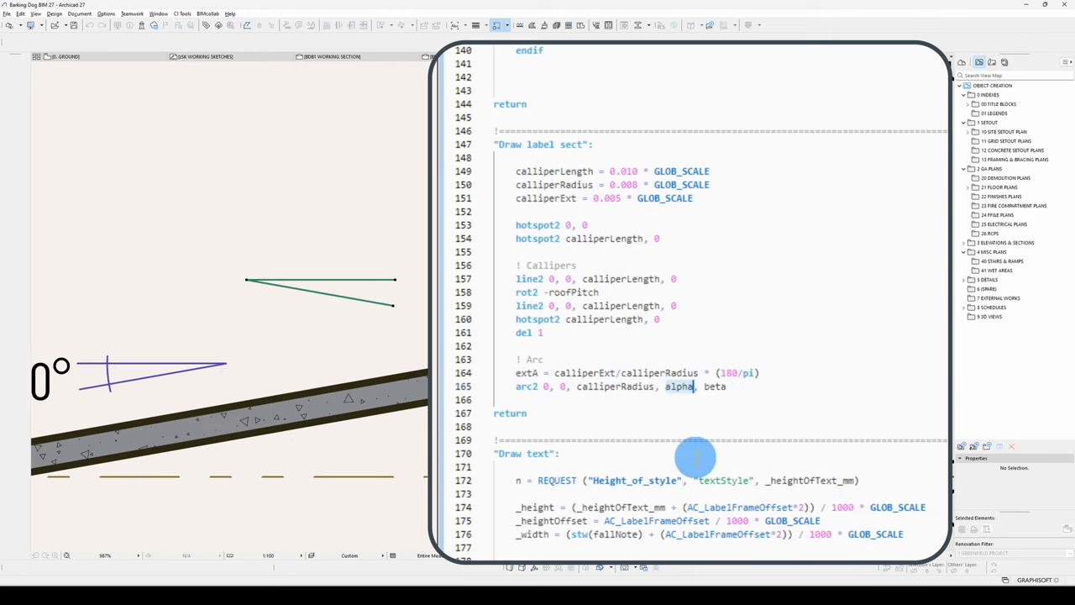
{"action": "type", "text": "extA,"}
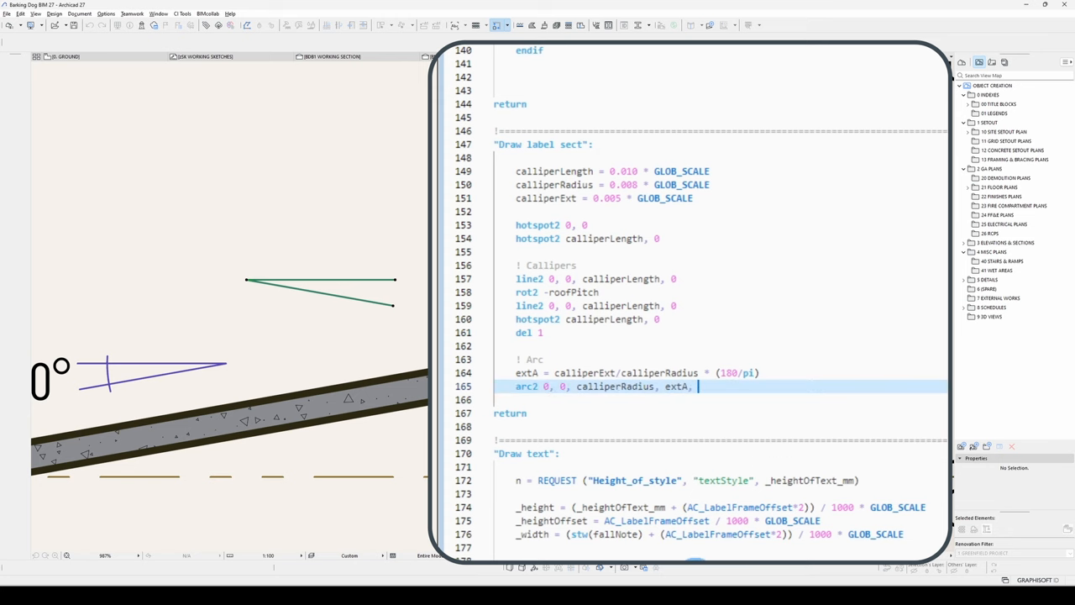
{"action": "type", "text": "-roofPitch"}
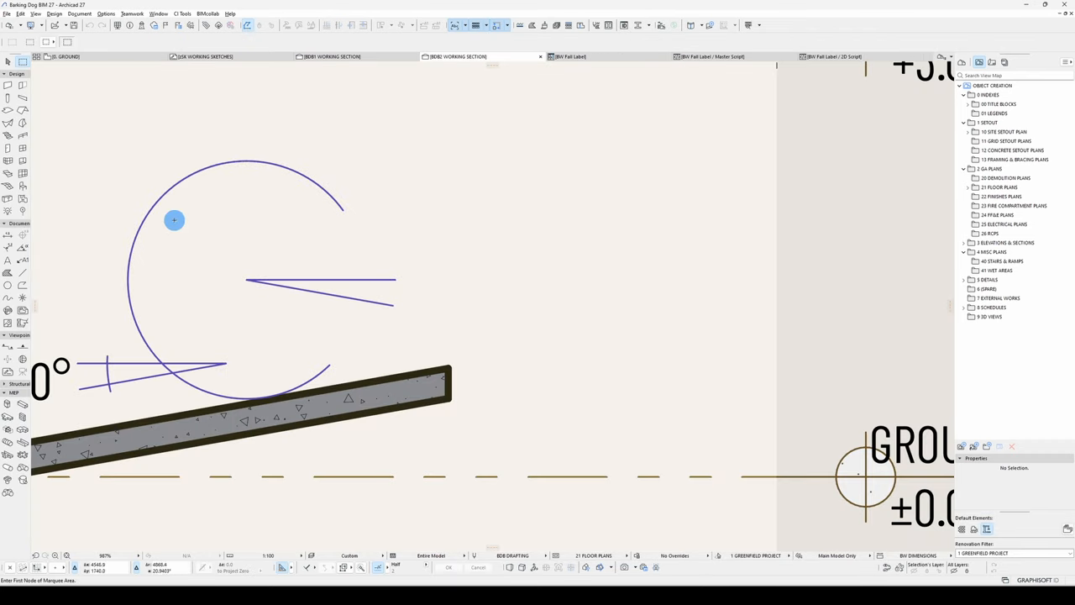
{"action": "mouse_move", "coordinate": [788, 90]}
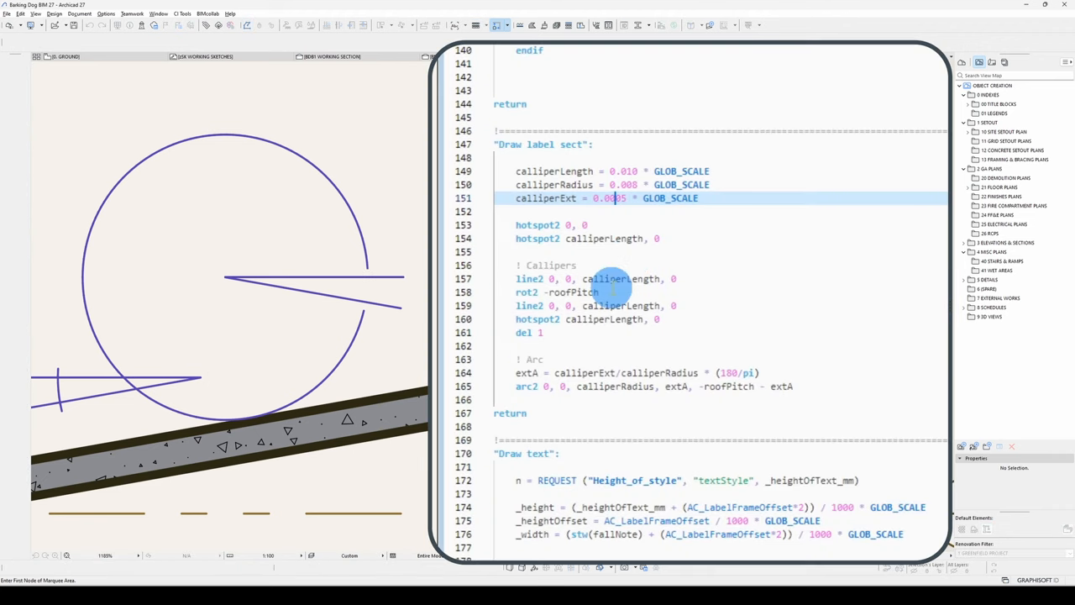
{"action": "mouse_move", "coordinate": [519, 379]}
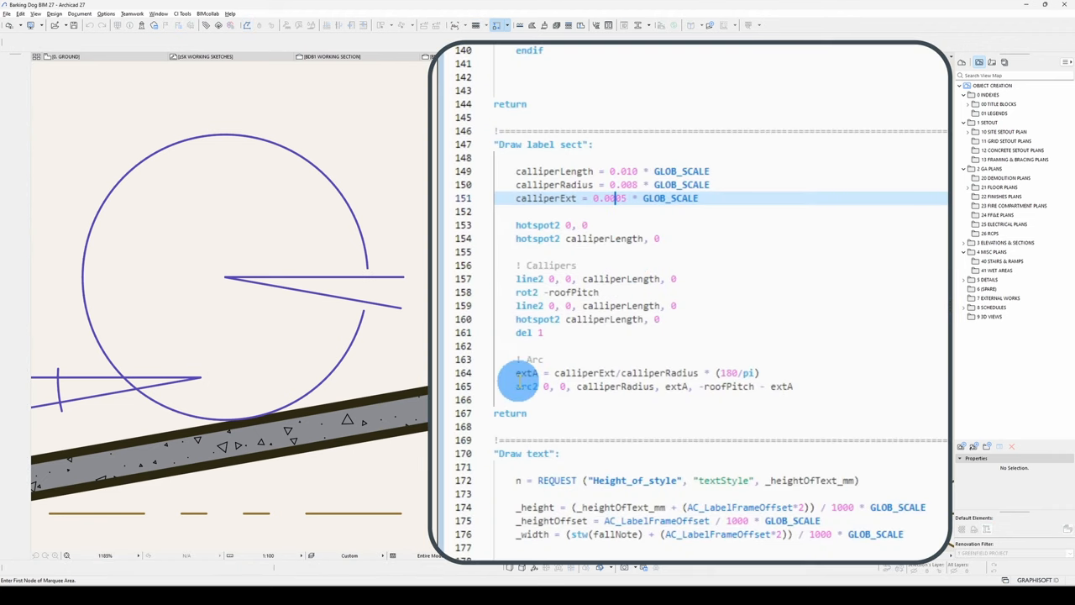
{"action": "mouse_move", "coordinate": [664, 386]}
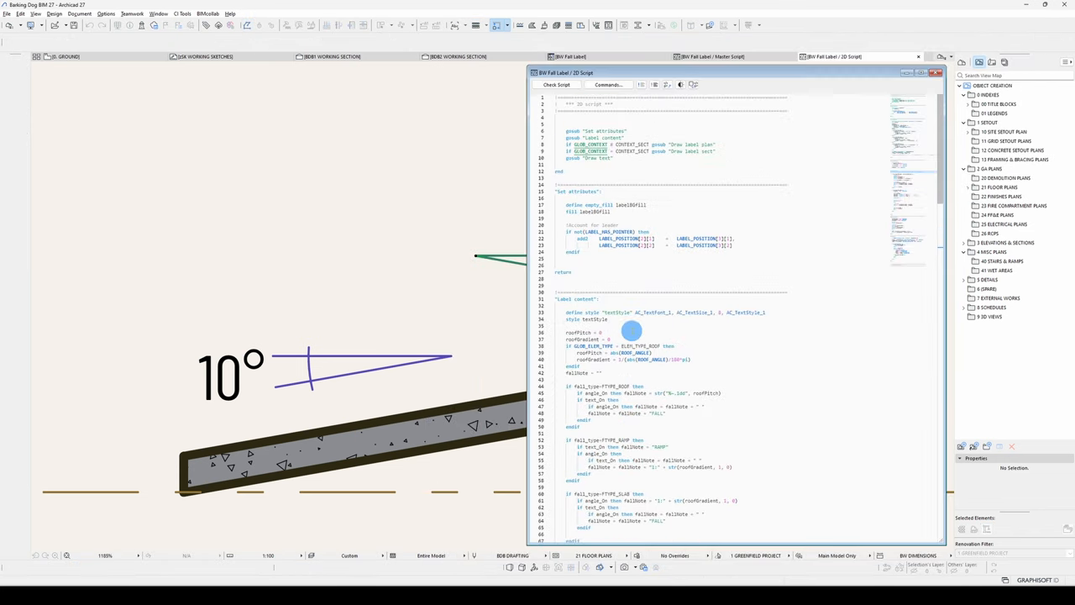
Step: Insert mul2 arrowMul, 1 before the section hotspots, then drag the test label to a new spot
{"action": "scroll", "scroll_direction": "down", "scroll_amount": 3}
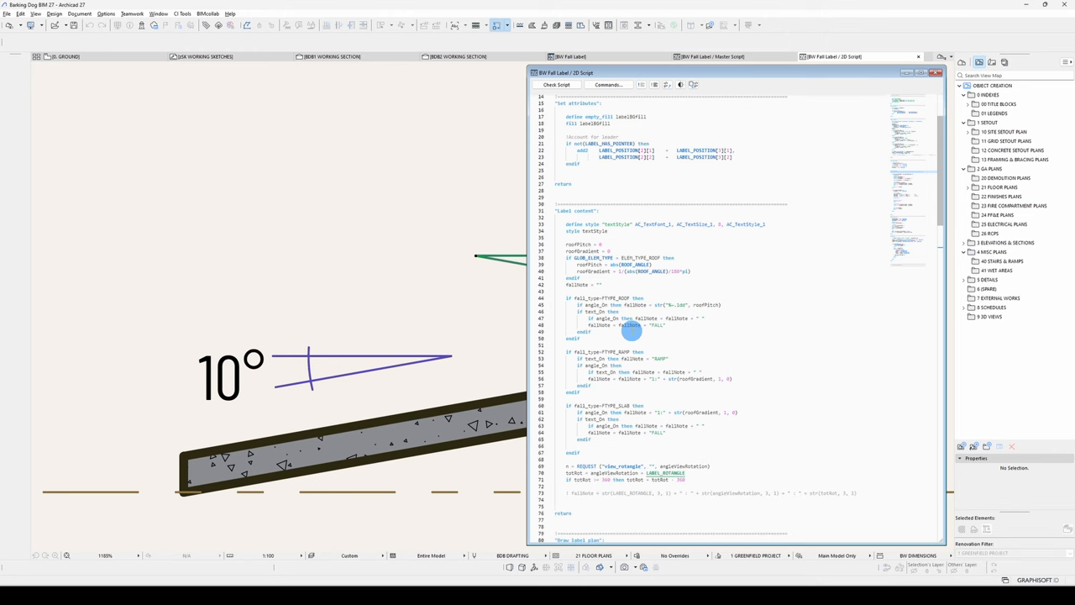
{"action": "scroll", "scroll_direction": "down", "scroll_amount": 3}
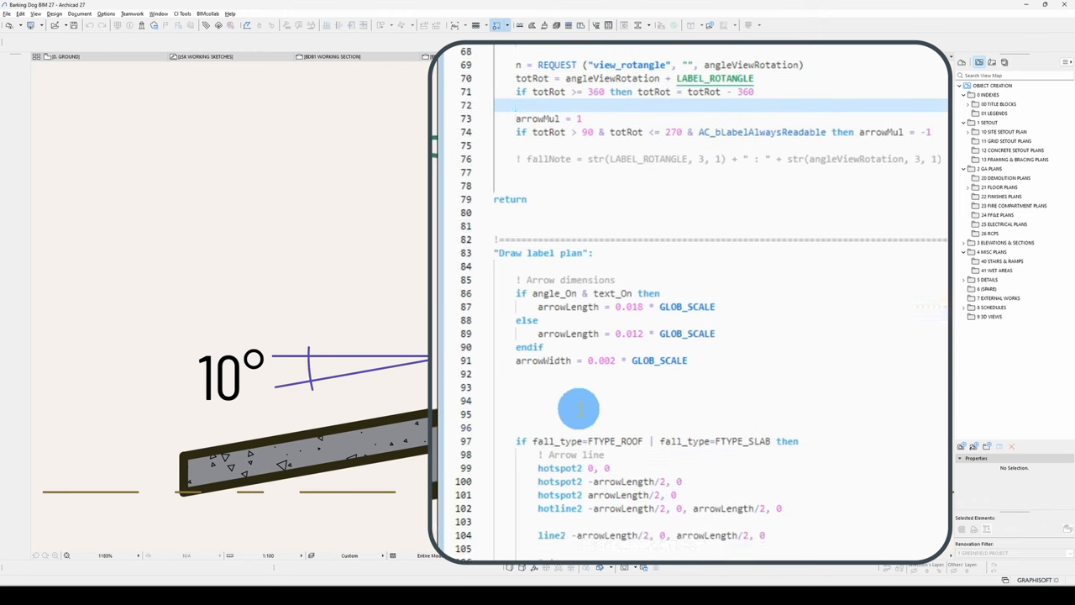
{"action": "scroll", "scroll_direction": "down", "scroll_amount": 3}
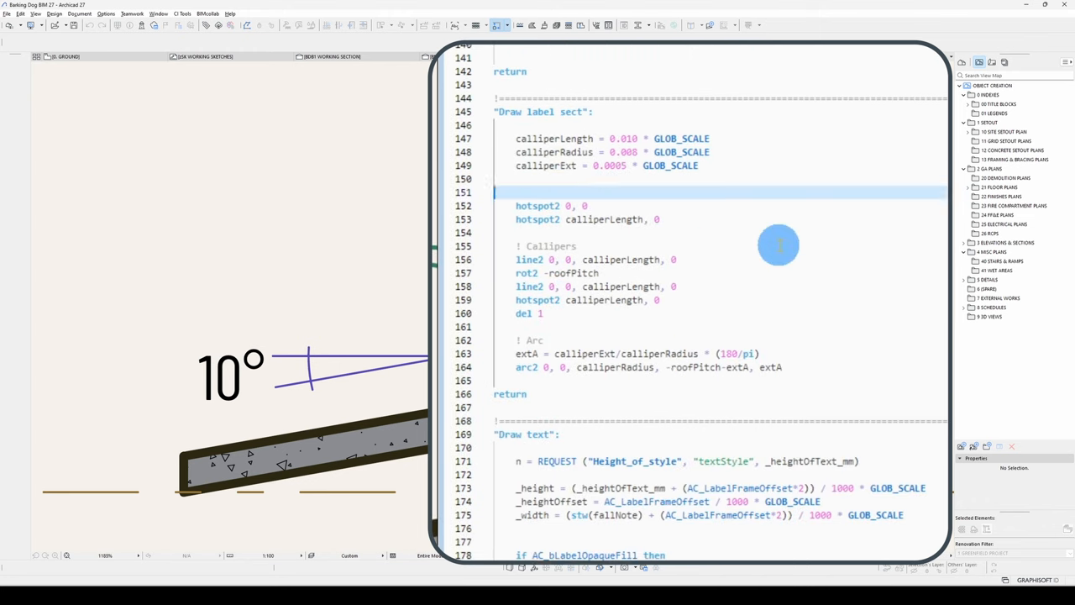
{"action": "type", "text": "mul2 arrowMul"}
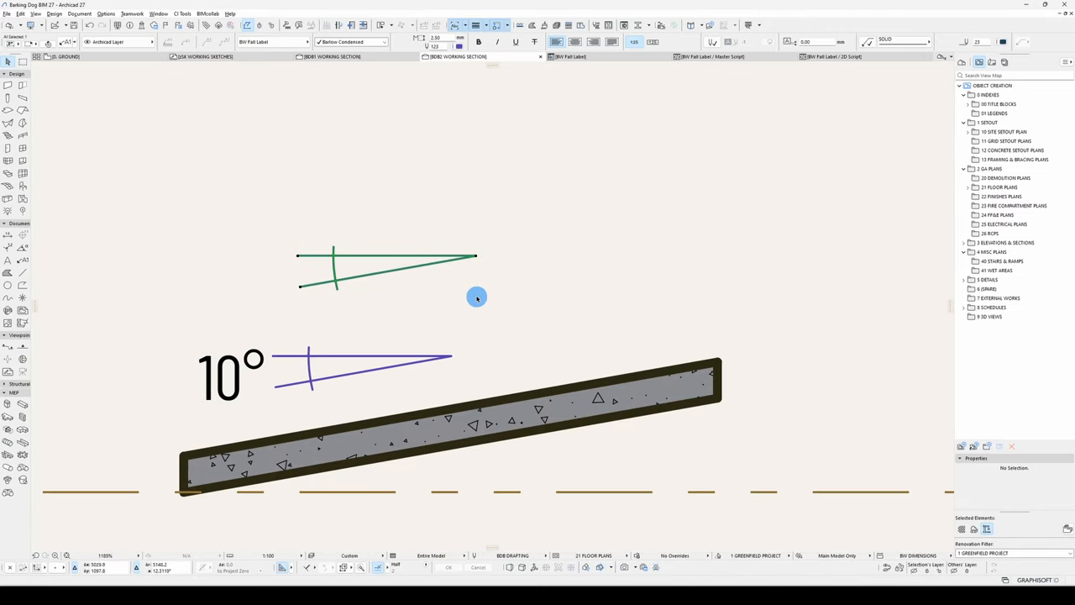
{"action": "left_click_drag", "start_coordinate": [477, 297], "coordinate": [630, 331]}
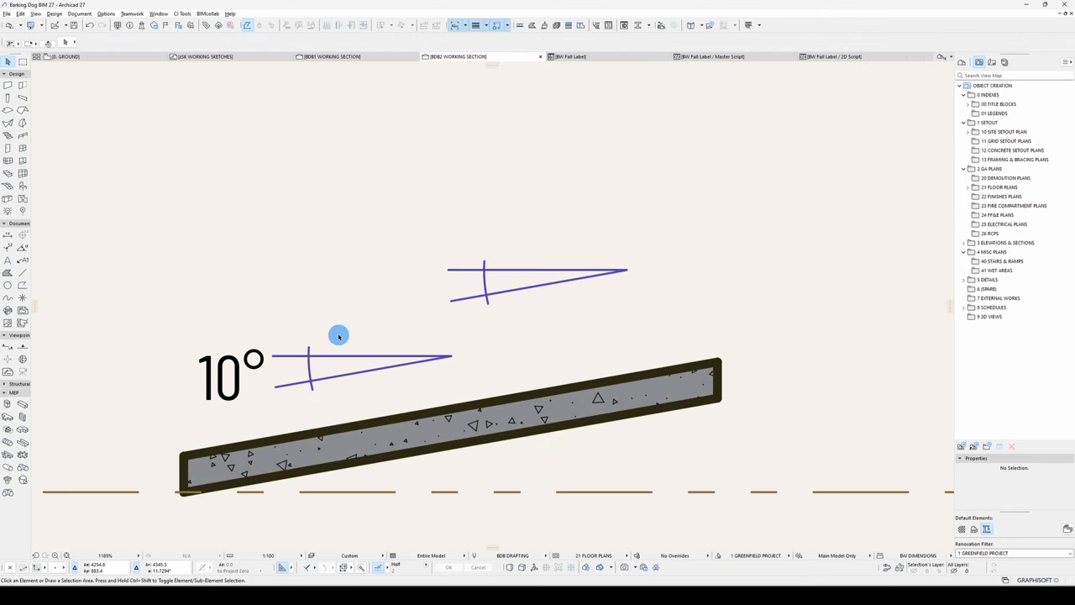
Step: Rename the gosub to "Draw text background" and add text2 0, 0, fallNote in the label subroutines
{"action": "left_click", "coordinate": [832, 56]}
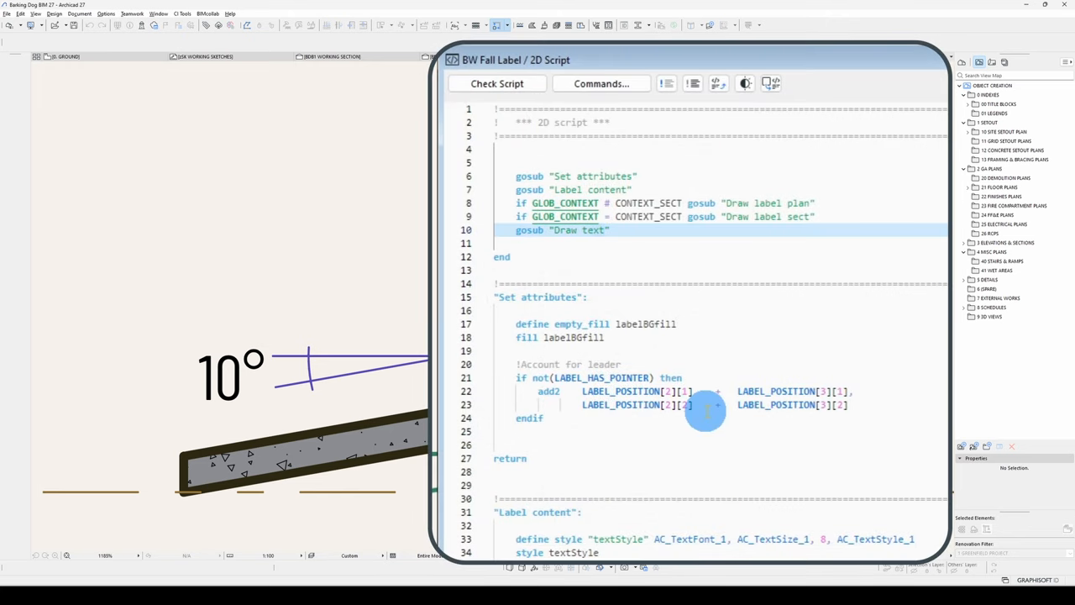
{"action": "type", "text": "background"}
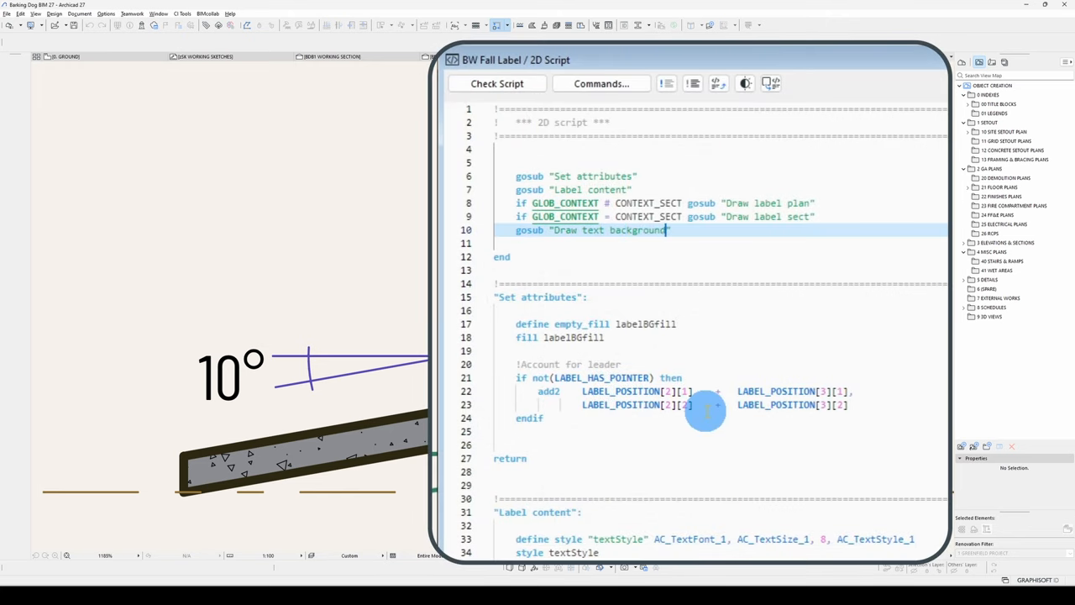
{"action": "scroll", "scroll_direction": "down", "scroll_amount": 3}
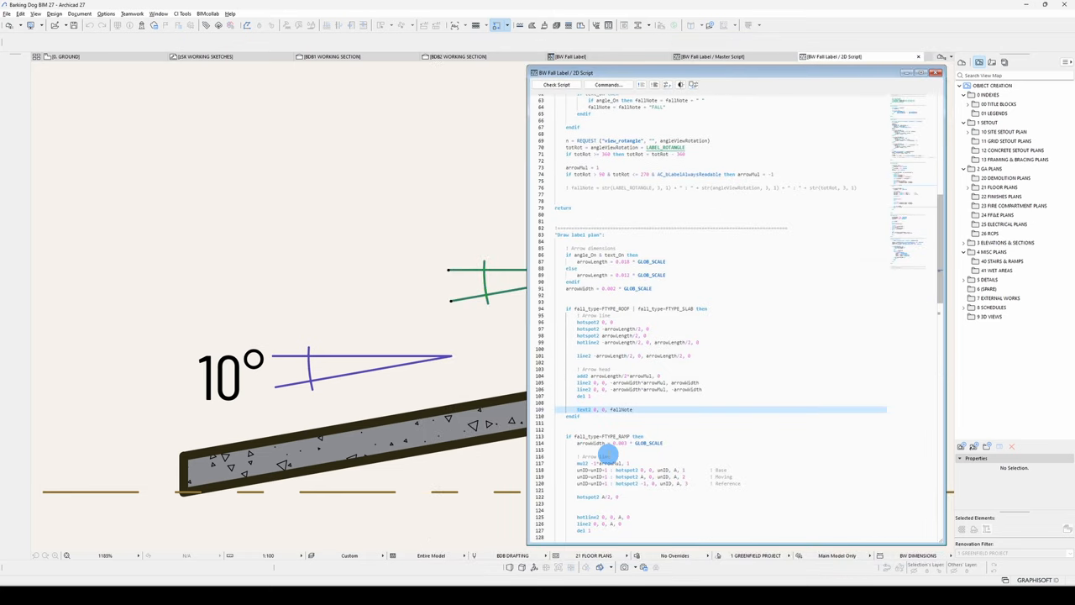
{"action": "scroll", "scroll_direction": "down", "scroll_amount": 3}
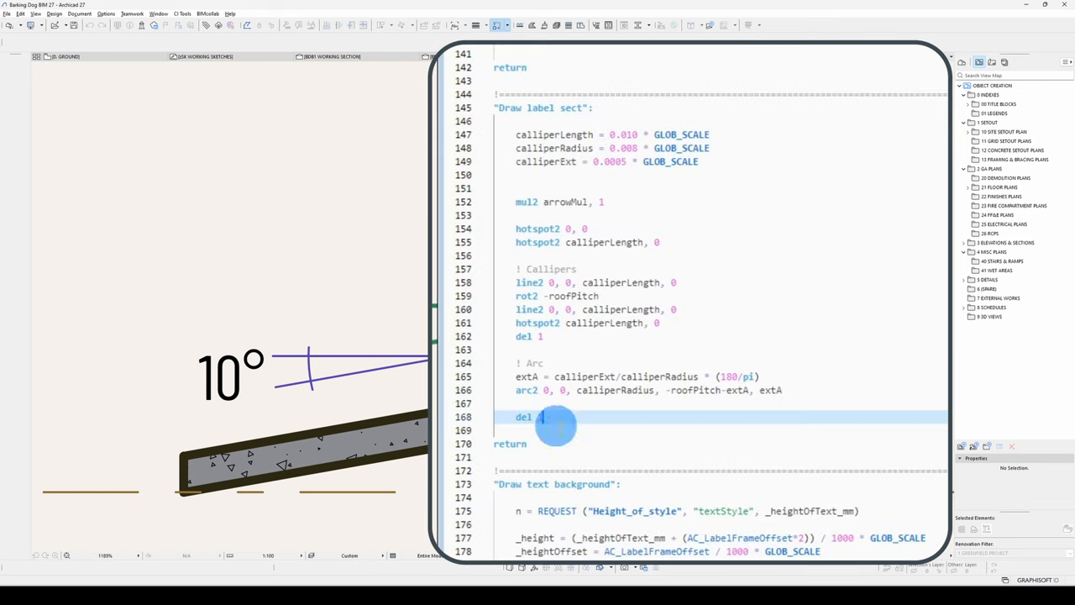
{"action": "type", "text": "text2 0, 0, fallNote"}
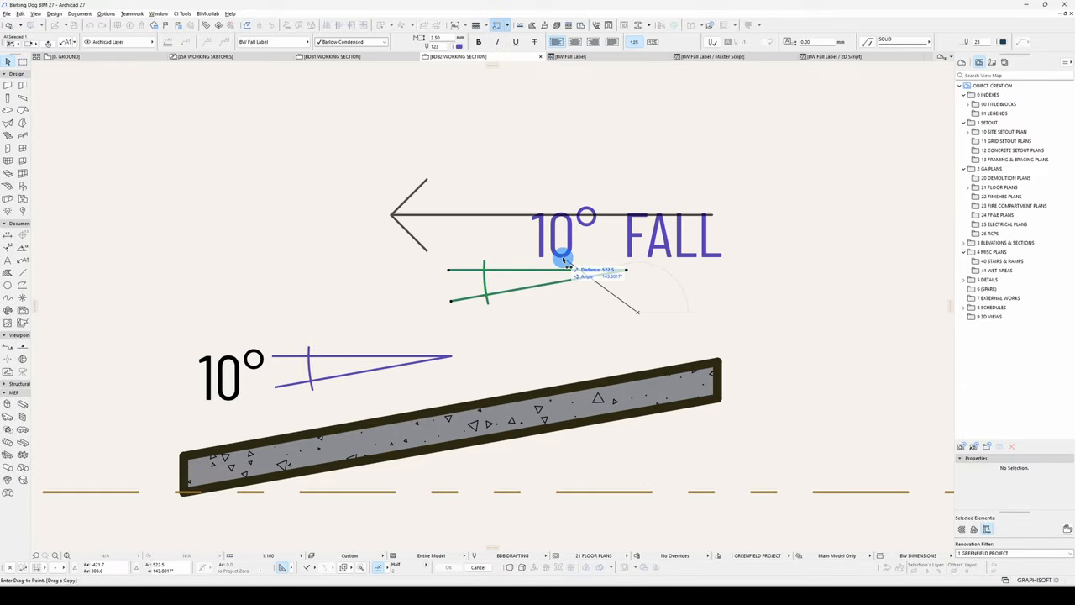
Step: Drag-copy fall labels in the section and change their fall type to read 10° FALL, RAMP 1:6 and 1:6 FALL
{"action": "left_click_drag", "start_coordinate": [563, 258], "coordinate": [474, 186]}
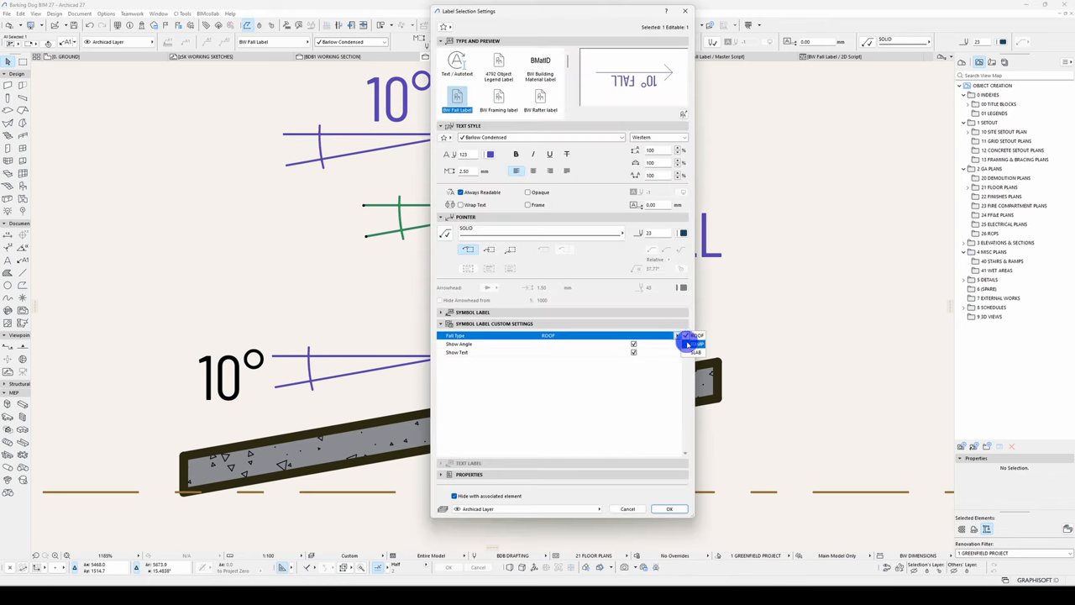
{"action": "left_click", "coordinate": [670, 508]}
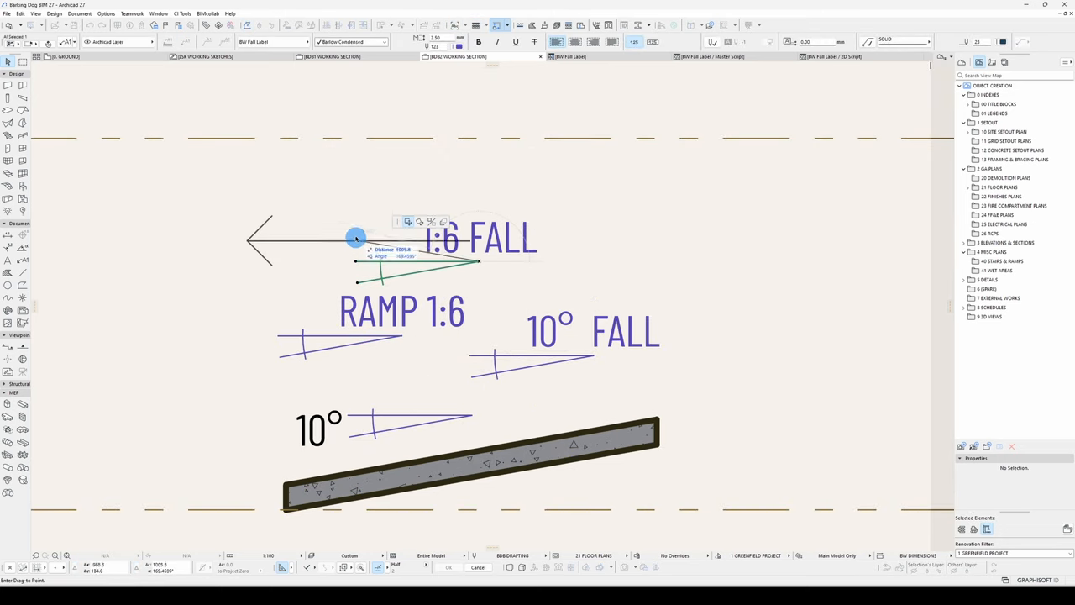
{"action": "left_click_drag", "start_coordinate": [355, 238], "coordinate": [574, 246]}
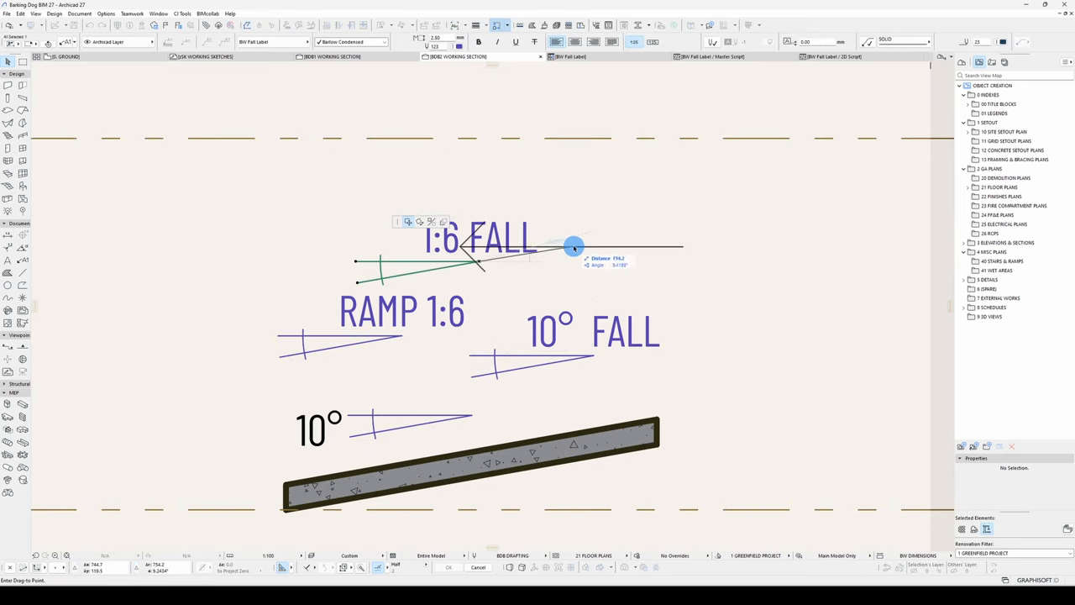
{"action": "left_click_drag", "start_coordinate": [573, 246], "coordinate": [624, 285]}
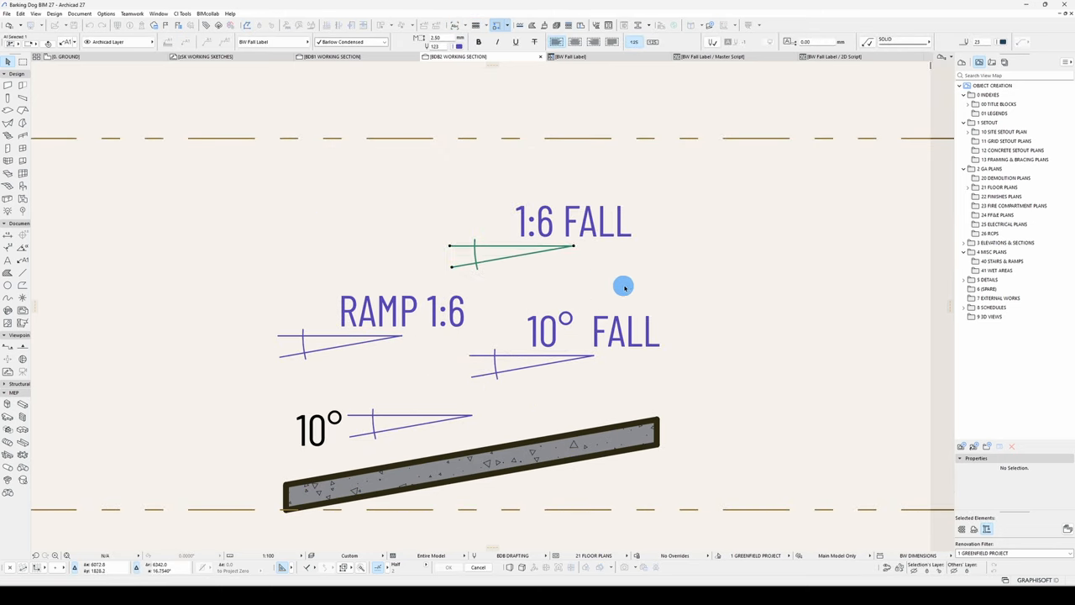
{"action": "left_click", "coordinate": [571, 247]}
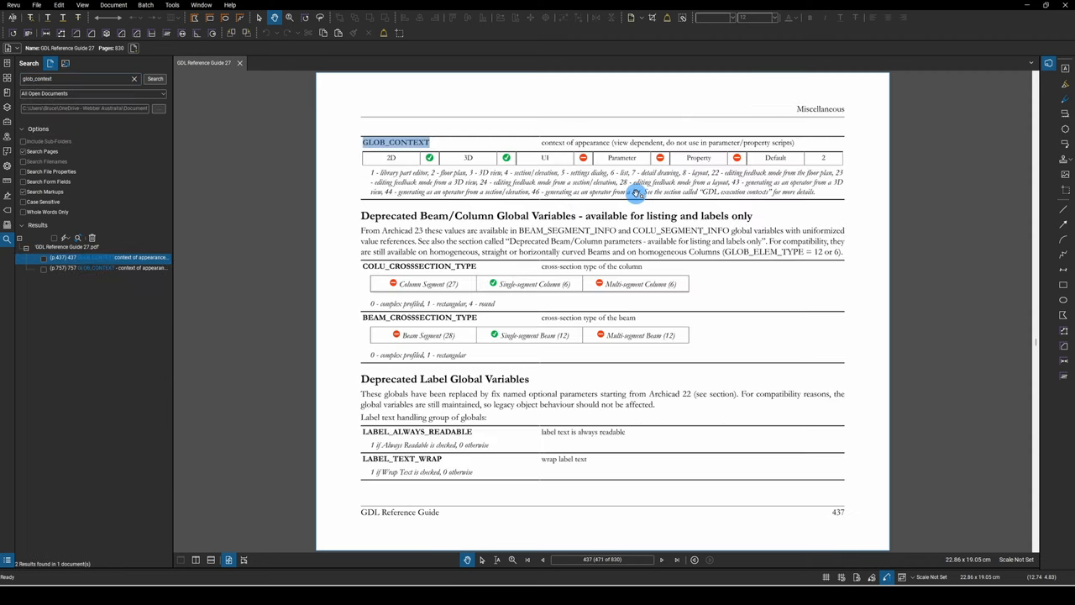
Step: Jump to the glob_context search result on page 437 of the GDL Reference Guide
{"action": "left_click", "coordinate": [636, 193]}
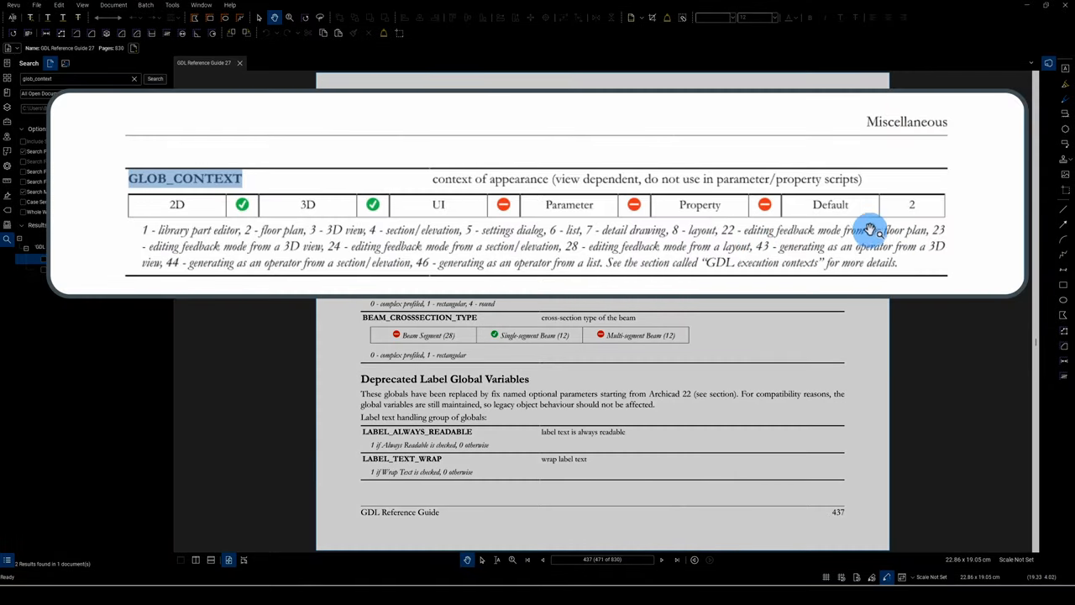
{"action": "mouse_move", "coordinate": [281, 248]}
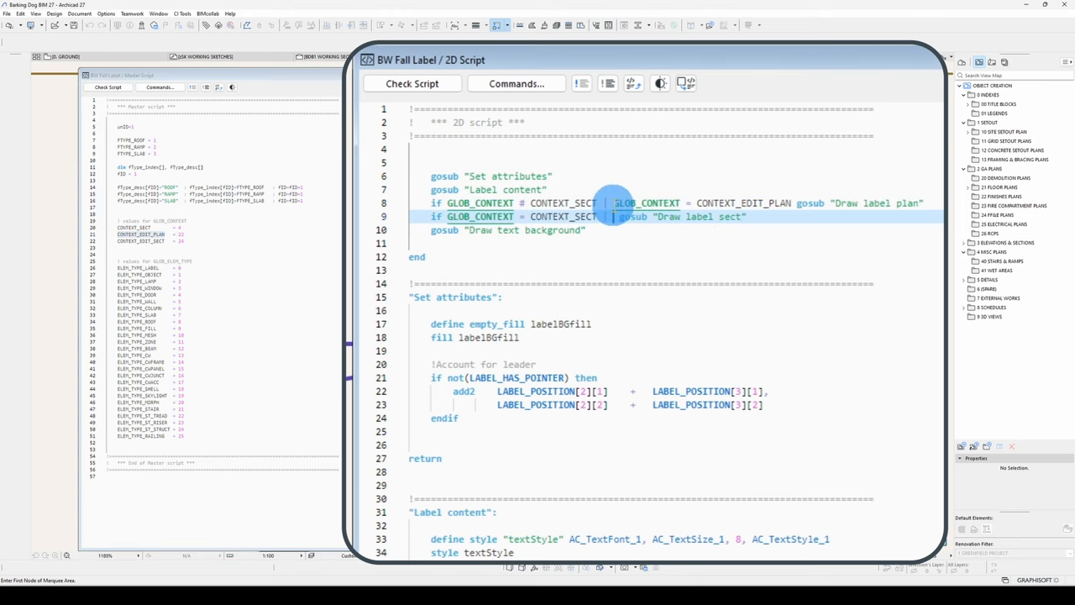
Step: Add CONTEXT_EDIT_PLAN and CONTEXT_EDIT_SECT to the 2D script's GLOB_CONTEXT conditions
{"action": "type", "text": "CONTEXT_EDIT_SECT"}
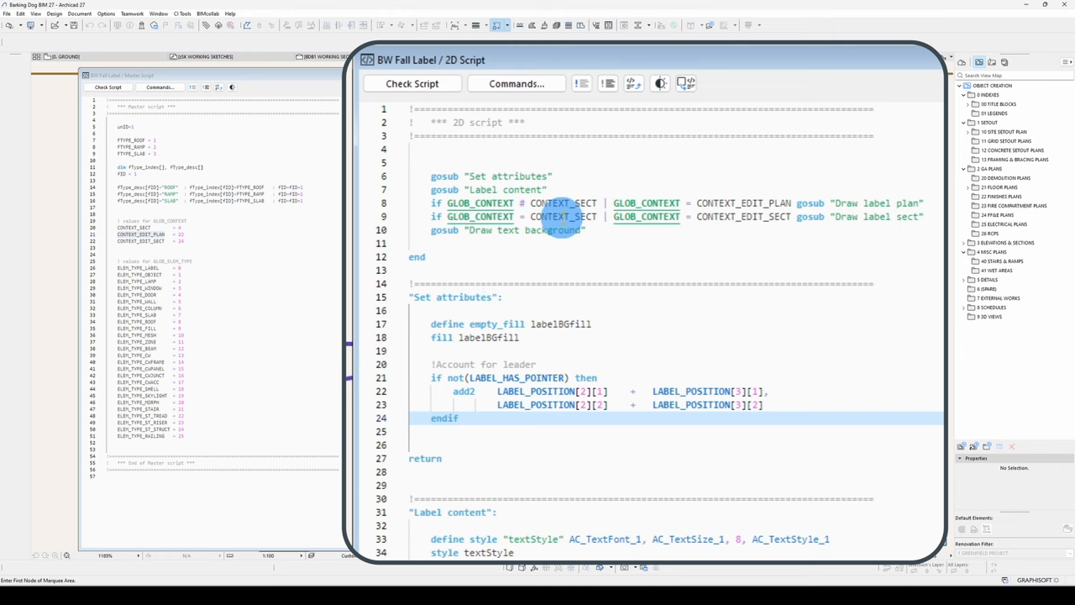
{"action": "mouse_move", "coordinate": [908, 223]}
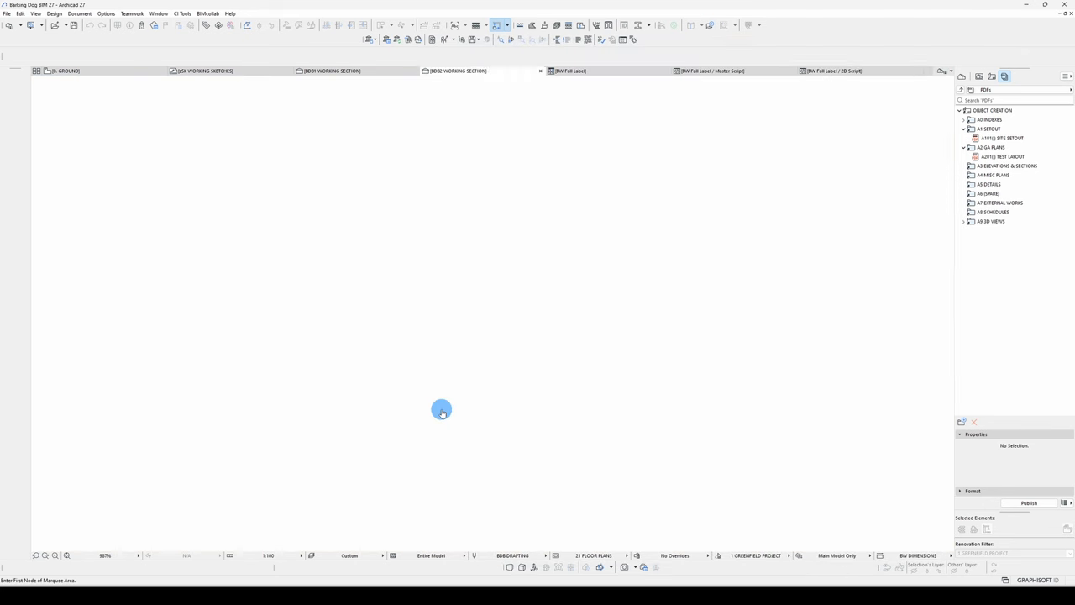
Step: In Label Selection Settings set Fall Type to RAMP, tick Opaque and adjust Show Text
{"action": "left_click", "coordinate": [836, 70]}
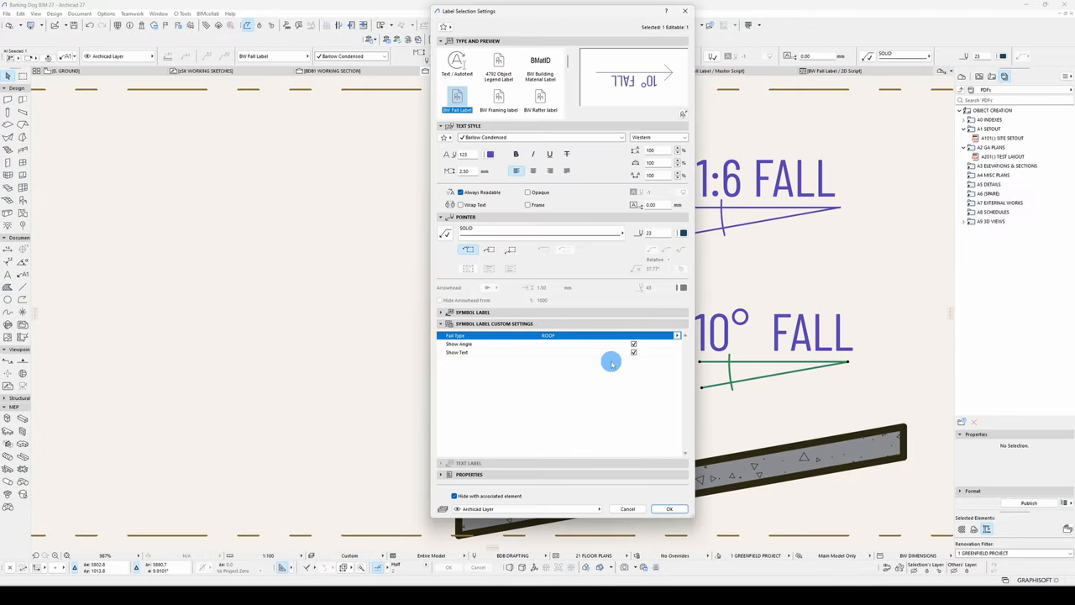
{"action": "left_click", "coordinate": [670, 508]}
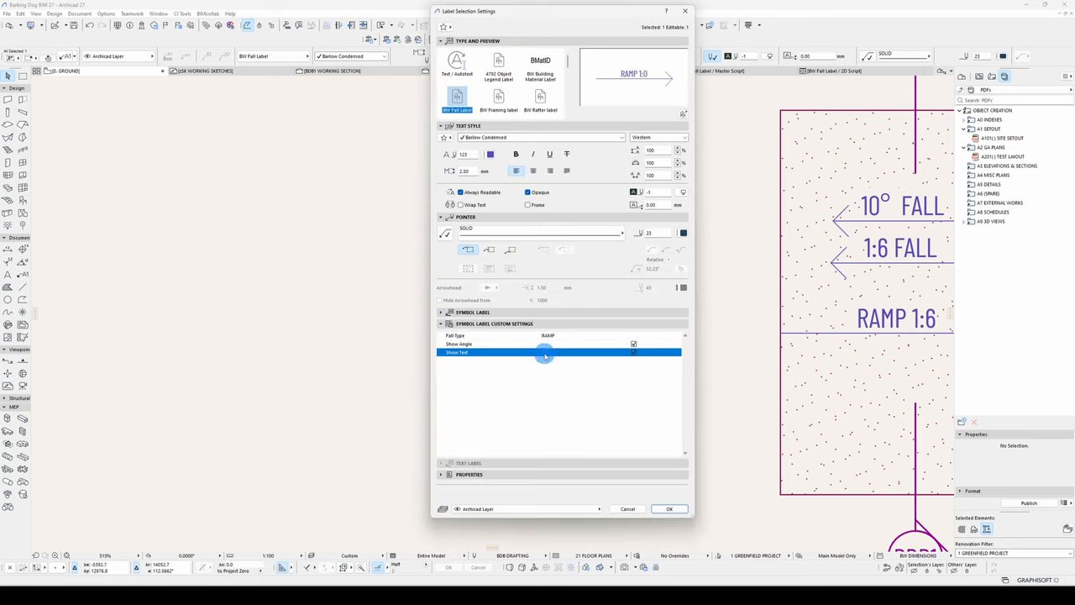
{"action": "left_click", "coordinate": [670, 508]}
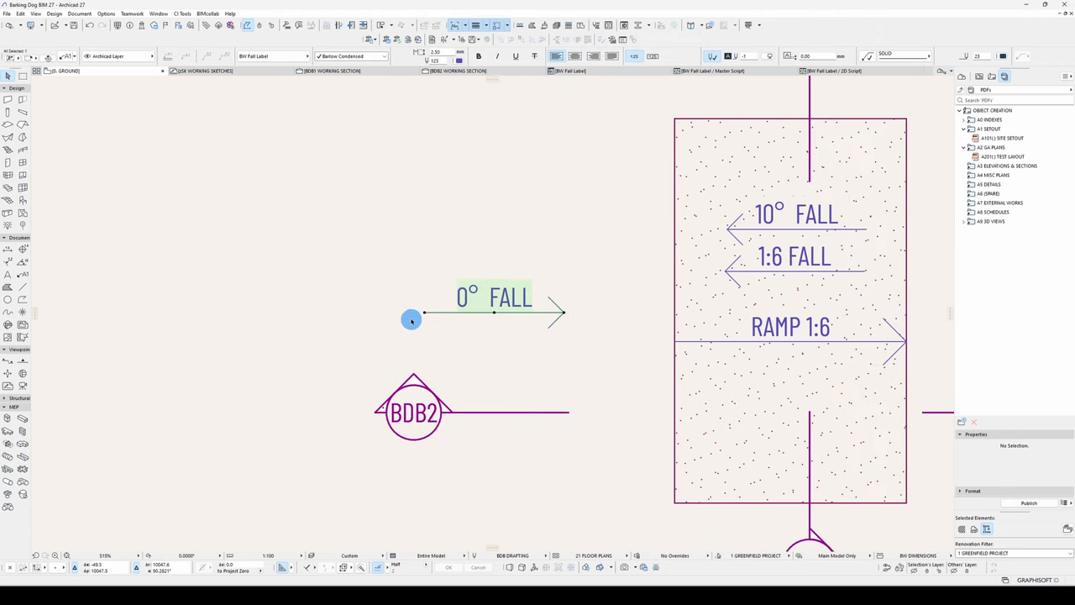
{"action": "mouse_move", "coordinate": [455, 271]}
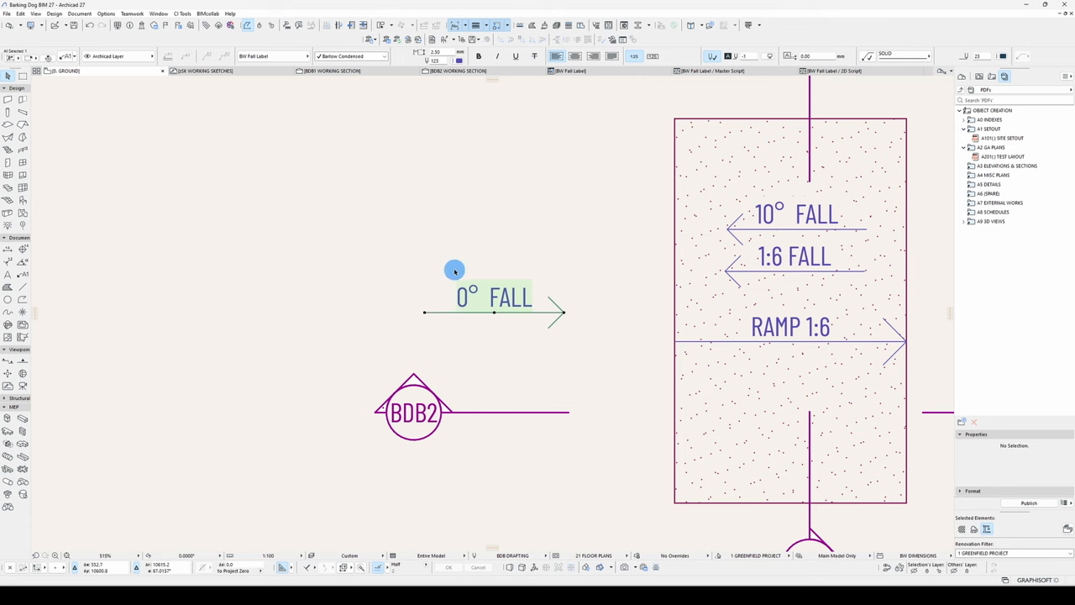
{"action": "mouse_move", "coordinate": [580, 101]}
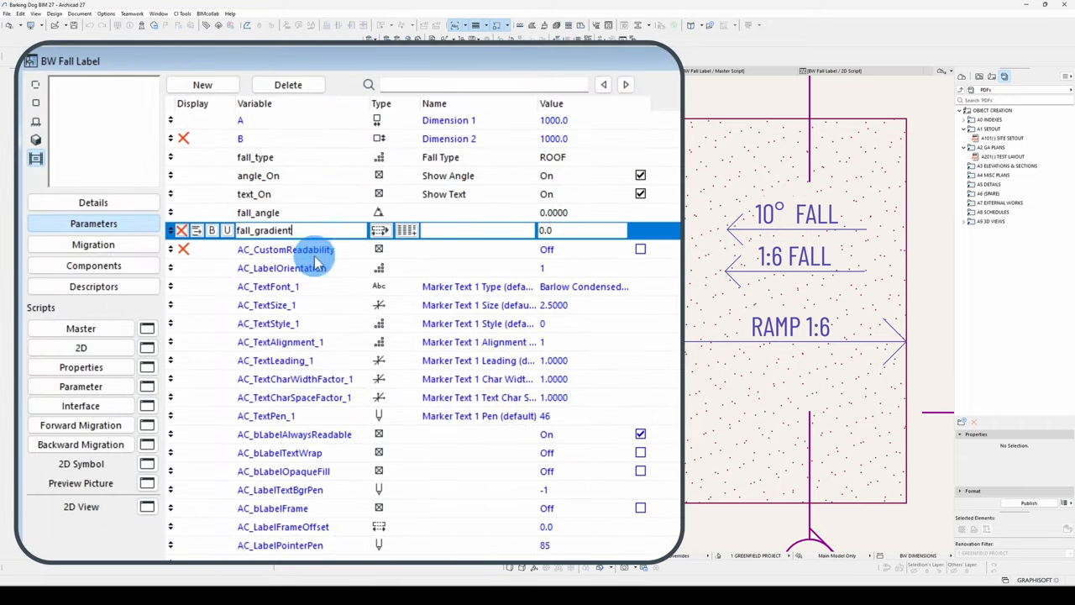
Step: Confirm the new fall_gradient parameter in the BW Fall Label parameter list
{"action": "left_click", "coordinate": [379, 231]}
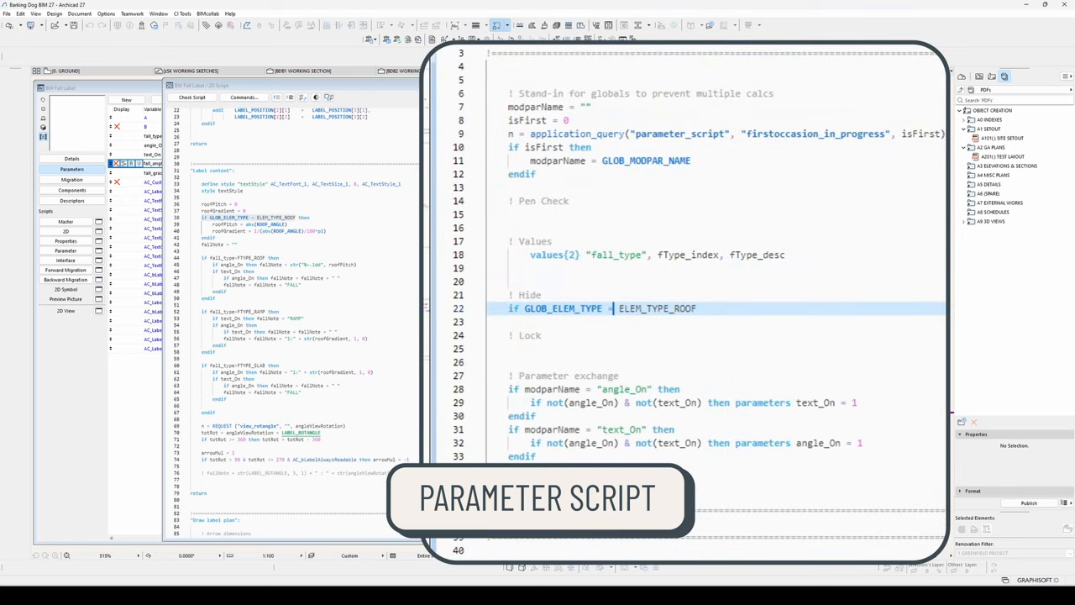
Step: Write an if GLOB_ELEM_TYPE = ELEM_TYPE_ROOF block hiding fall_angle and fall_gradient, then begin a fall_type = FTYPE_ROOF condition
{"action": "type", "text": "then"}
{"action": "type", "text": "endif"}
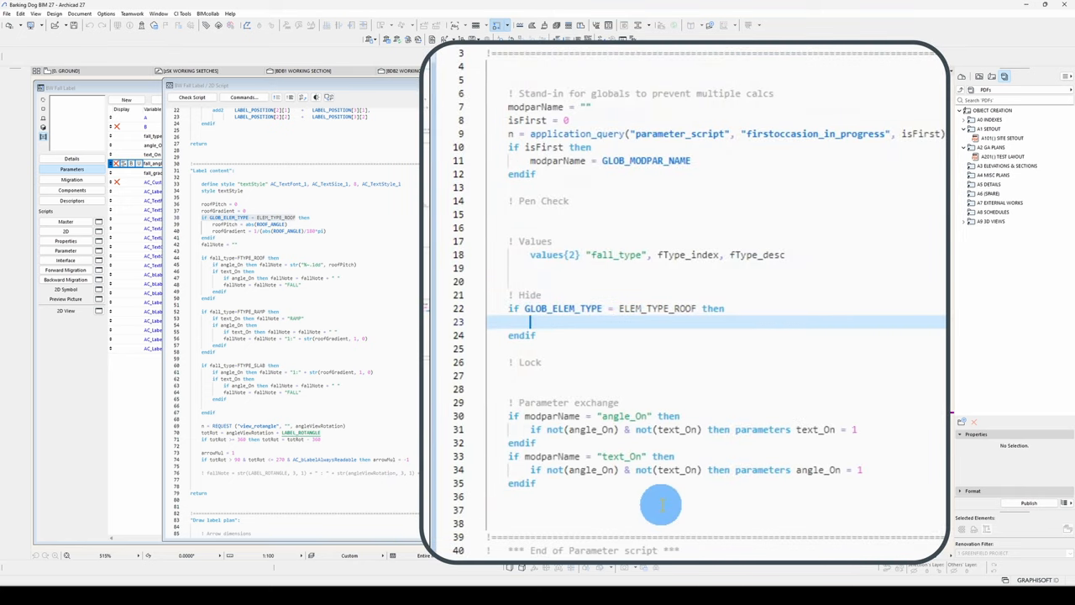
{"action": "type", "text": "hideparameter \"name1\", \"name2\", ... , \"namen\""}
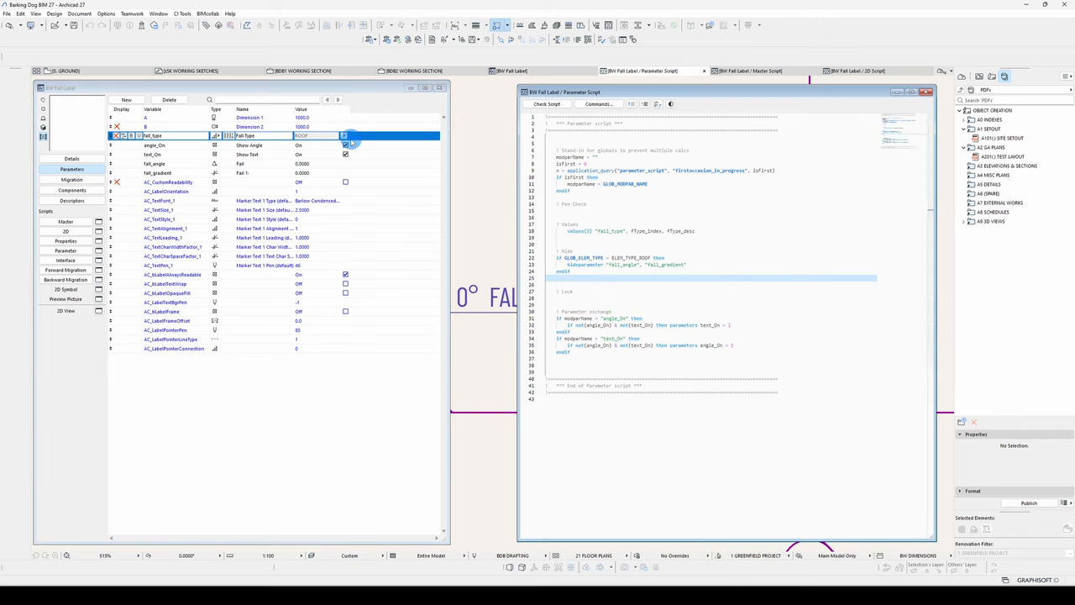
{"action": "left_click", "coordinate": [344, 135]}
{"action": "type", "text": "if fall_type"}
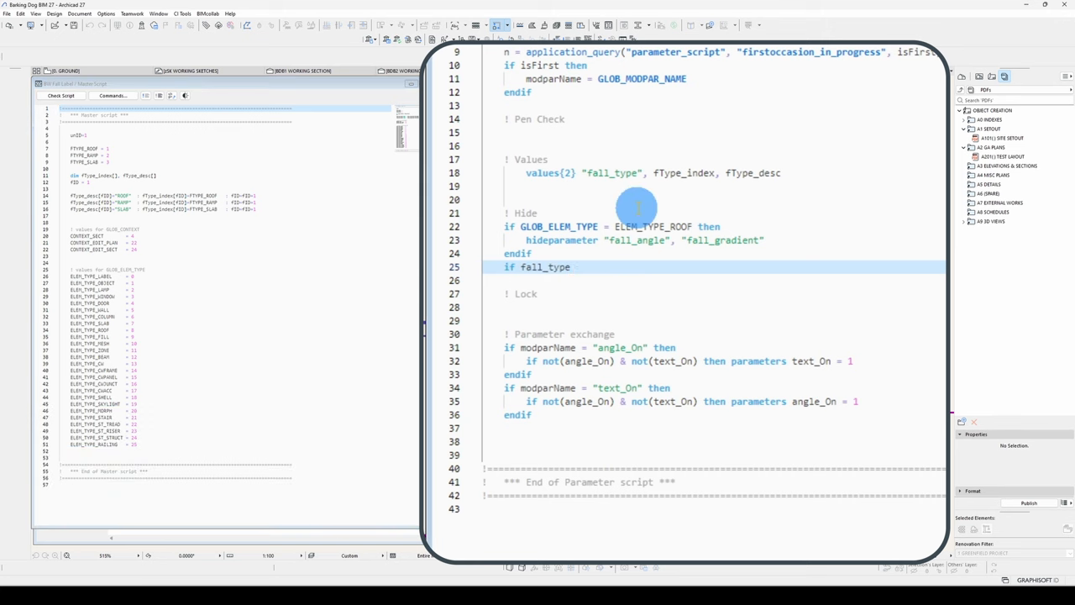
{"action": "type", "text": "= FTYPE_ROOF then"}
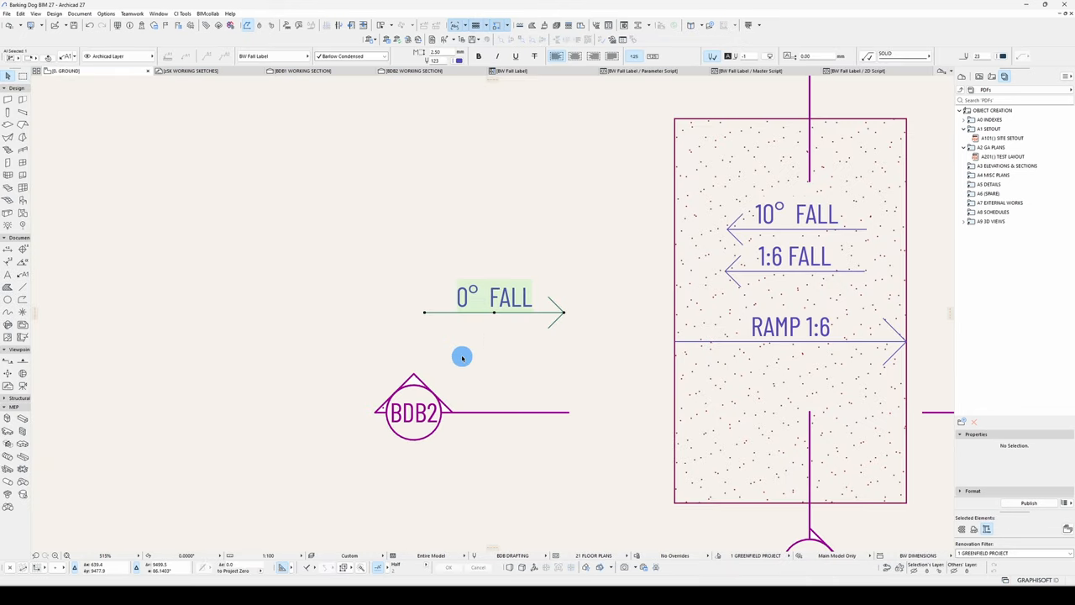
Step: Review the label's custom settings listing Fall Type, Fall, Show Text and Show Angle, then close them
{"action": "double_click", "coordinate": [494, 298]}
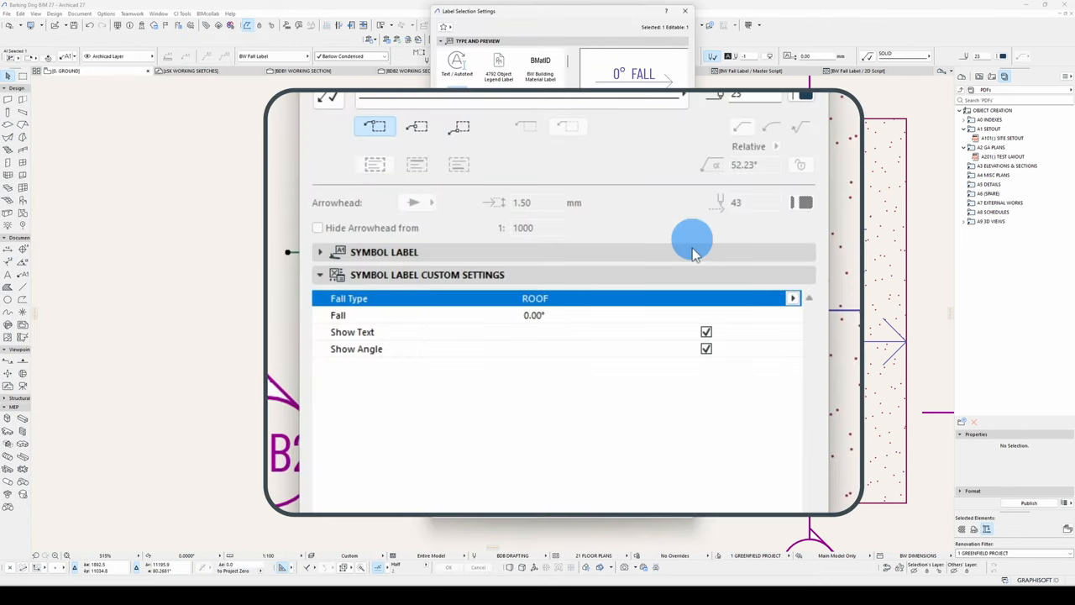
{"action": "left_click", "coordinate": [792, 298]}
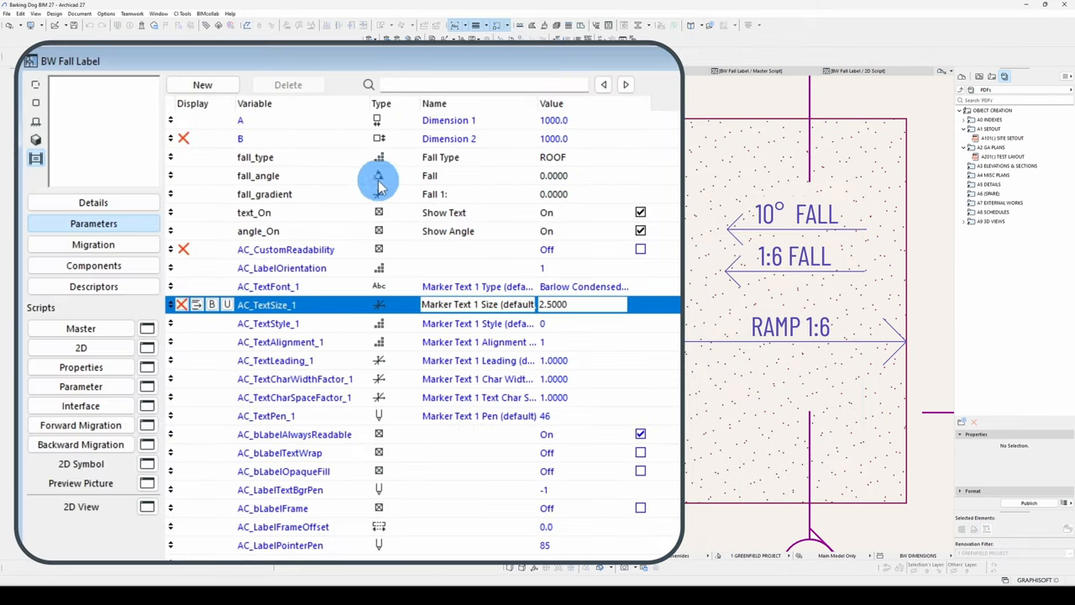
Step: Write modparName blocks computing fall_gradient as 1/(abs(fall_angle)...) and fall_angle via atn(1/fall_gradient)*180/pi
{"action": "left_click", "coordinate": [554, 175]}
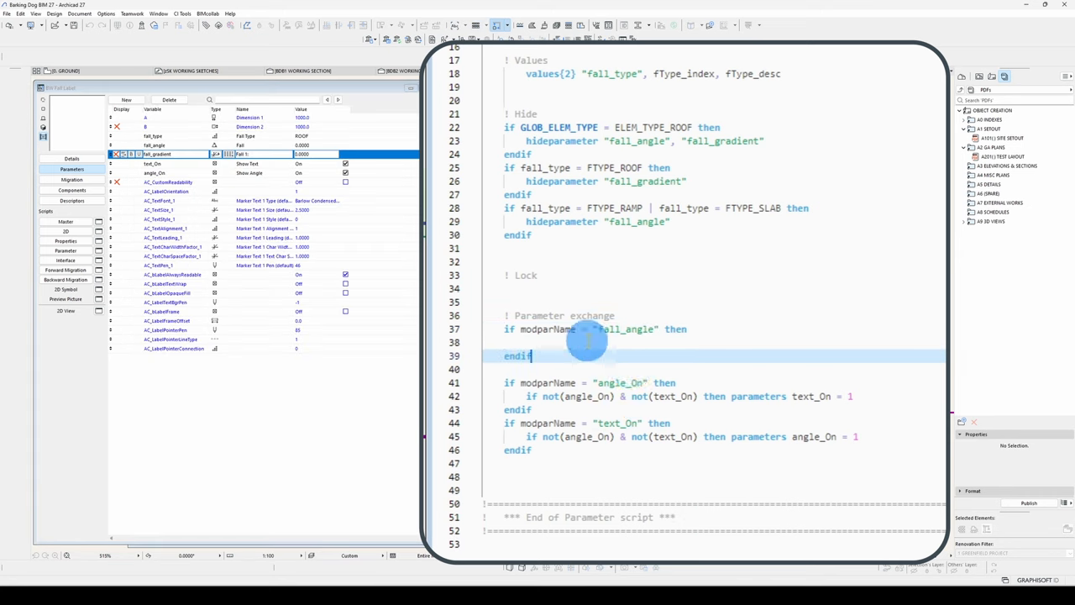
{"action": "type", "text": "fall_gradient = fall_angle"}
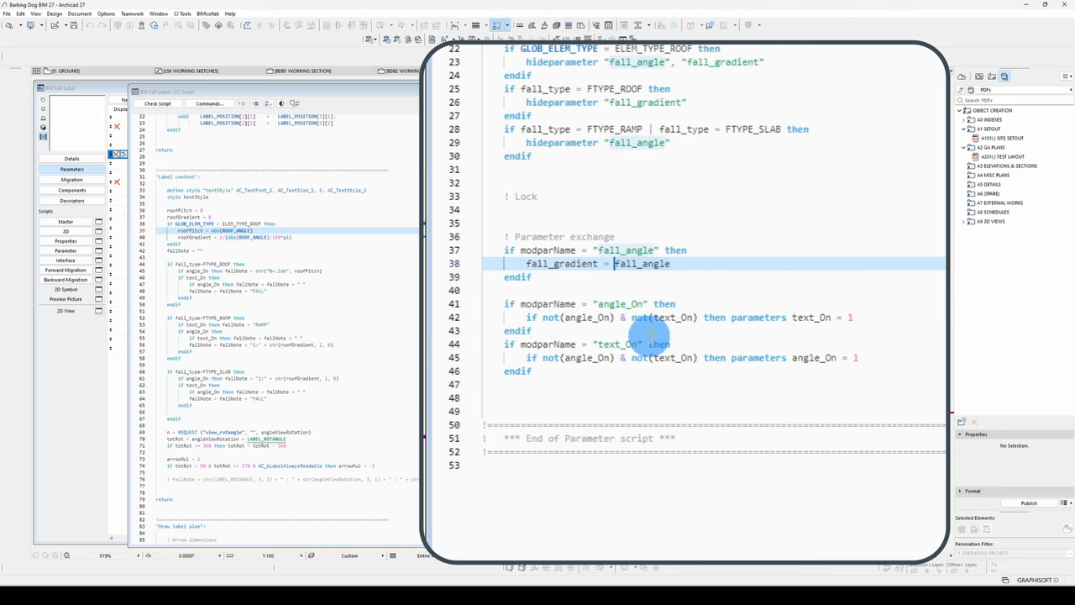
{"action": "type", "text": "1/(abs(fall_angle)/180*pi"}
{"action": "type", "text": "fall_angle = atn(x"}
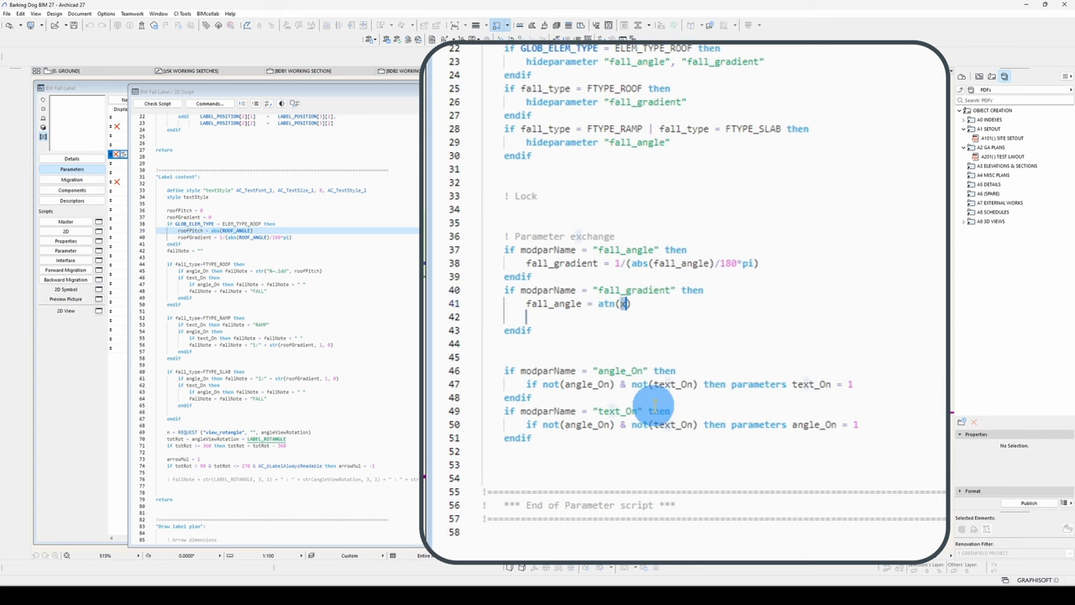
{"action": "type", "text": "1,"}
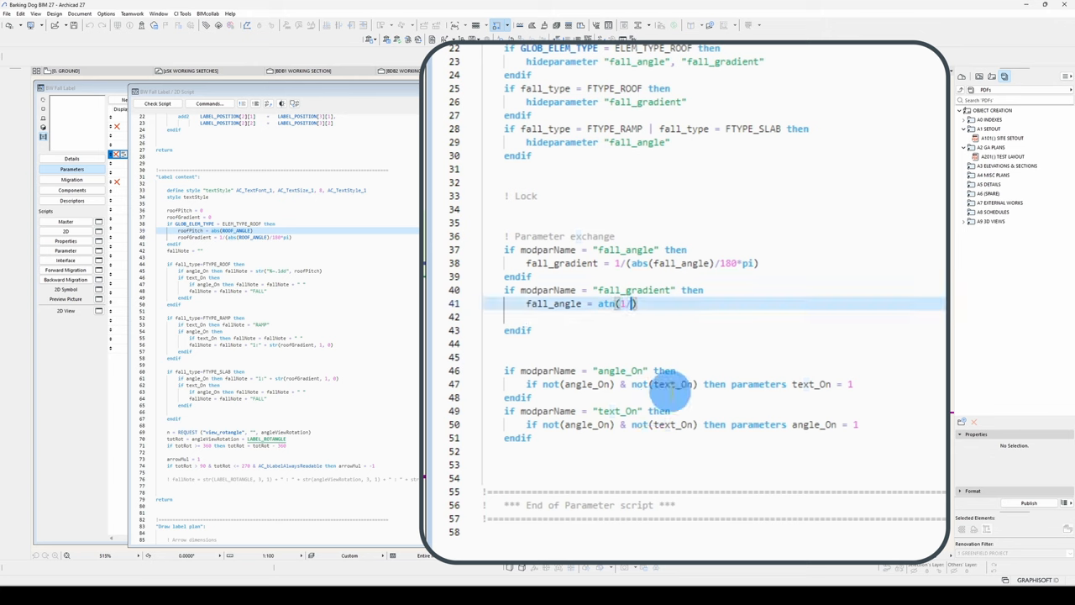
{"action": "type", "text": "fall_gradient"}
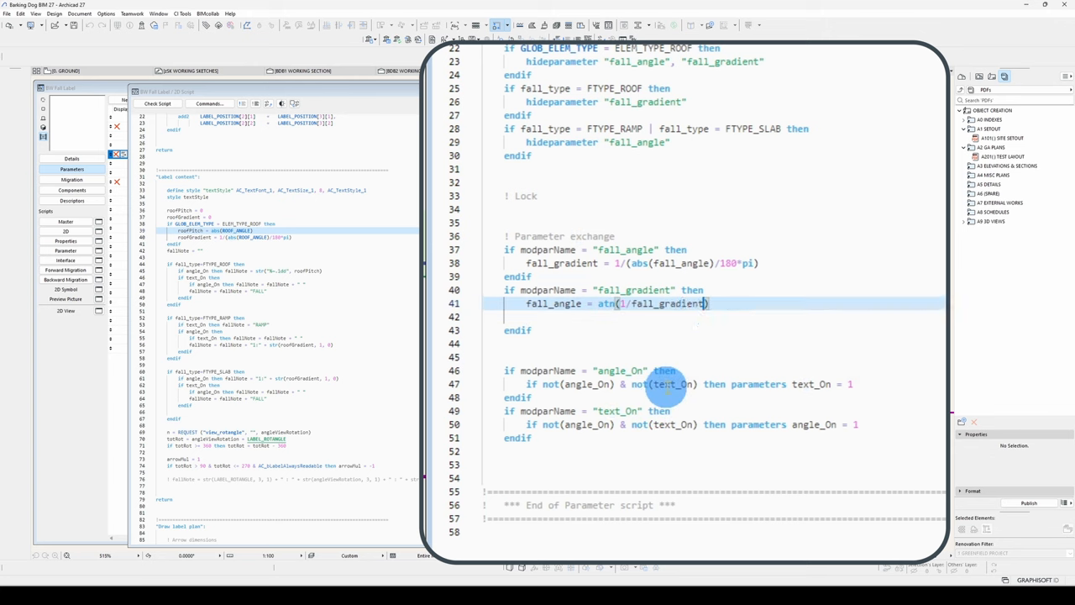
{"action": "type", "text": "*180"}
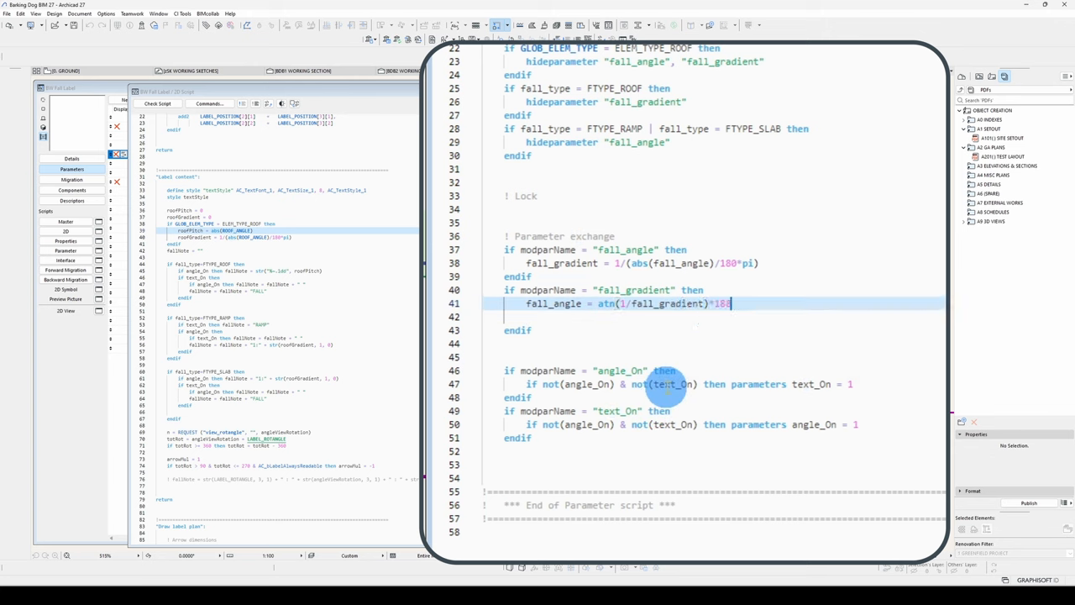
{"action": "type", "text": "0/pi"}
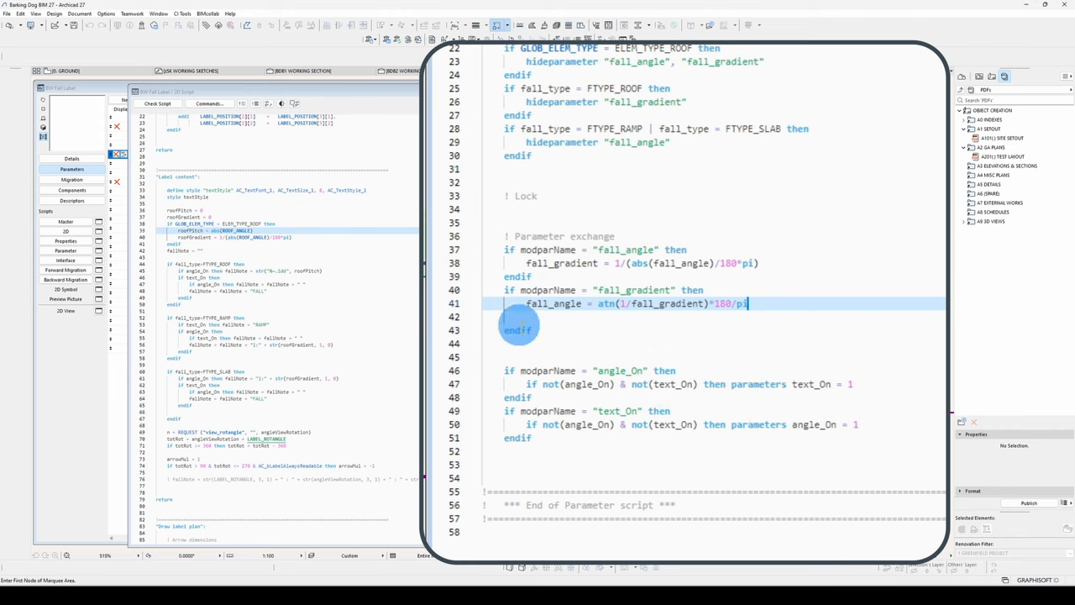
Step: Begin a parameters statement that writes back both fall_angle and fall_gradient
{"action": "type", "text": "pa"}
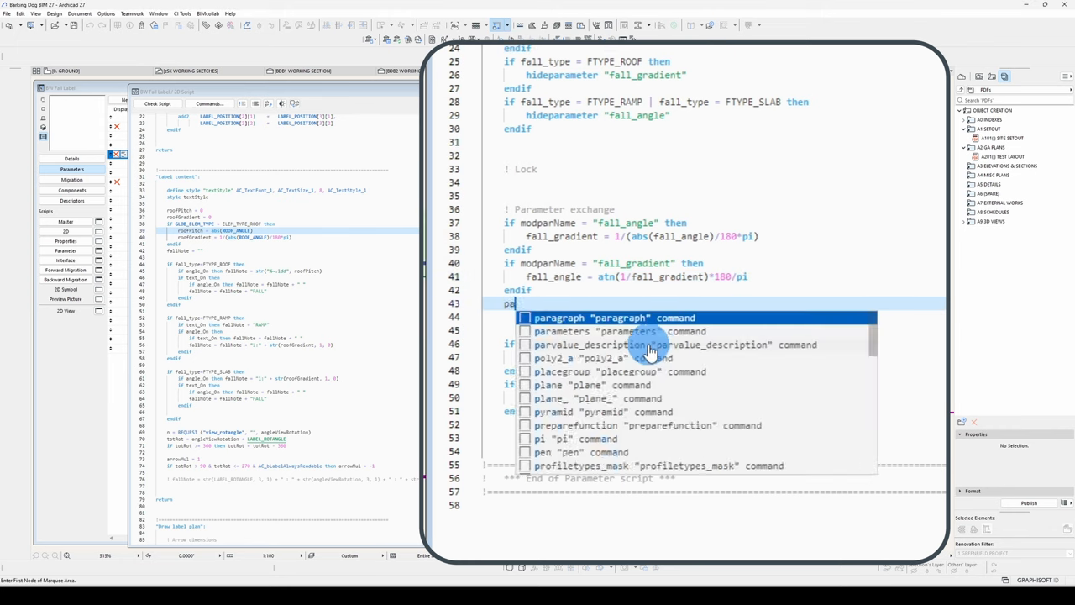
{"action": "left_click", "coordinate": [562, 331]}
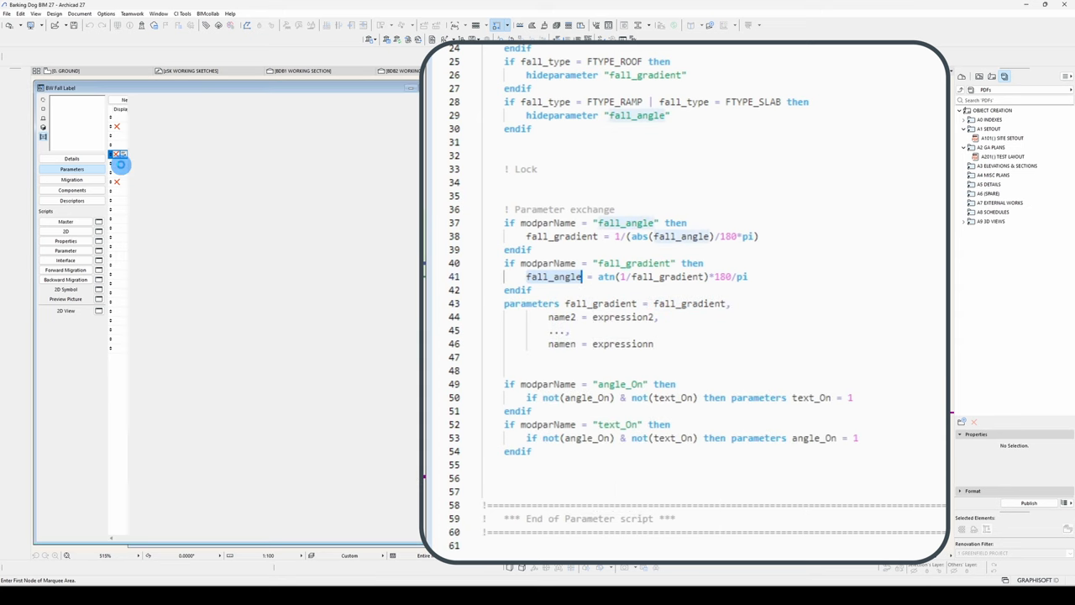
{"action": "left_click", "coordinate": [72, 169]}
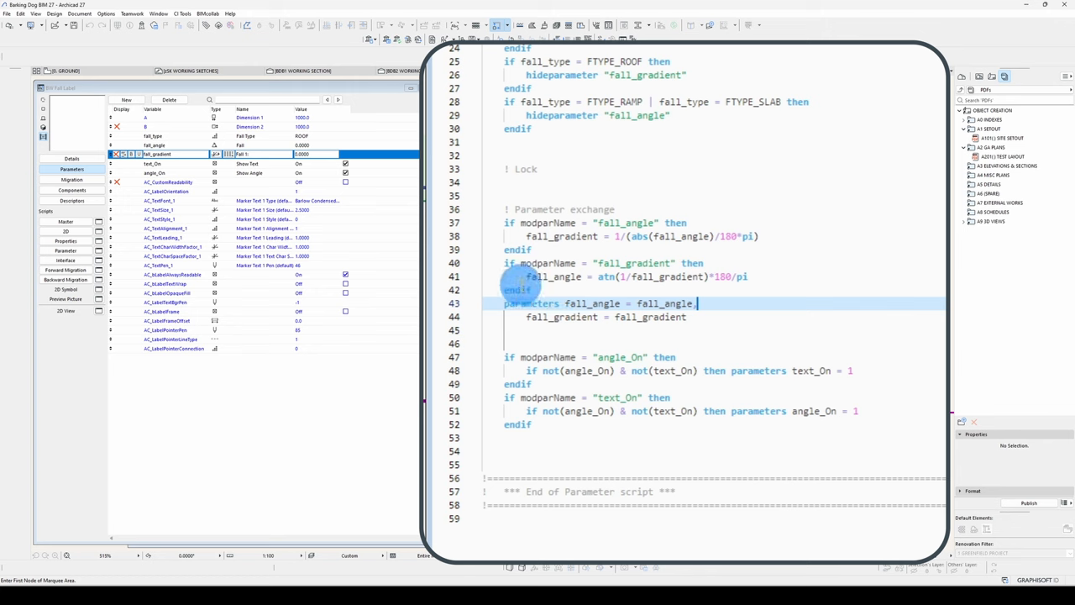
{"action": "mouse_move", "coordinate": [664, 277]}
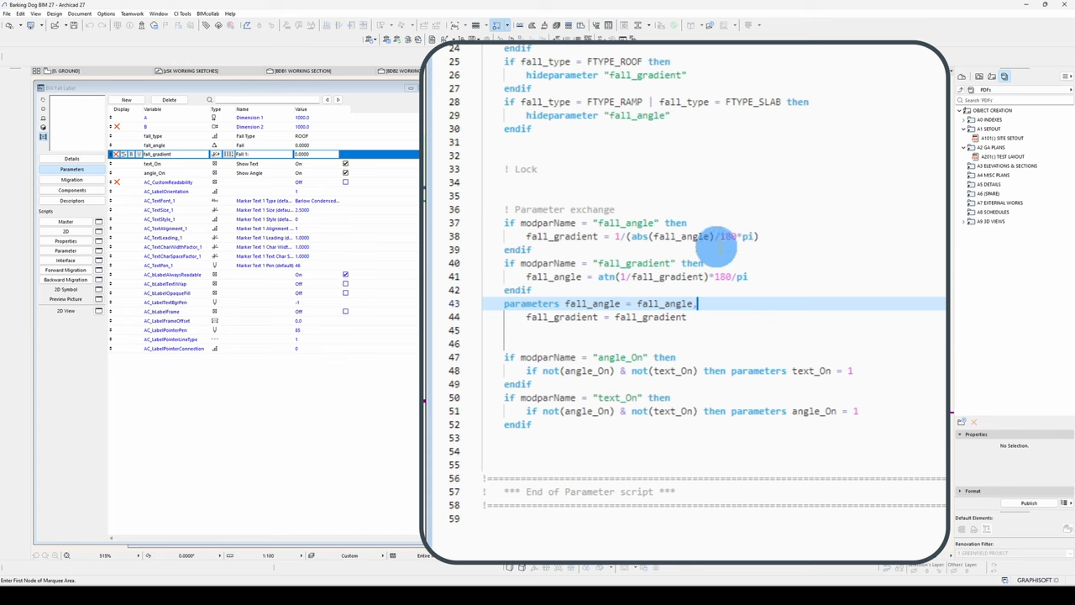
{"action": "mouse_move", "coordinate": [847, 278]}
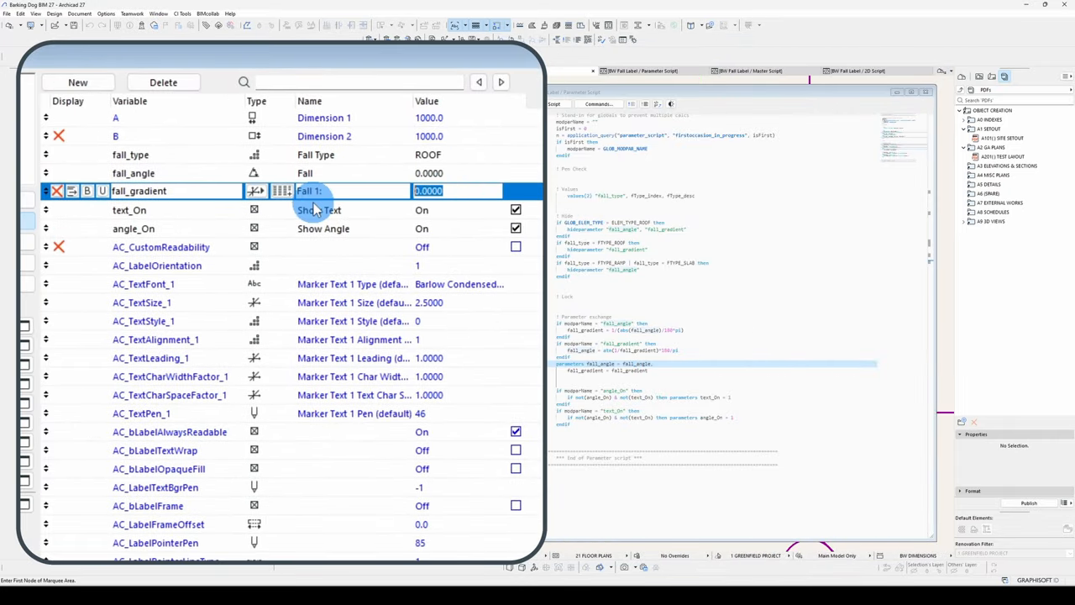
Step: Test a gradient of 20 and a fall angle of 4, then return to the Parameter Script to fix the atn formula
{"action": "type", "text": "2"}
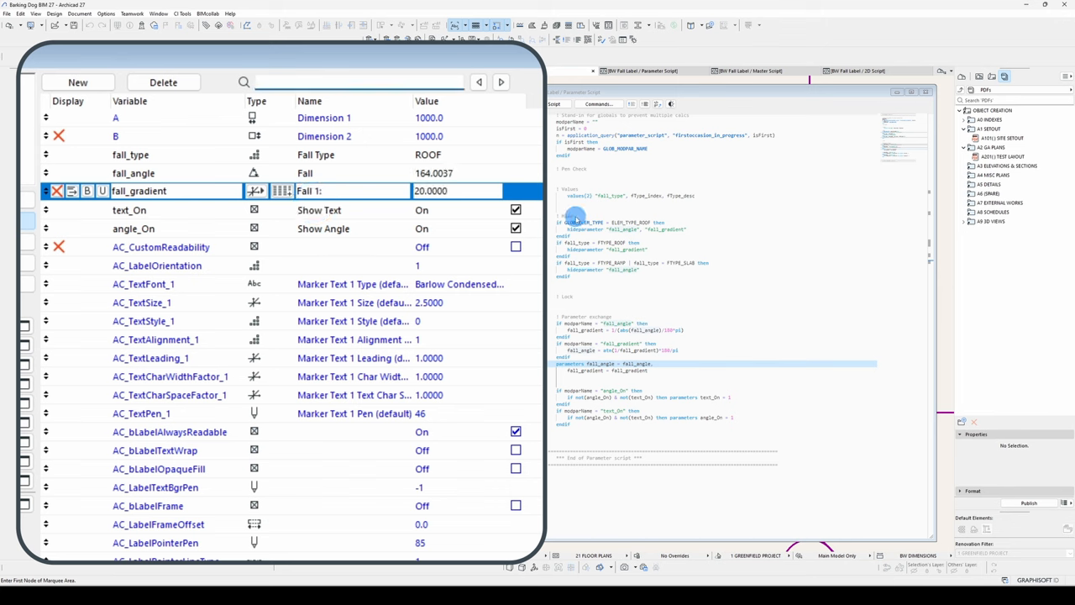
{"action": "left_click", "coordinate": [458, 172]}
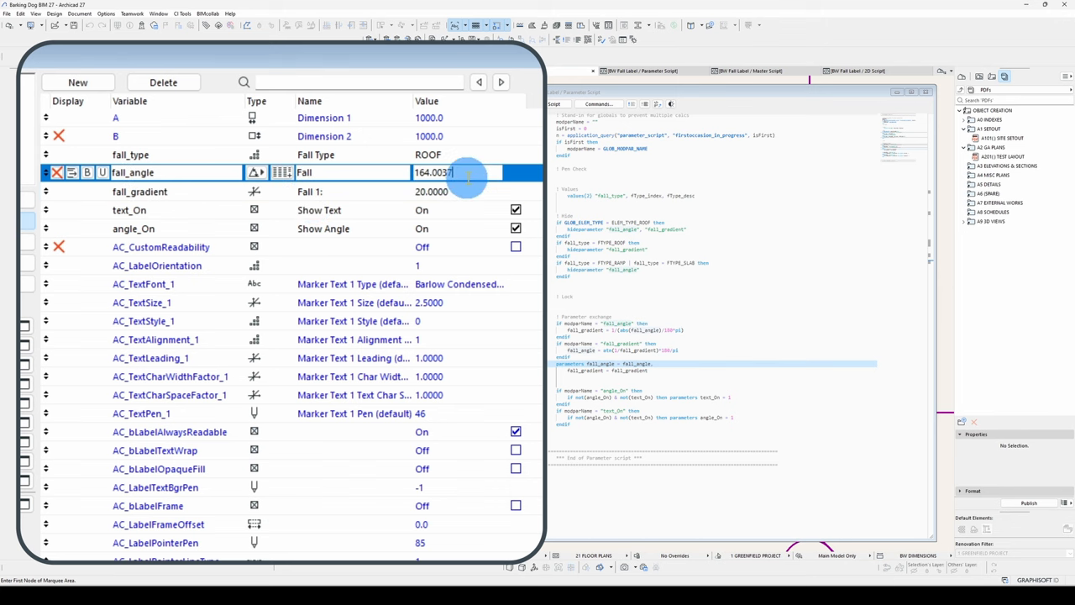
{"action": "left_click", "coordinate": [456, 172]}
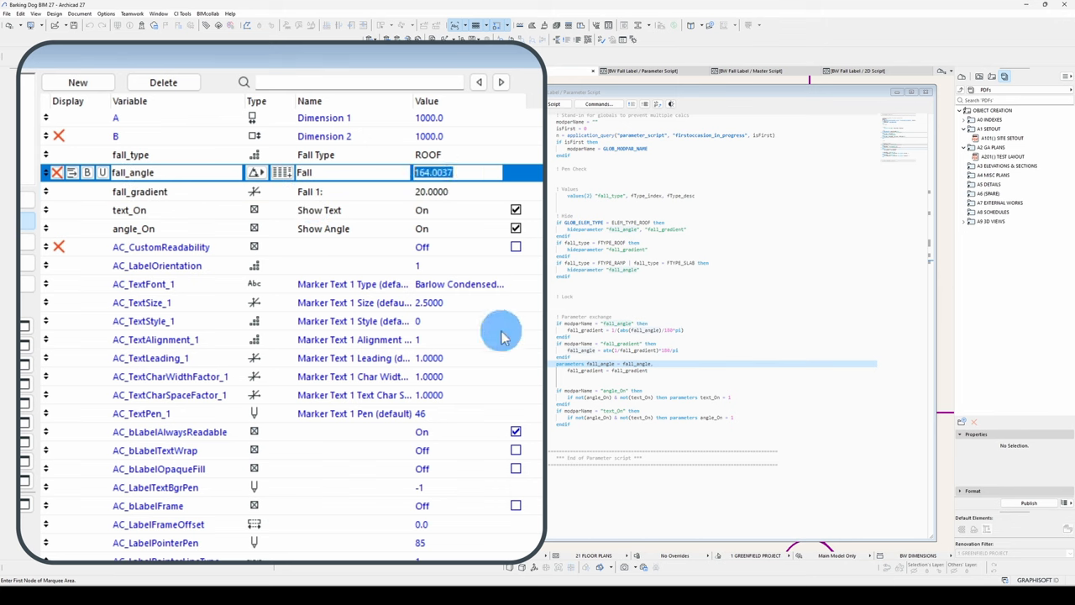
{"action": "type", "text": "4"}
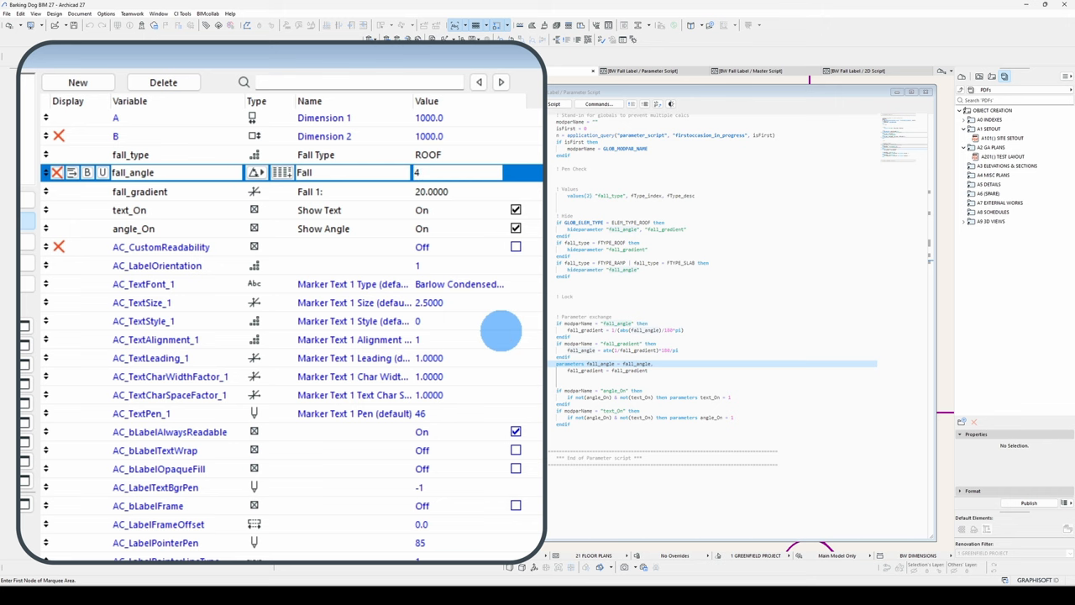
{"action": "type", "text": "4.0000"}
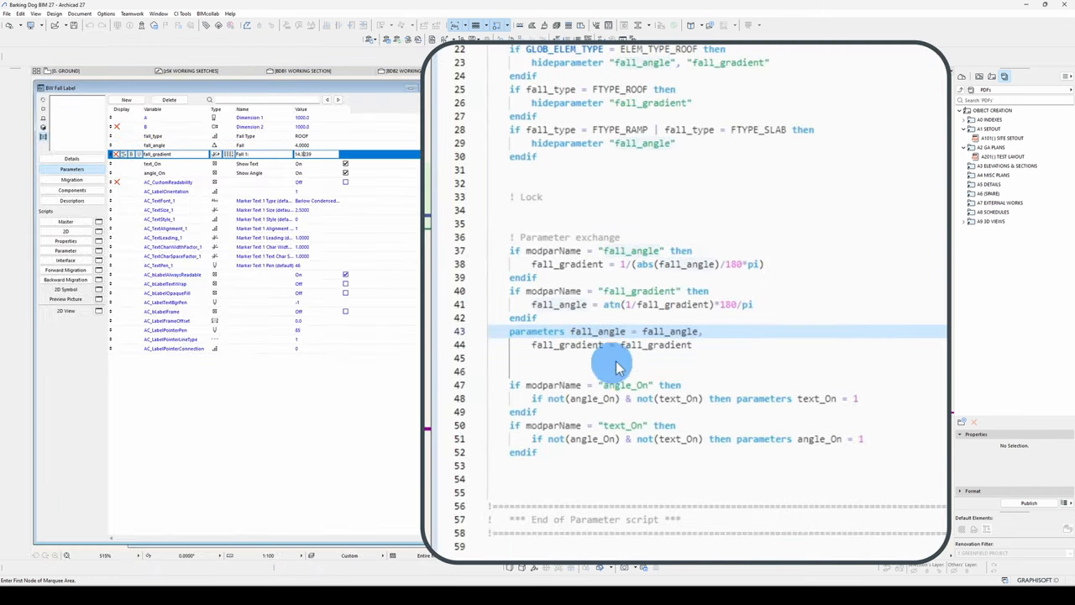
{"action": "left_click", "coordinate": [723, 304]}
{"action": "type", "text": "6.0000"}
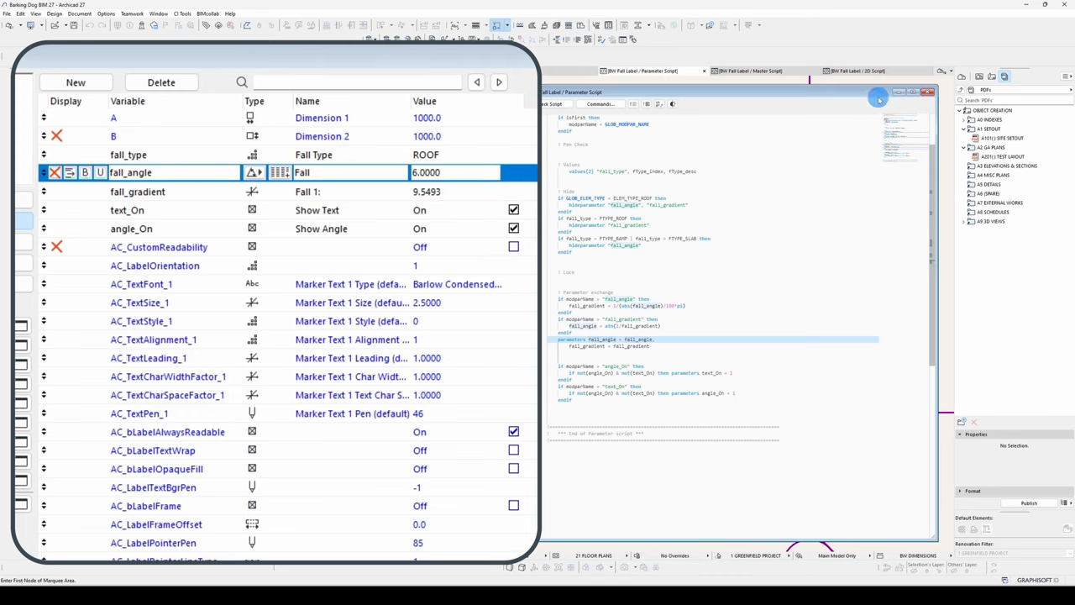
Step: In the 2D Script set roofPitch = fall_angle and roofGradient = fall_gradient
{"action": "left_click", "coordinate": [857, 70]}
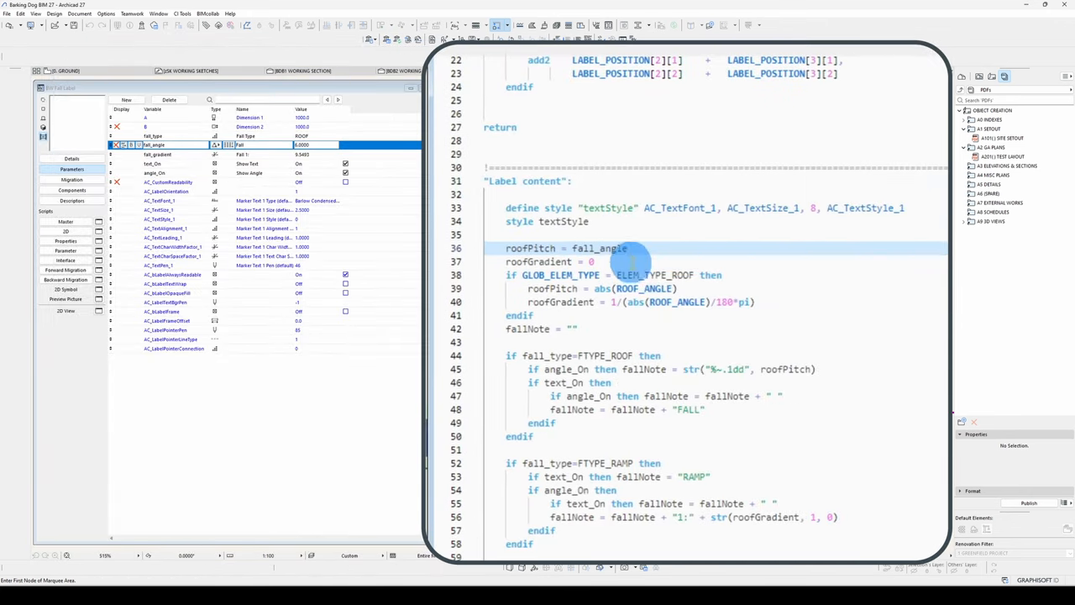
{"action": "type", "text": "fall_gradient"}
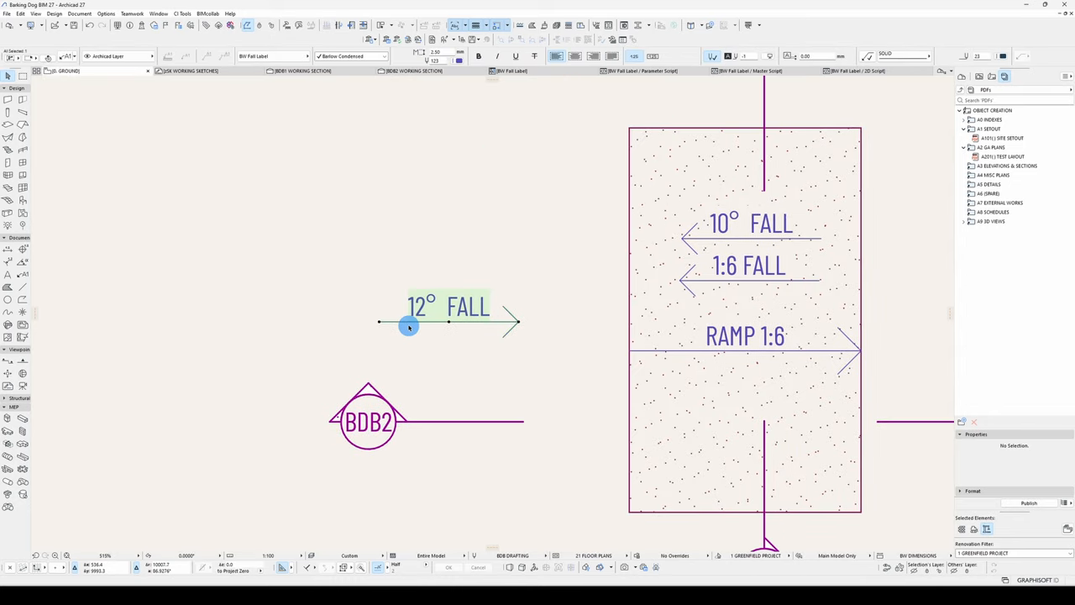
{"action": "mouse_move", "coordinate": [541, 340]}
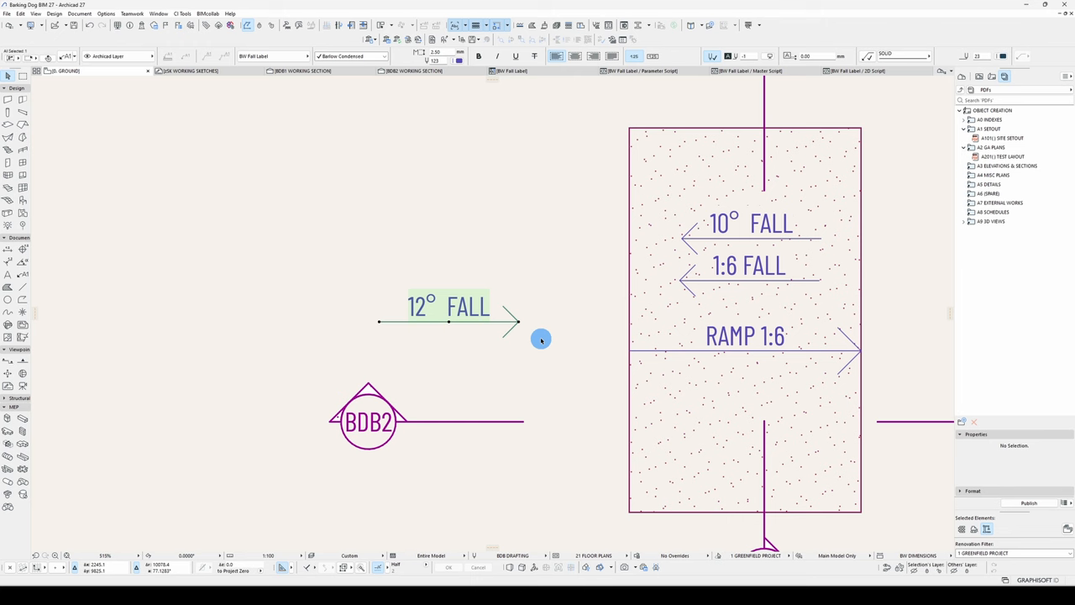
{"action": "mouse_move", "coordinate": [532, 334]}
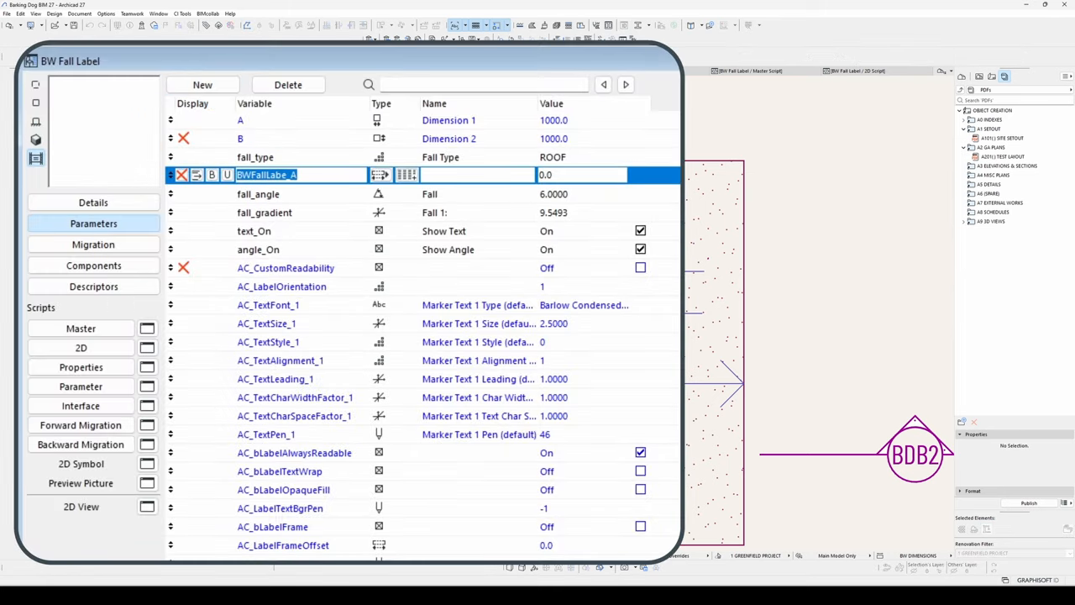
Step: Name the new parameter's variable label_type and move into its Name field
{"action": "type", "text": "label_type"}
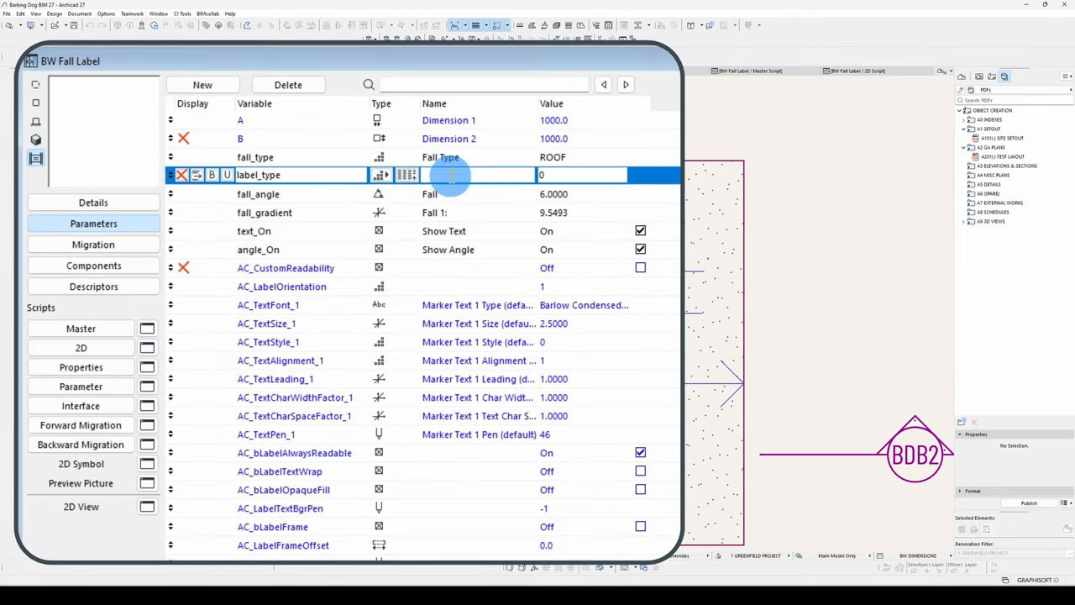
{"action": "left_click", "coordinate": [81, 327]}
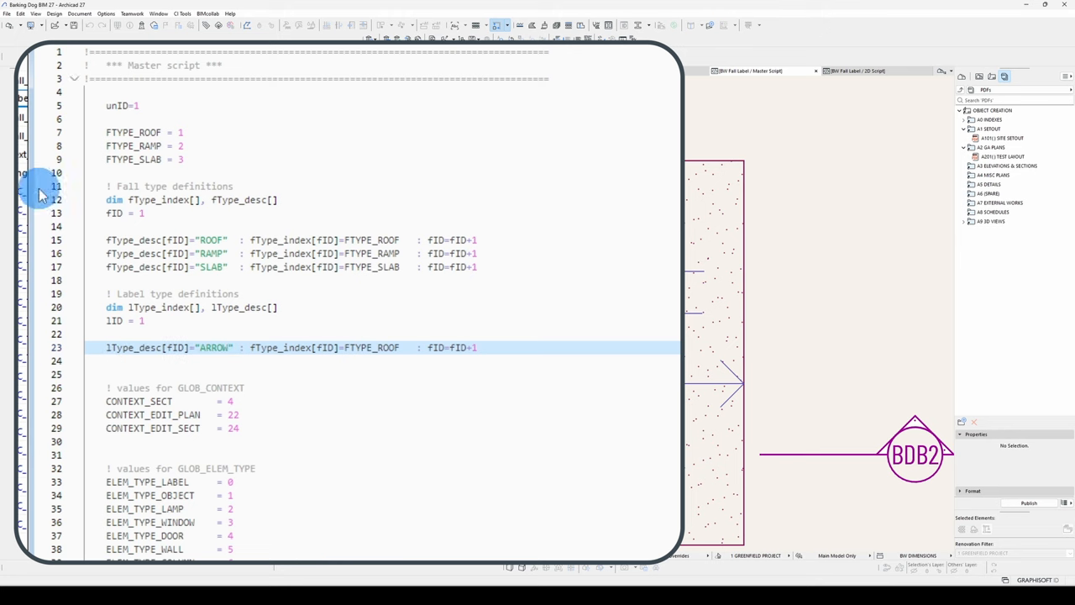
Step: Define LTYPE_ARROW in the Master script and review the ARROW/CALLIPERS choices of Label Type
{"action": "type", "text": "LTYPE_ARROW"}
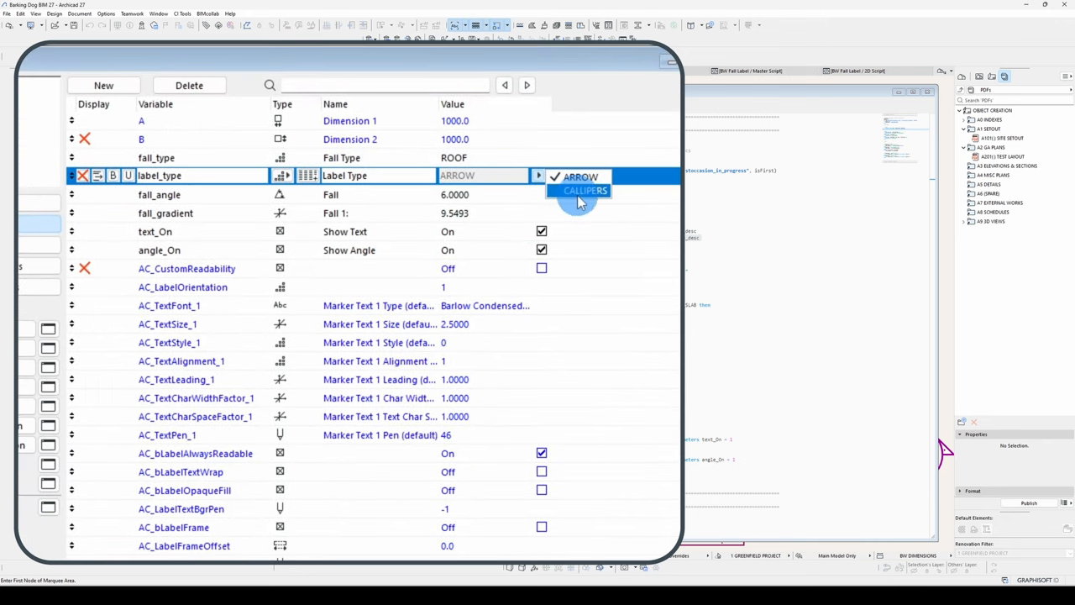
{"action": "left_click", "coordinate": [580, 176]}
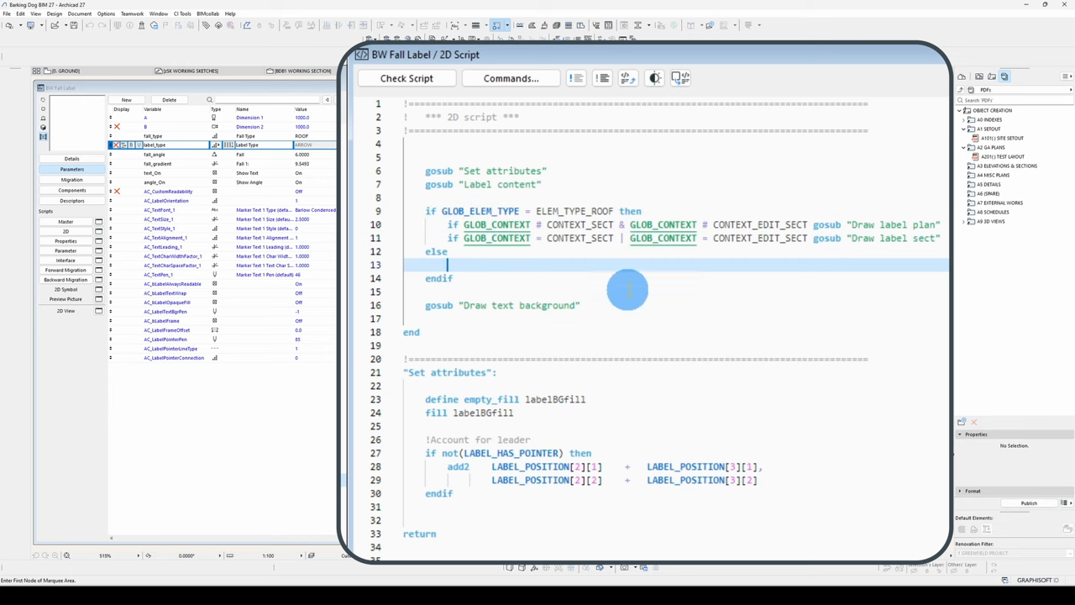
{"action": "mouse_move", "coordinate": [692, 412]}
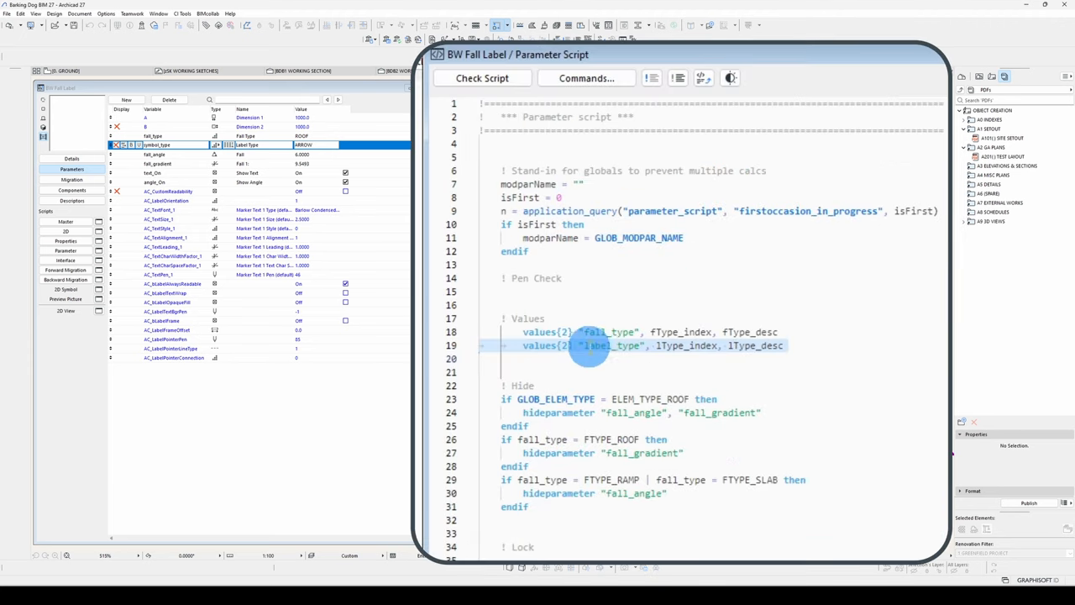
Step: Rename the variable to symbol_type and add 'if symbol_type = STYPE_ARROW gosub "Draw label plan"' in the else branch
{"action": "type", "text": "symbol_type"}
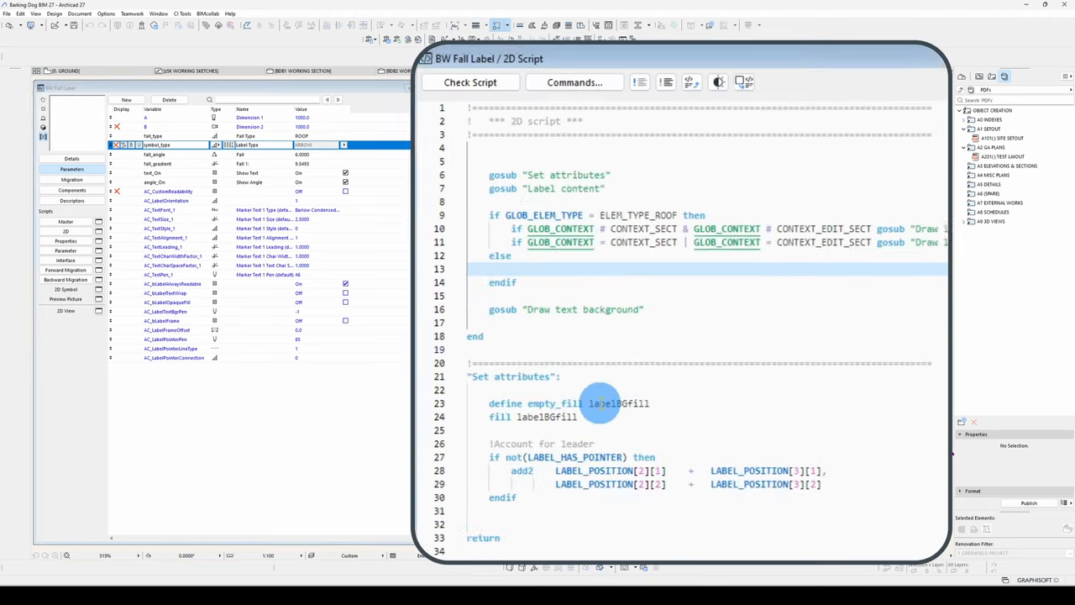
{"action": "type", "text": "if symbol_type ="}
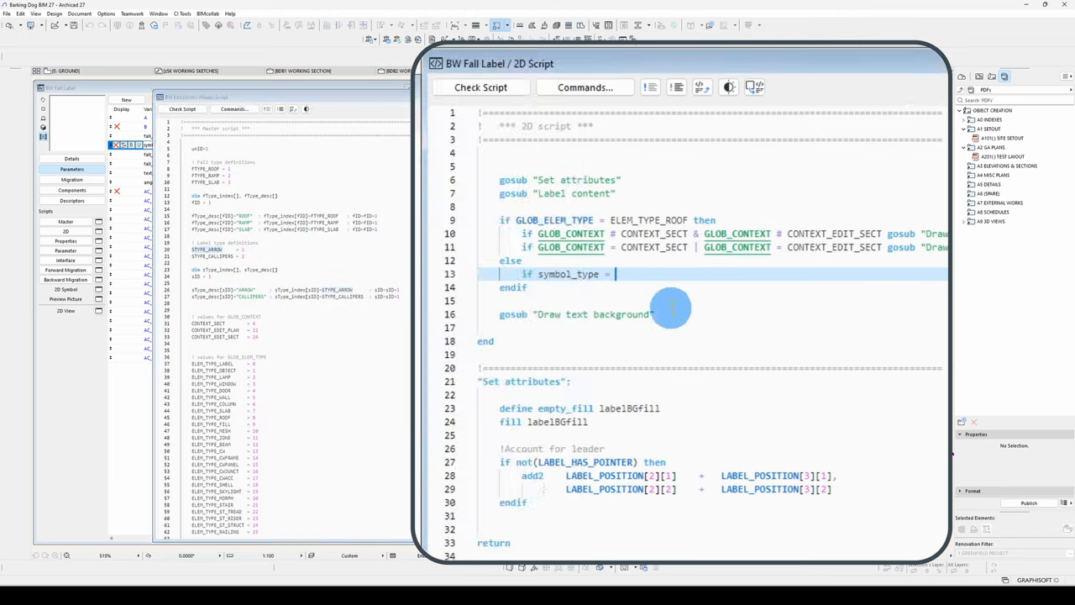
{"action": "type", "text": "STYPE_ARROW gosub \"Draw label plan\""}
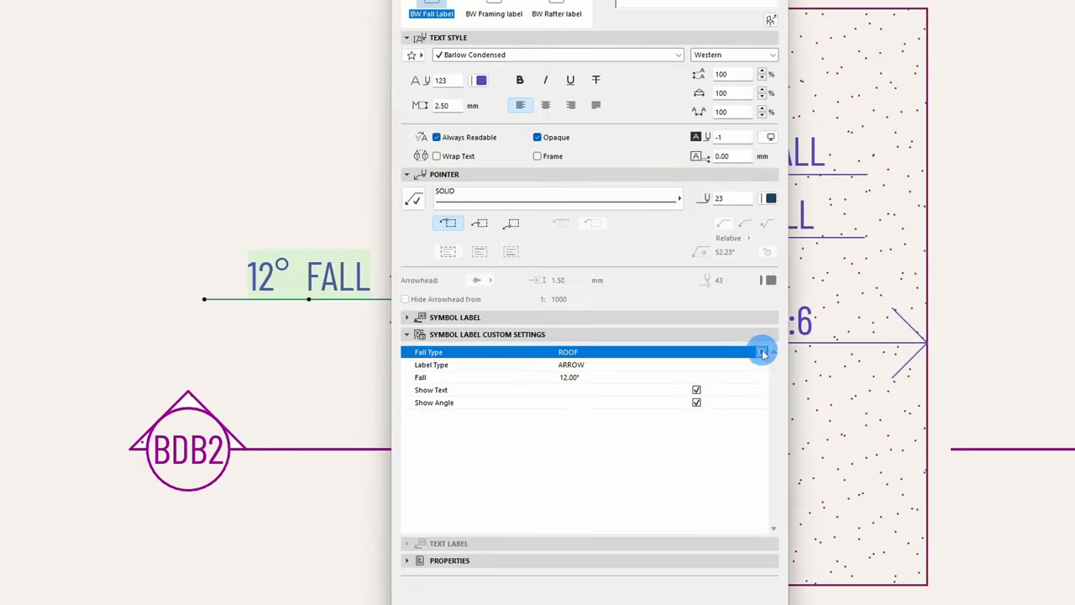
Step: Try the plan label with the CALLIPERS label type, then revisit the fall and label type choices
{"action": "left_click", "coordinate": [761, 351]}
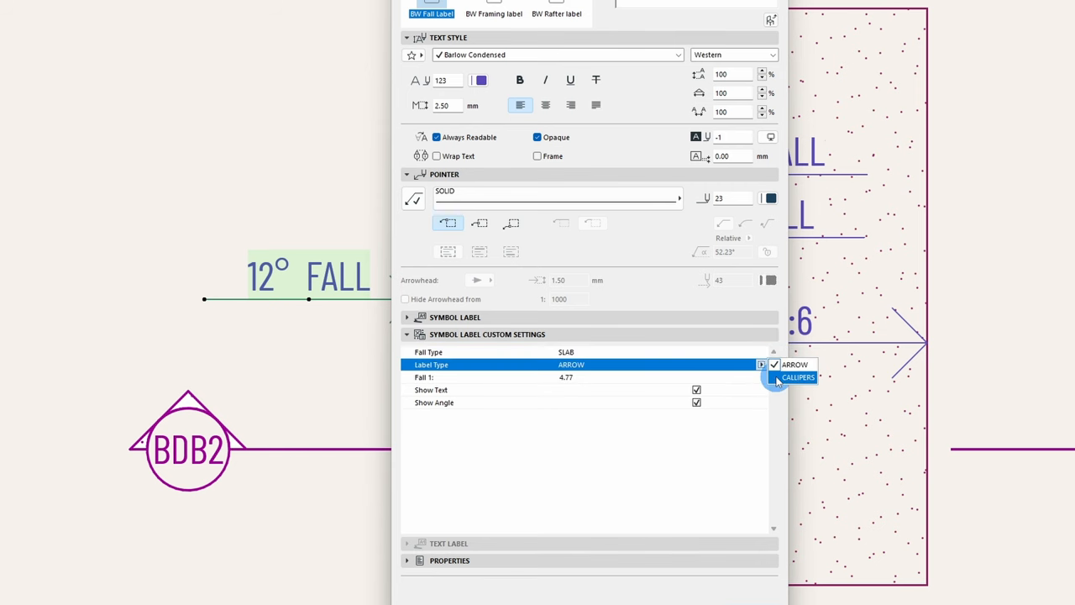
{"action": "left_click", "coordinate": [798, 377]}
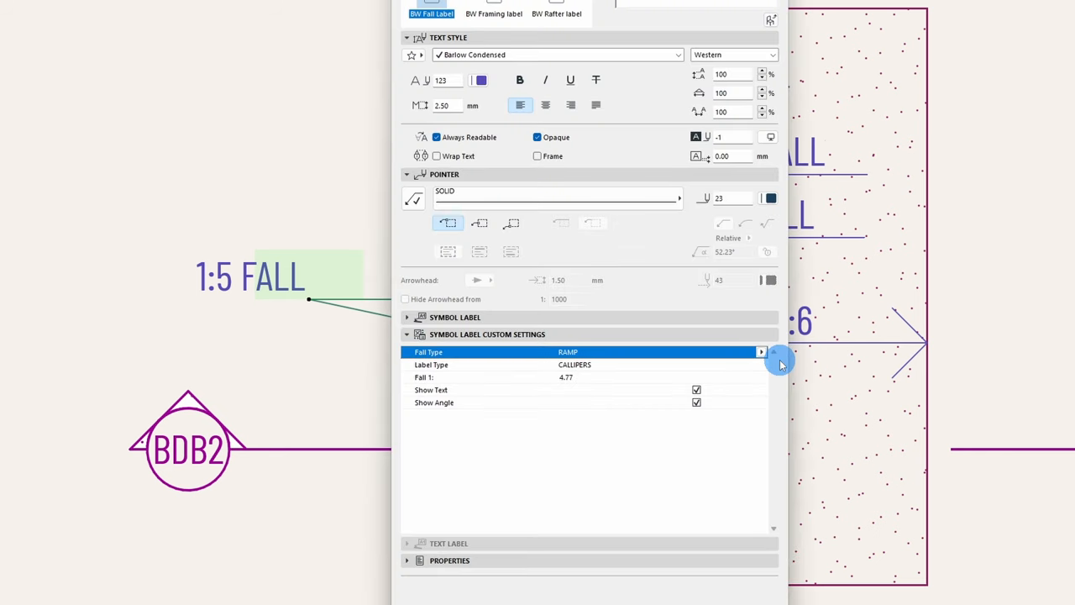
{"action": "left_click", "coordinate": [761, 352]}
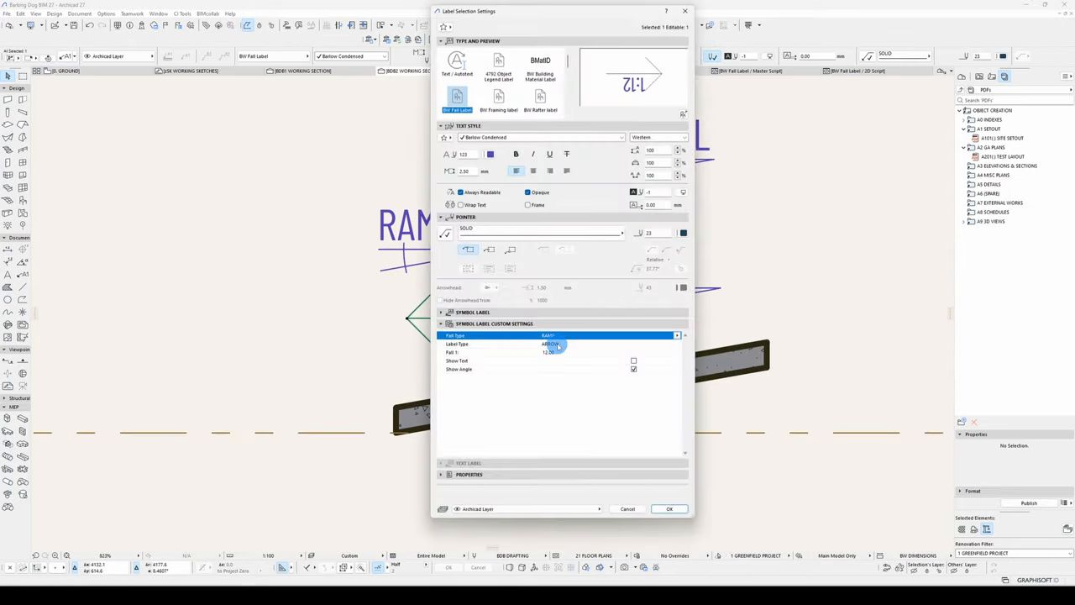
{"action": "left_click", "coordinate": [670, 508]}
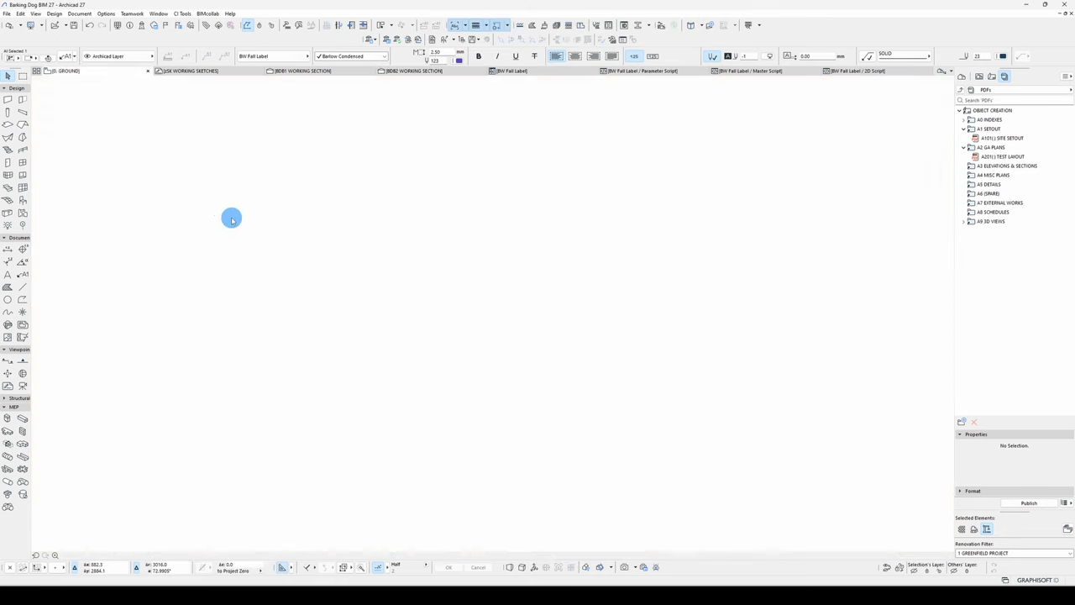
Step: Review the 2D script's Draw label sect routine and select the callipers fall label in plan
{"action": "left_click", "coordinate": [857, 70]}
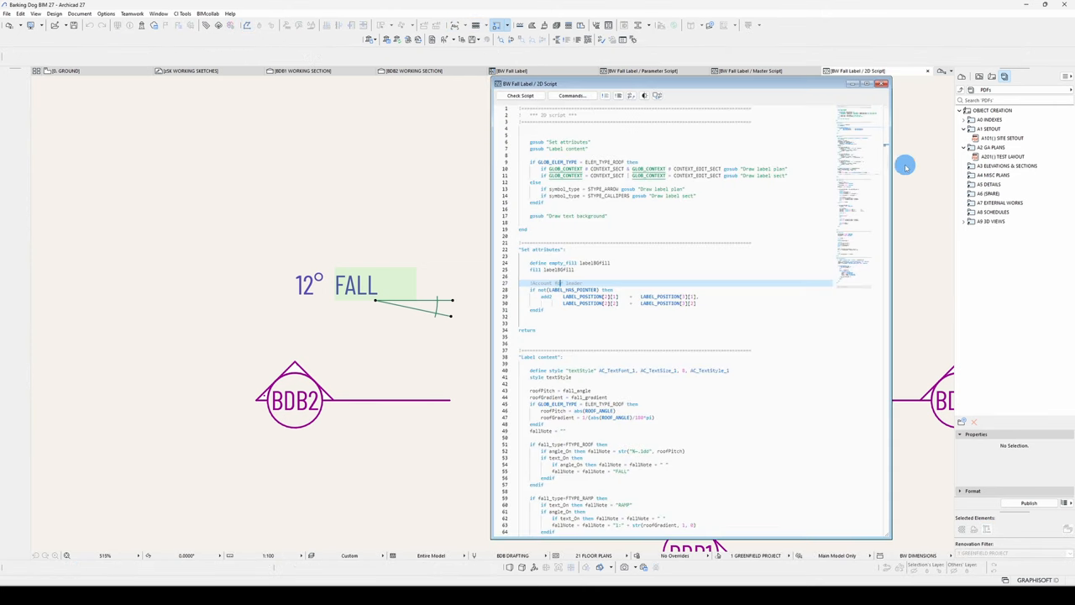
{"action": "scroll", "scroll_direction": "down", "scroll_amount": 3}
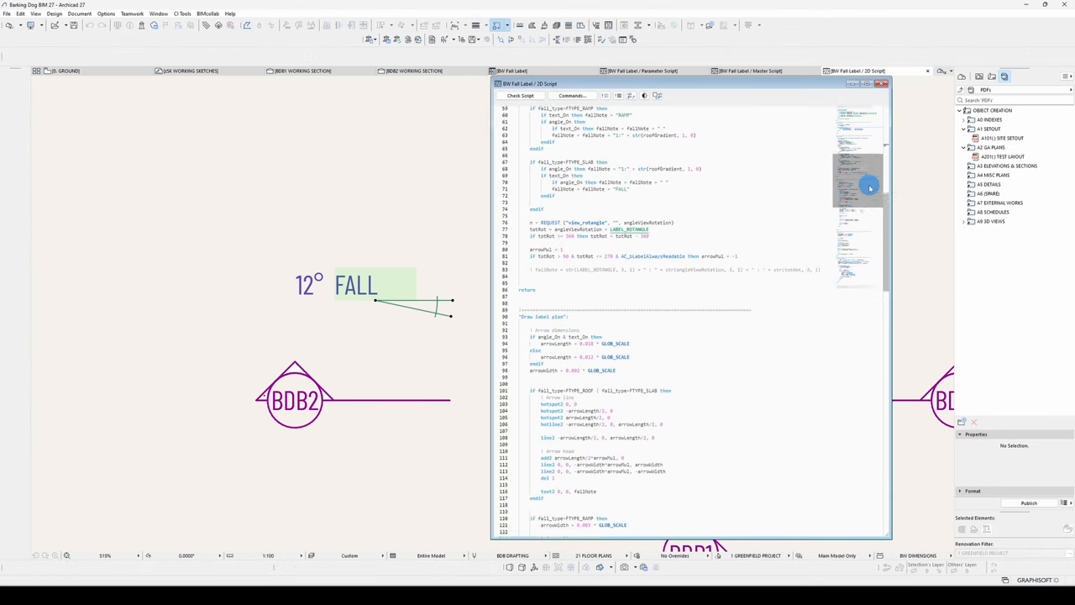
{"action": "scroll", "scroll_direction": "down", "scroll_amount": 3}
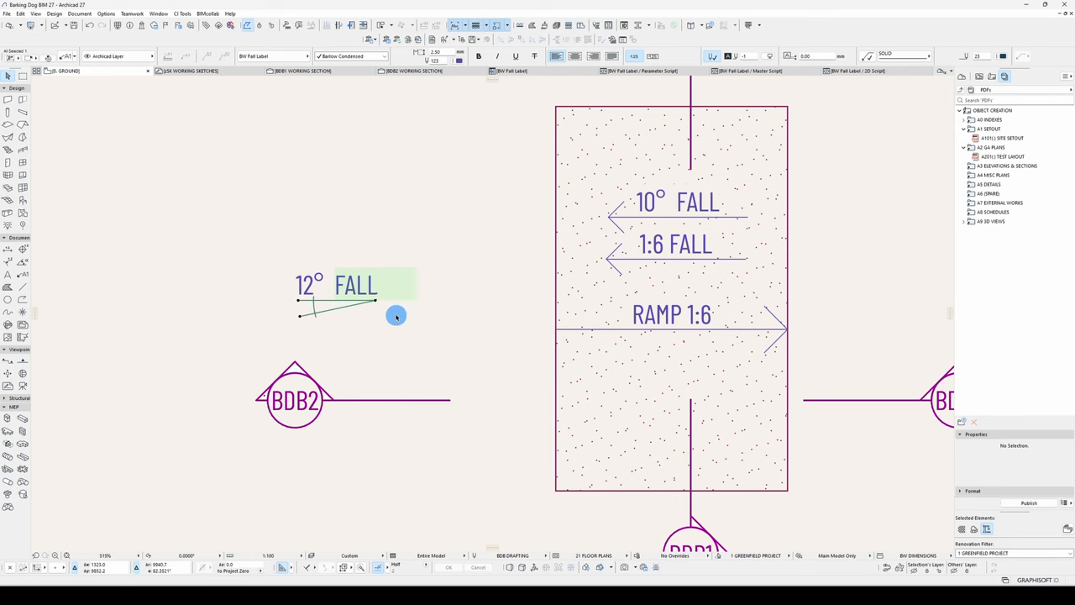
{"action": "left_click", "coordinate": [849, 70]}
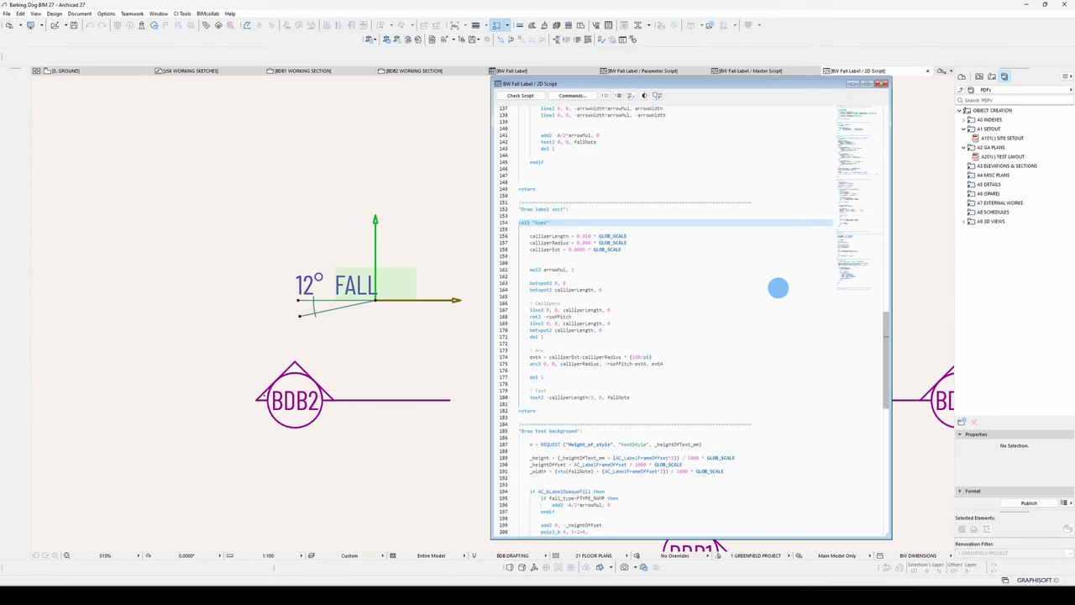
{"action": "double_click", "coordinate": [588, 363]}
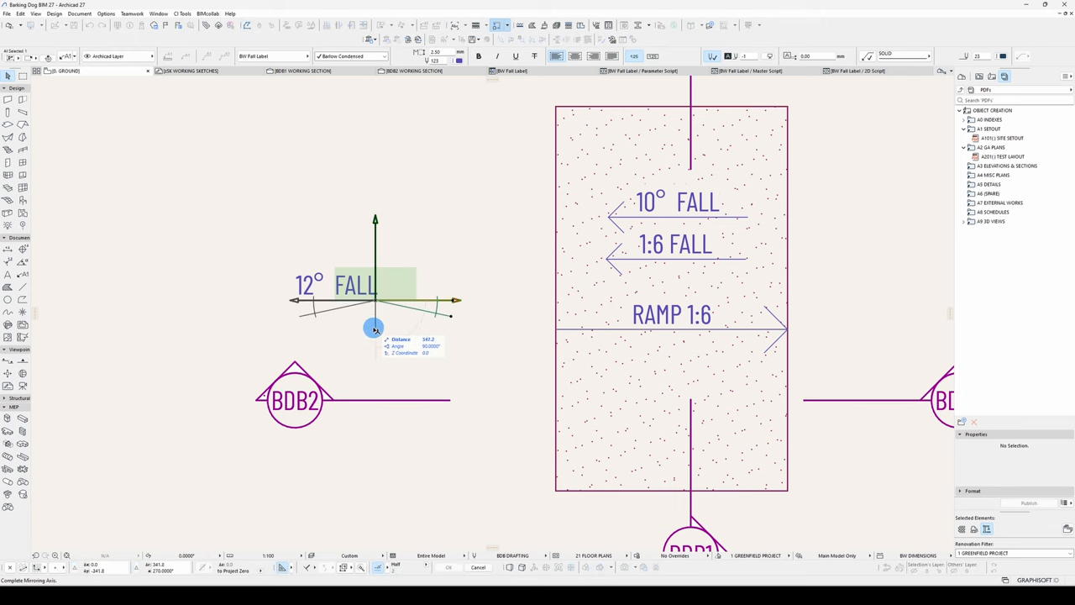
Step: Mirror the 12° FALL callipers label across a vertical axis and return to Draw label sect
{"action": "left_click", "coordinate": [861, 70]}
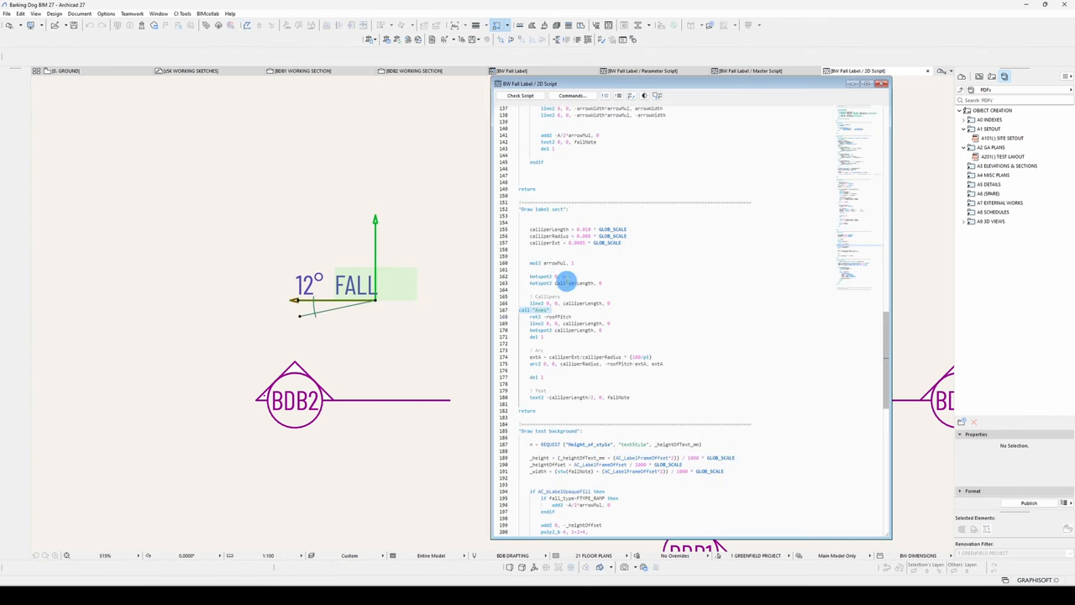
{"action": "scroll", "scroll_direction": "down", "scroll_amount": 3}
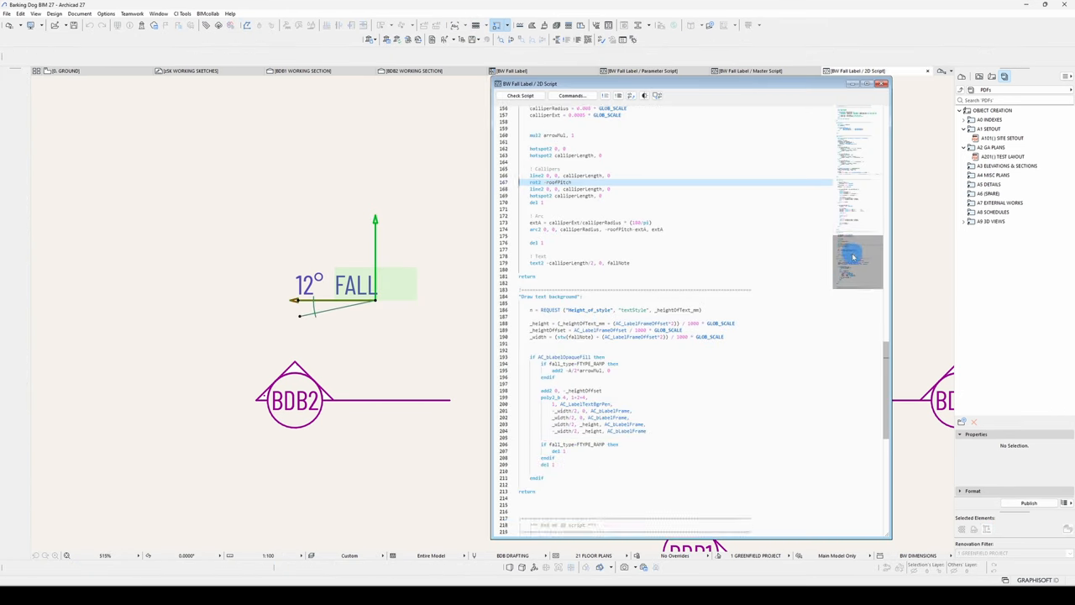
{"action": "scroll", "scroll_direction": "down", "scroll_amount": 3}
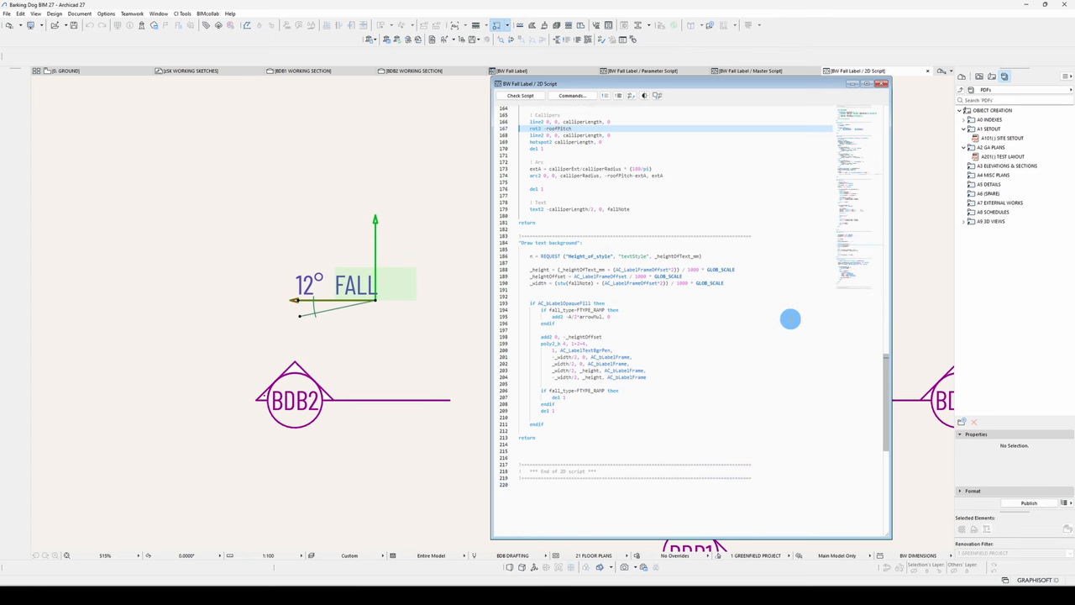
{"action": "mouse_move", "coordinate": [775, 325]}
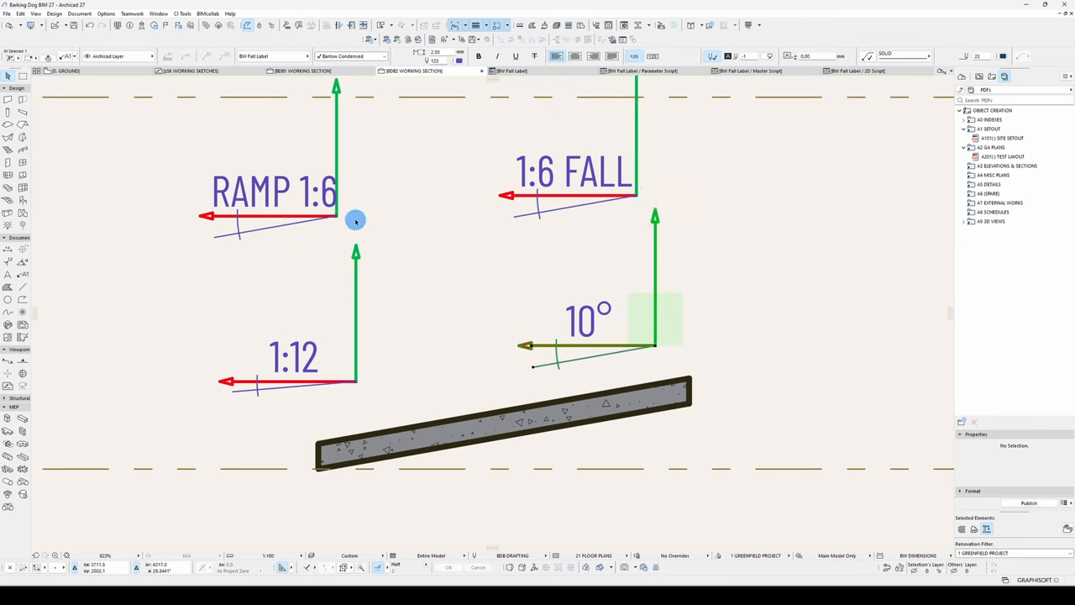
Step: Comment out the FTYPE_RAMP offsets, call "Draw text background" from Draw label sect, and confirm the script checks OK
{"action": "left_click", "coordinate": [865, 71]}
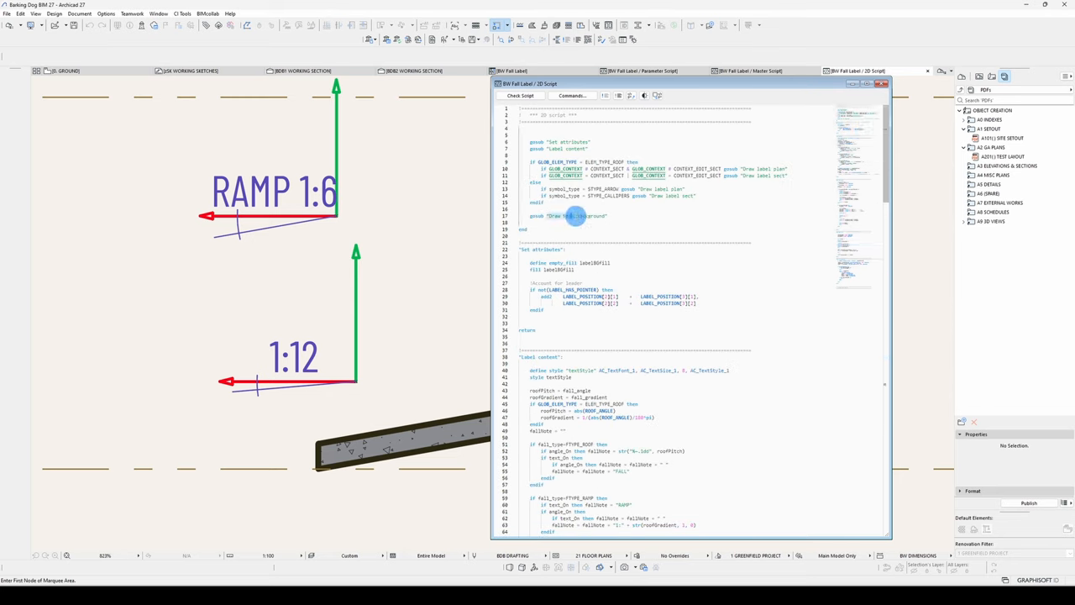
{"action": "scroll", "scroll_direction": "down", "scroll_amount": 3}
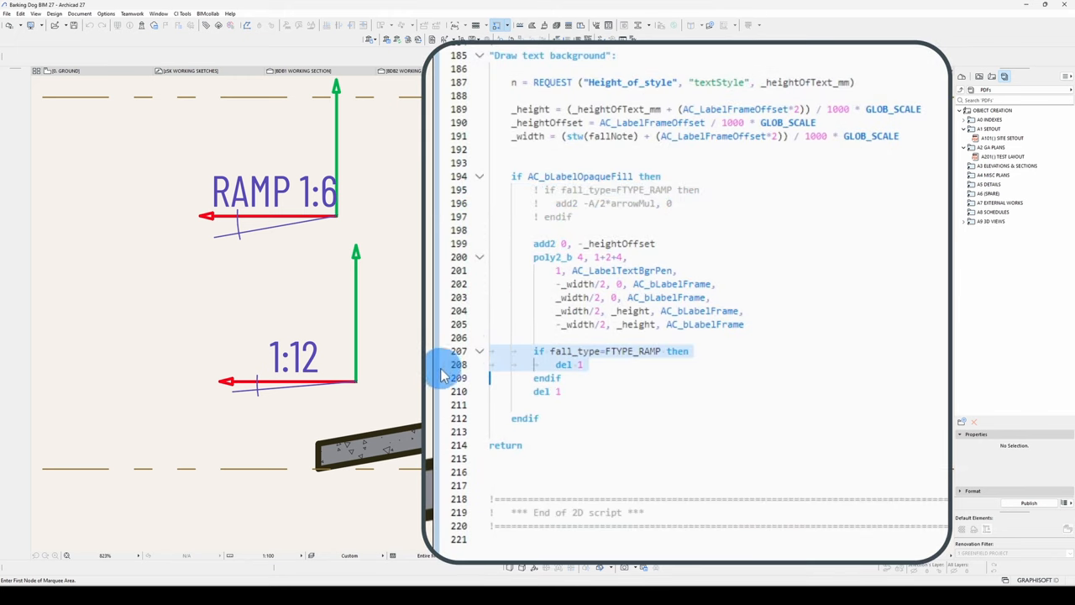
{"action": "left_click", "coordinate": [520, 95]}
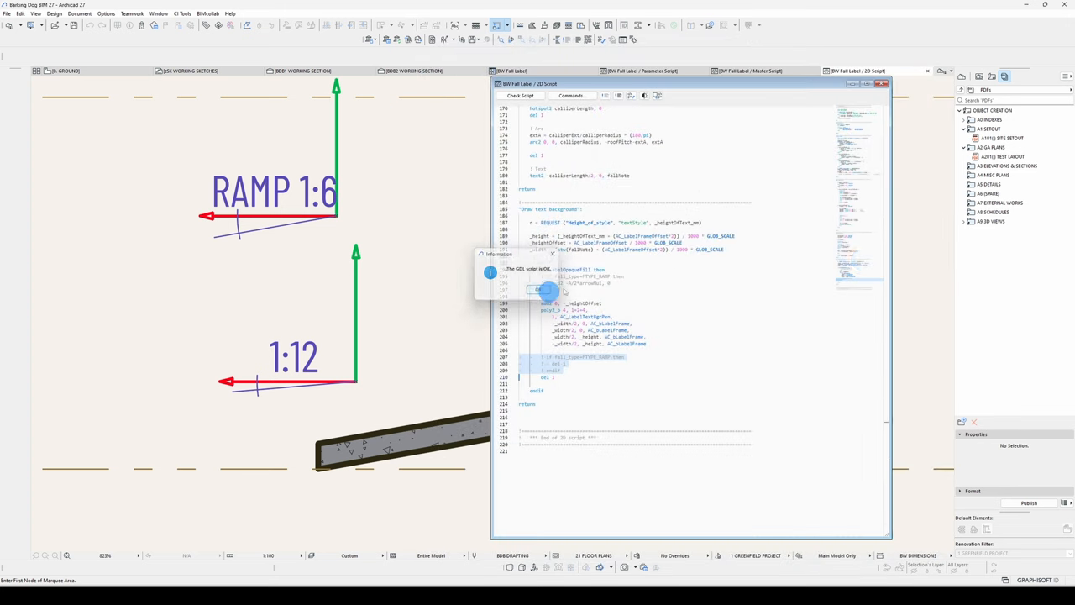
{"action": "left_click", "coordinate": [543, 290]}
{"action": "type", "text": "gosub \"Draw text background\""}
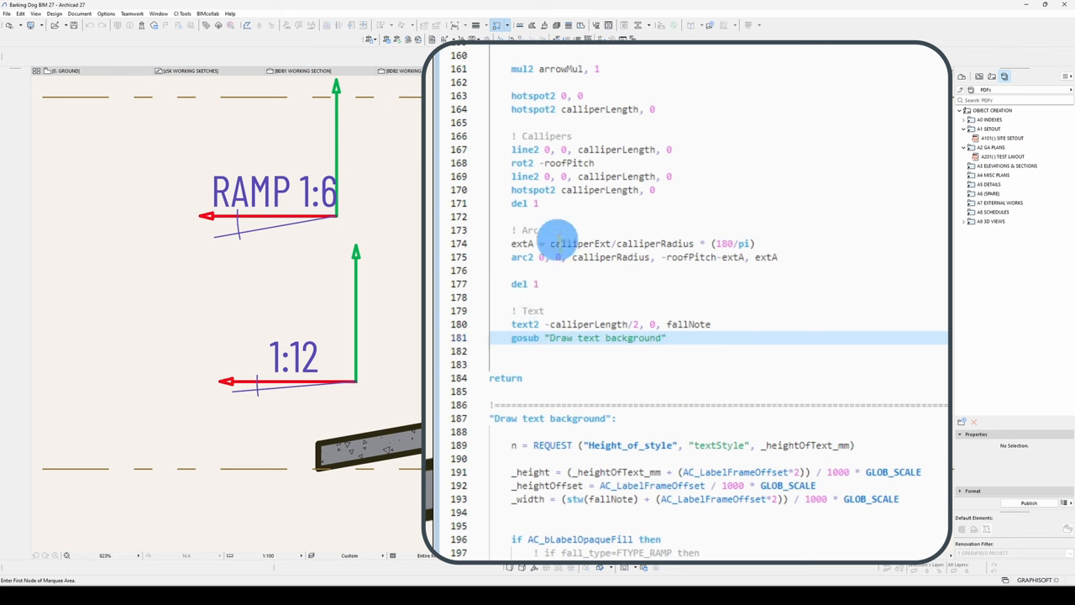
{"action": "scroll", "scroll_direction": "down", "scroll_amount": 3}
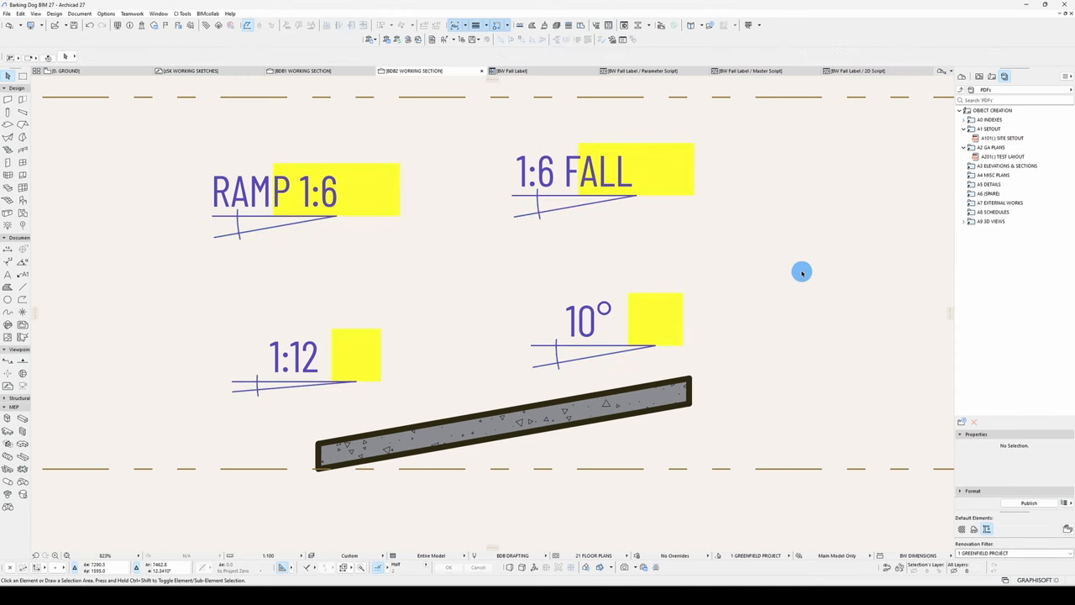
{"action": "mouse_move", "coordinate": [340, 388]}
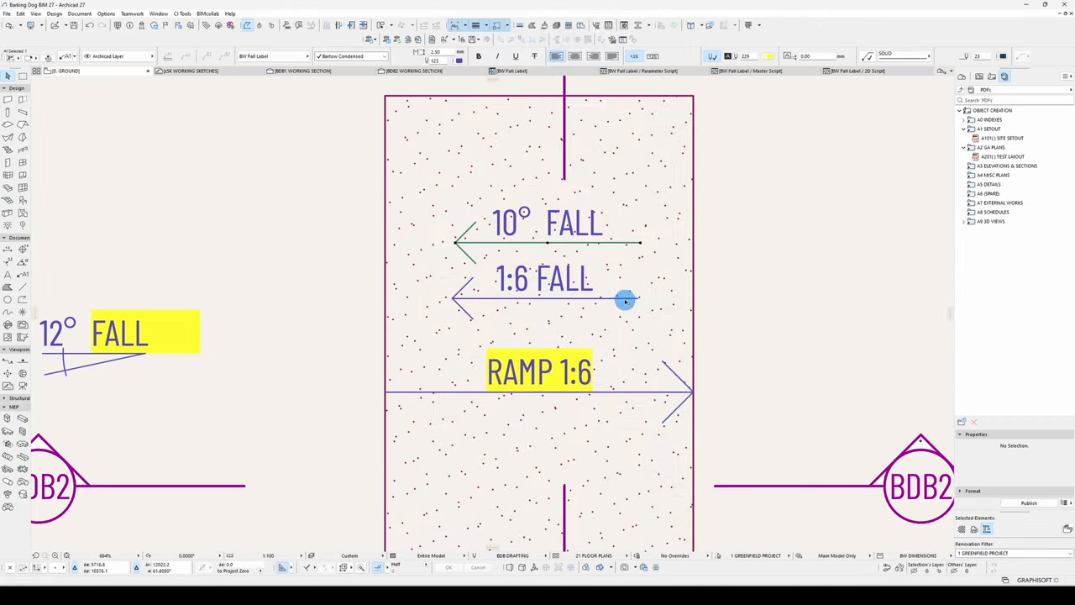
Step: In Draw label sect add add2 -calliperLength/2, 0, place text at 0, 0, and restore with del 1
{"action": "double_click", "coordinate": [626, 301]}
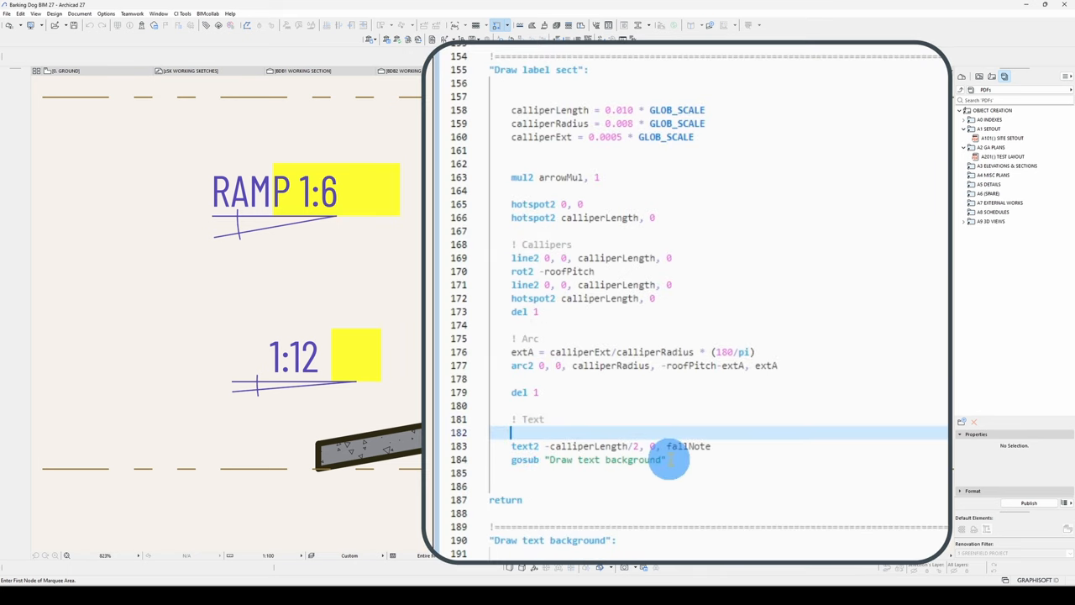
{"action": "type", "text": "add2 -calliperLength/2, 0"}
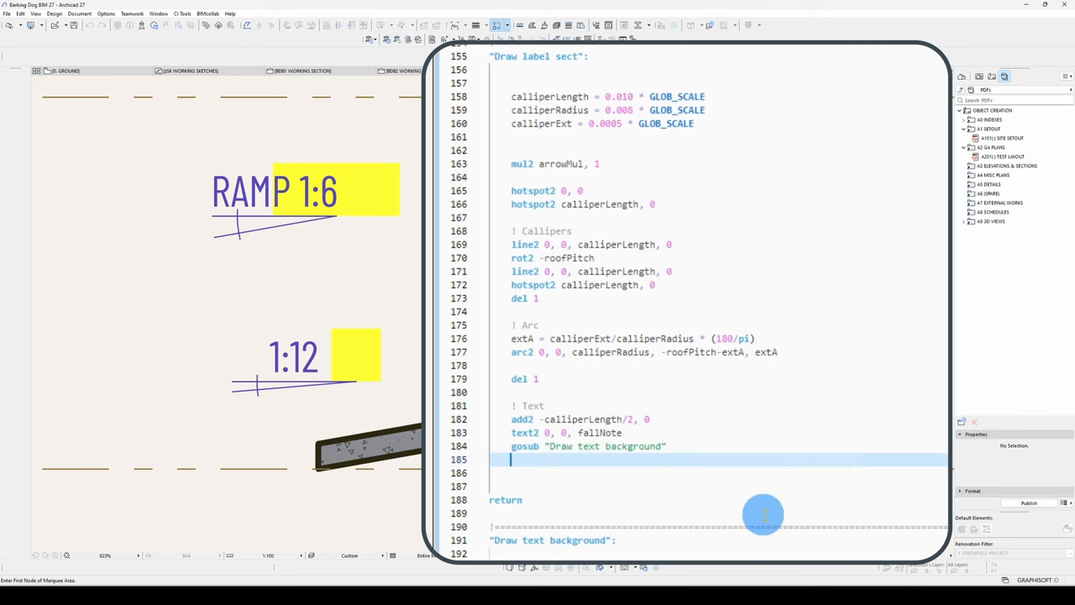
{"action": "type", "text": "del 1"}
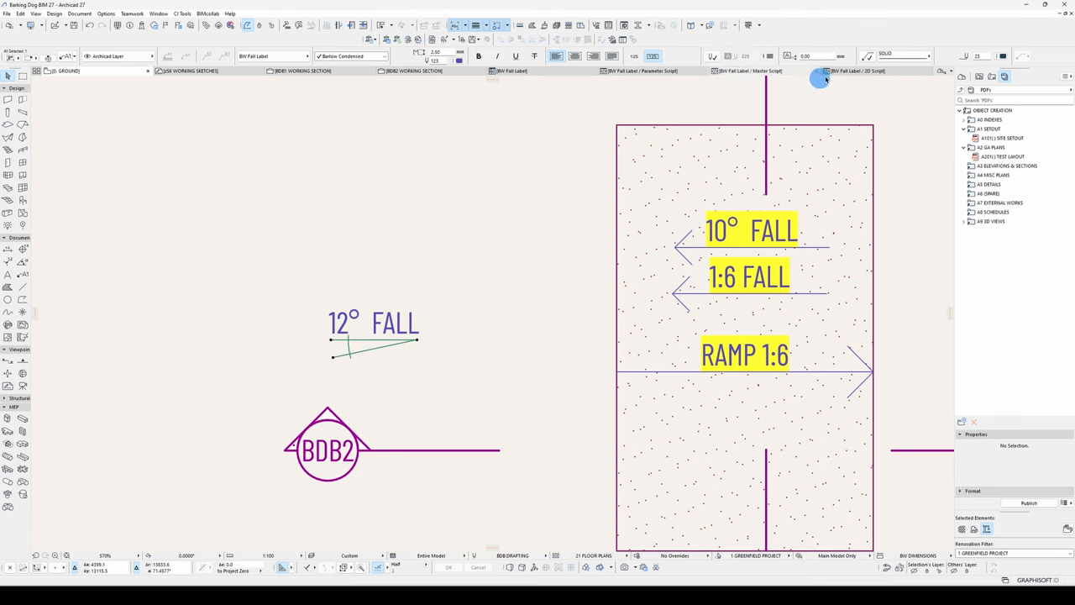
Step: Switch from Archicad to the browser showing the GDL Center Operators page
{"action": "left_click", "coordinate": [857, 71]}
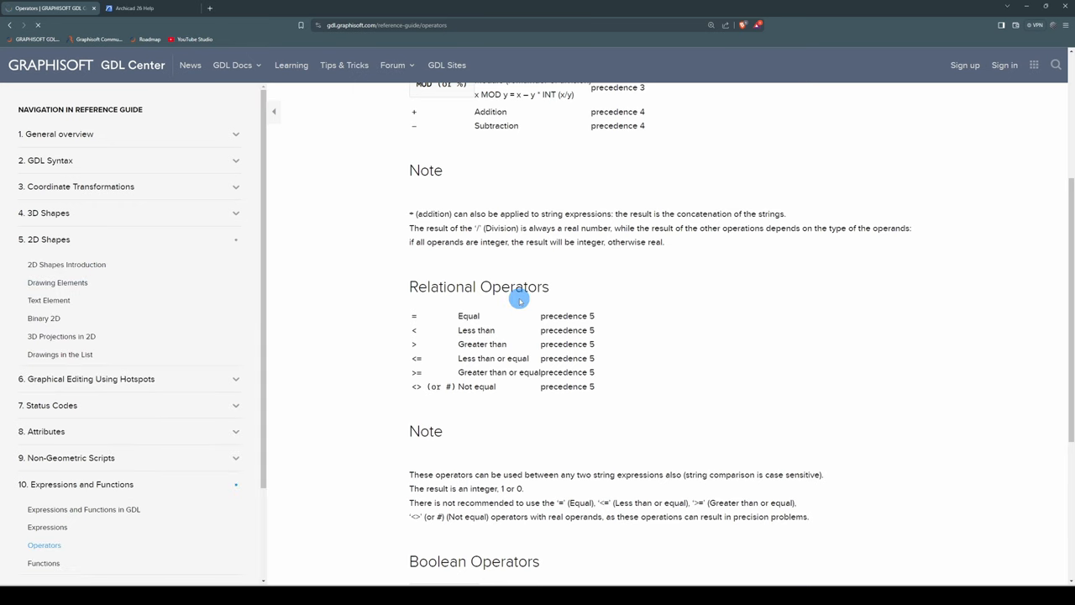
Step: Look up POLY2_ frame_fill bit values and POLY2_B fill pen parameters on the Drawing Elements page
{"action": "left_click", "coordinate": [57, 247]}
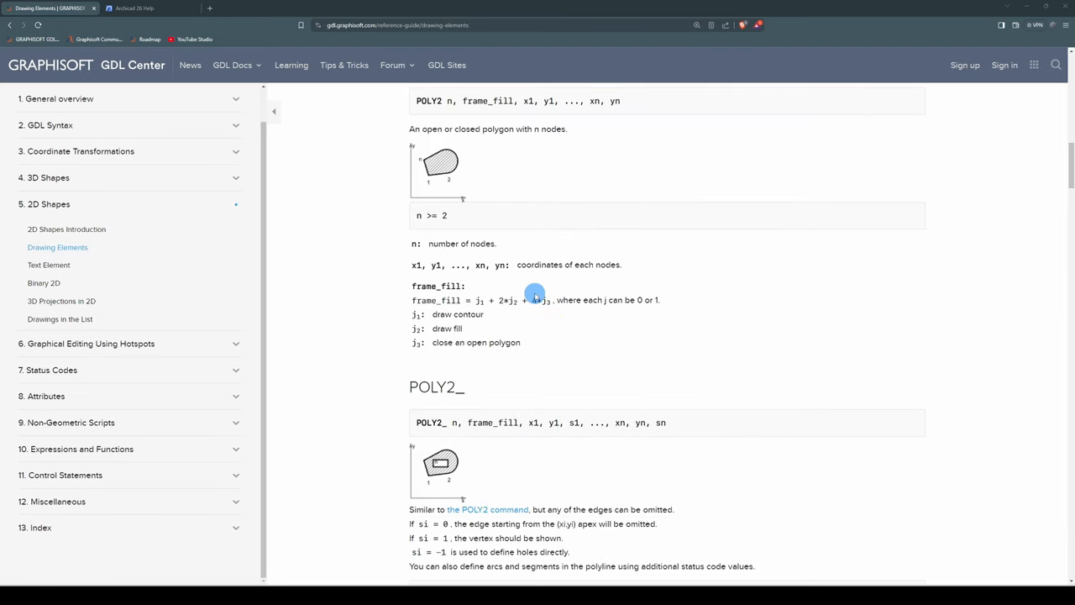
{"action": "mouse_move", "coordinate": [520, 383]}
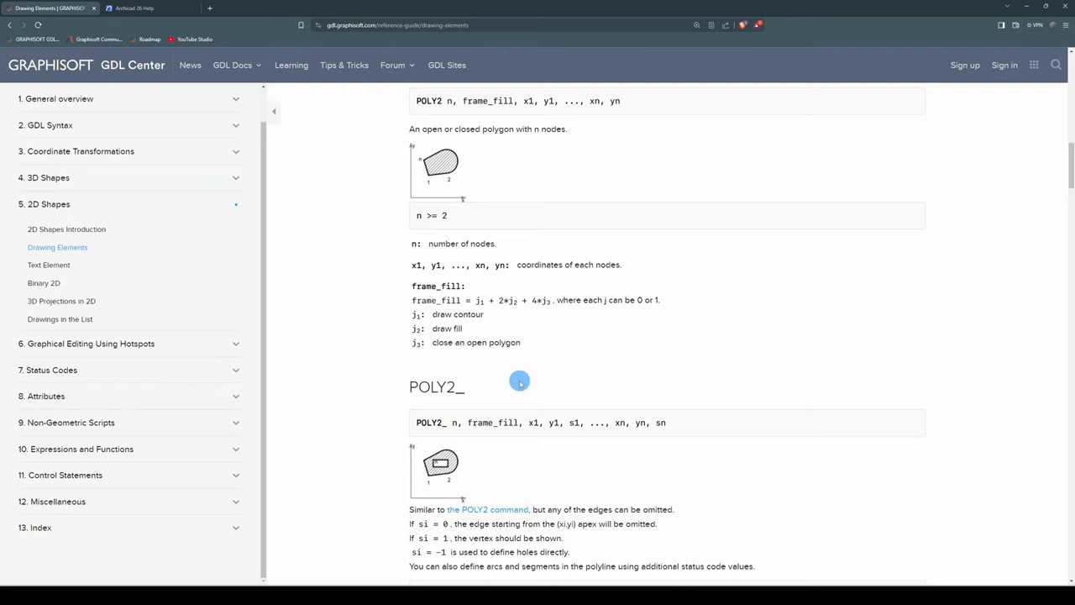
{"action": "scroll", "scroll_direction": "down", "scroll_amount": 3}
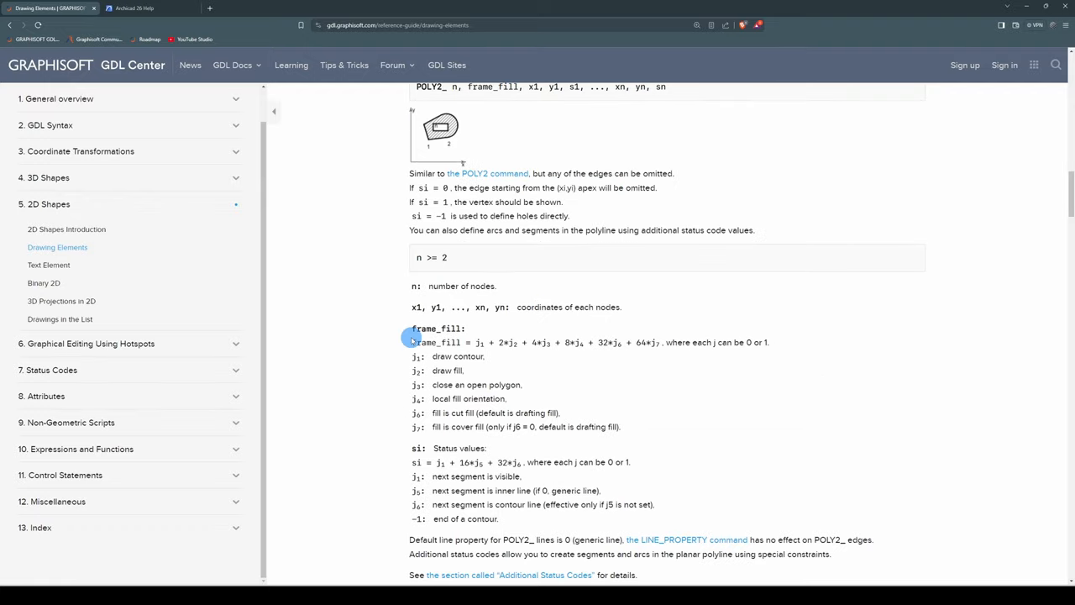
{"action": "scroll", "scroll_direction": "down", "scroll_amount": 3}
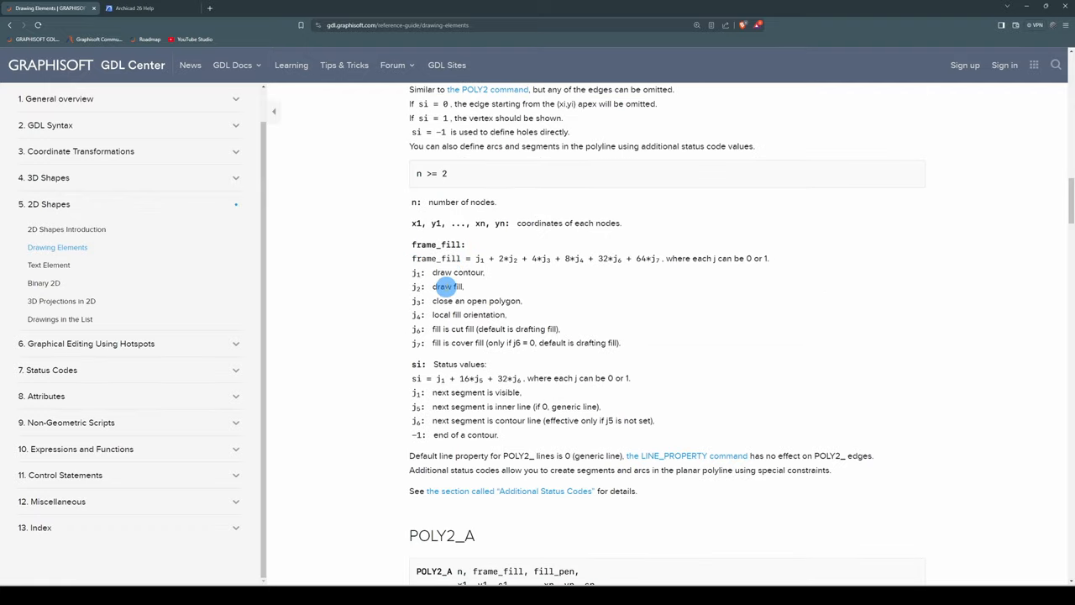
{"action": "double_click", "coordinate": [503, 301]}
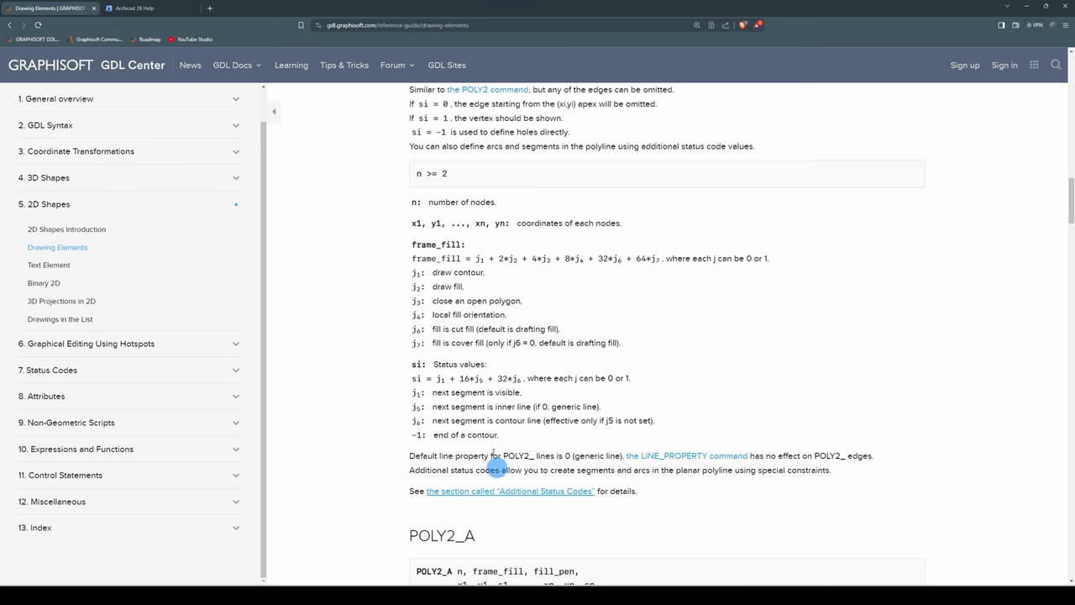
{"action": "scroll", "scroll_direction": "down", "scroll_amount": 3}
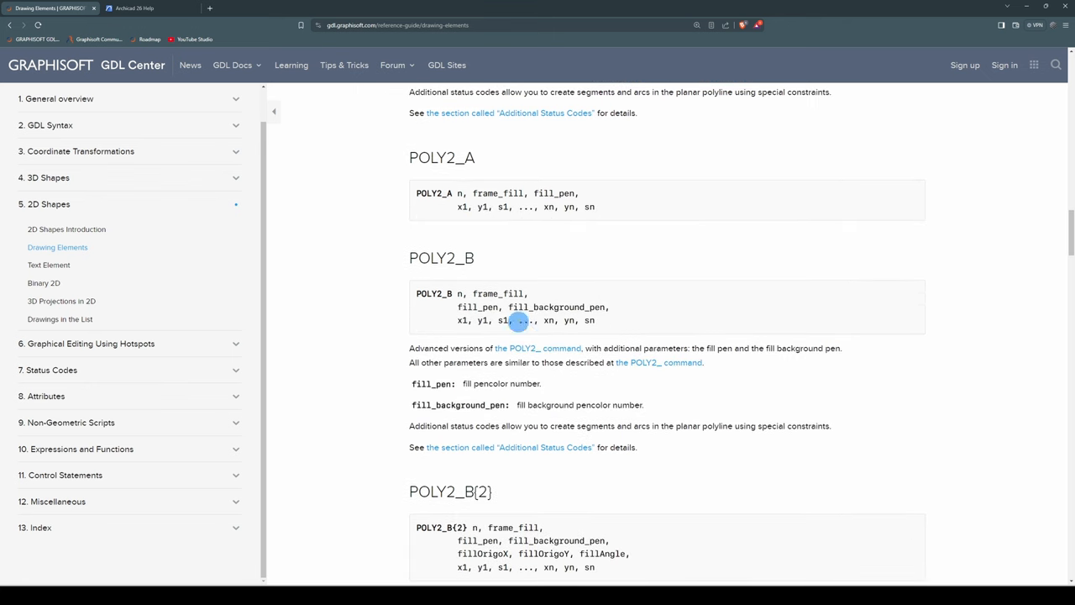
{"action": "scroll", "scroll_direction": "up", "scroll_amount": 3}
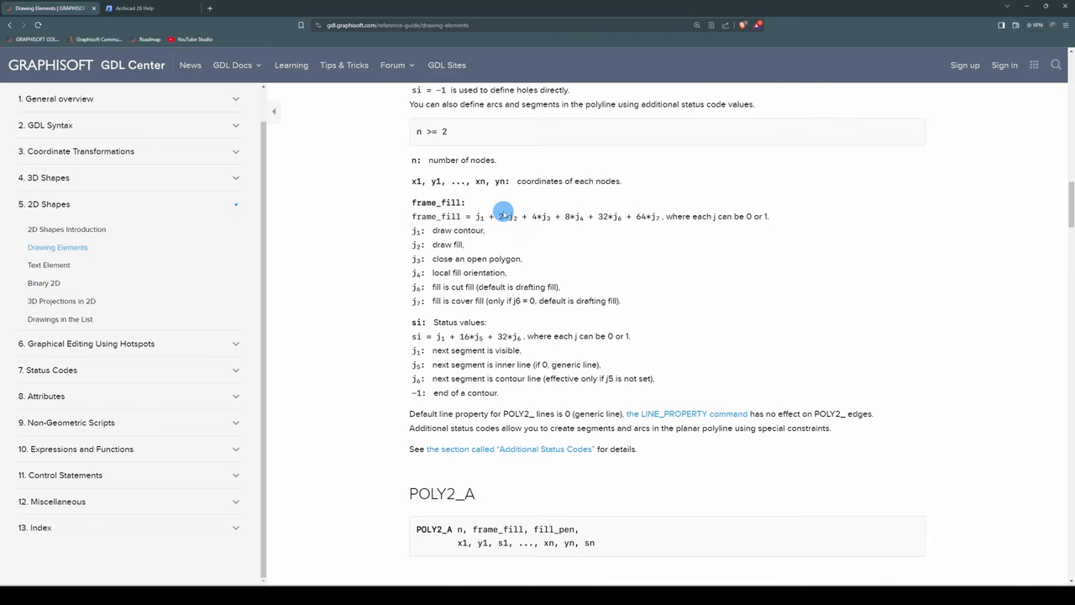
{"action": "mouse_move", "coordinate": [539, 279]}
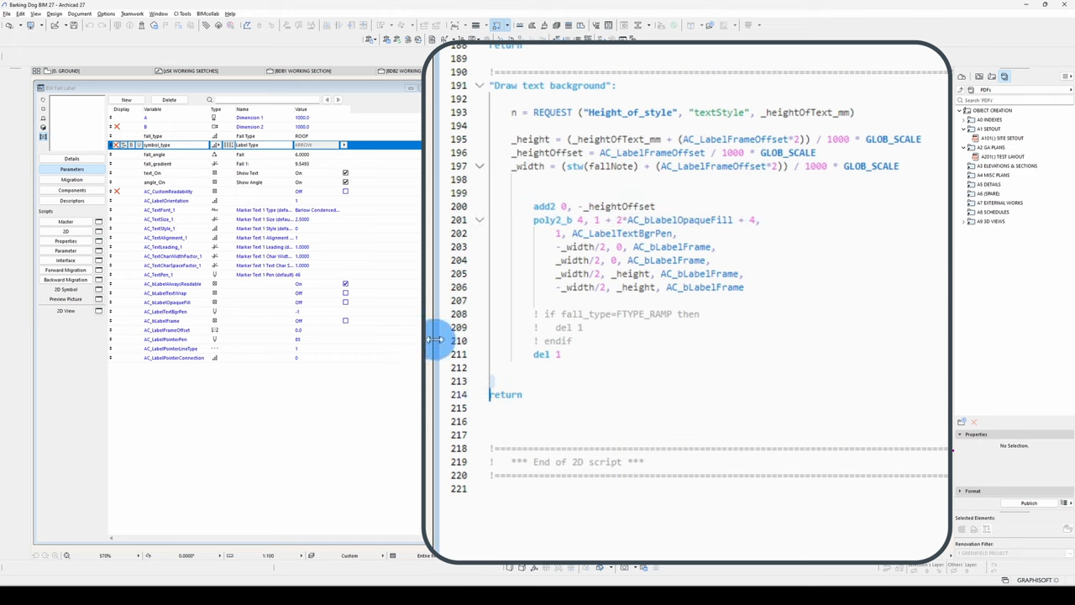
Step: Confirm the 2D script with the poly2_b text background checks OK
{"action": "left_click", "coordinate": [521, 95]}
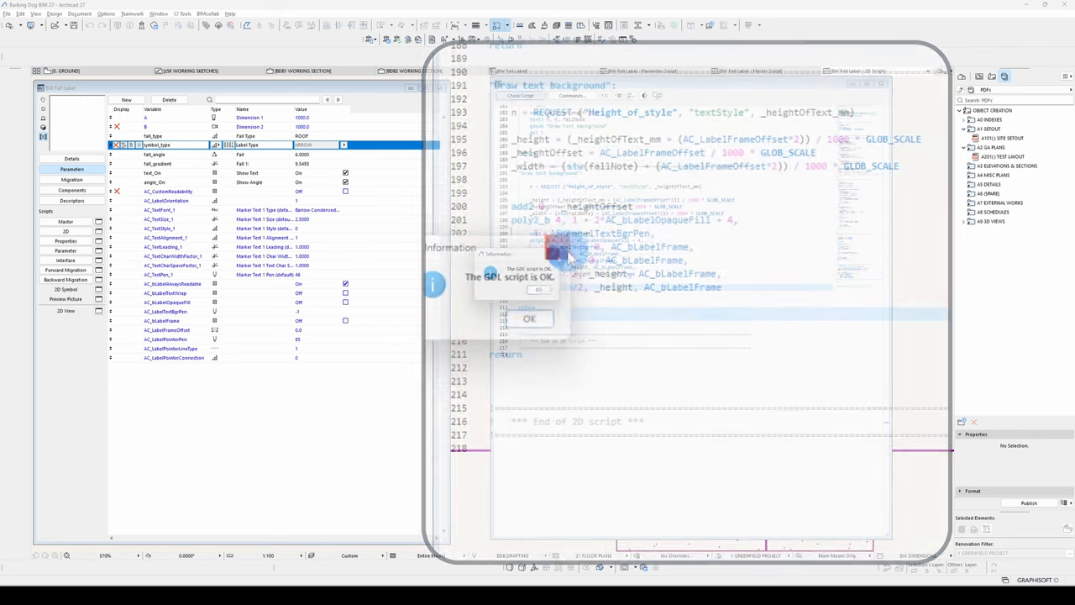
{"action": "left_click", "coordinate": [529, 318]}
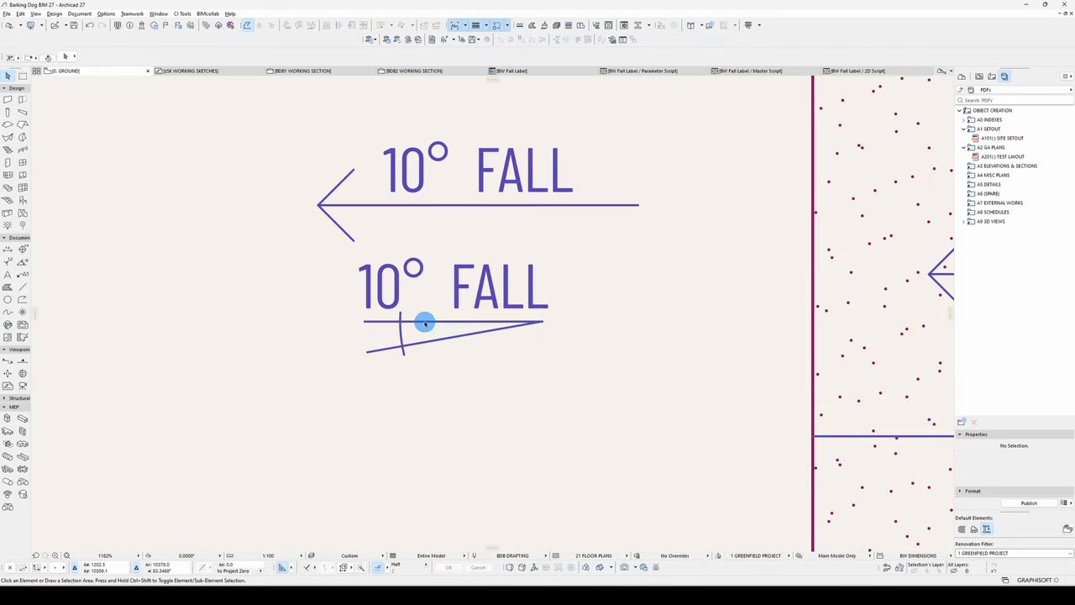
Step: Inspect the slab's fall labels on the BDB2 Working Section, then return to the Ground floor plan
{"action": "left_click", "coordinate": [424, 323]}
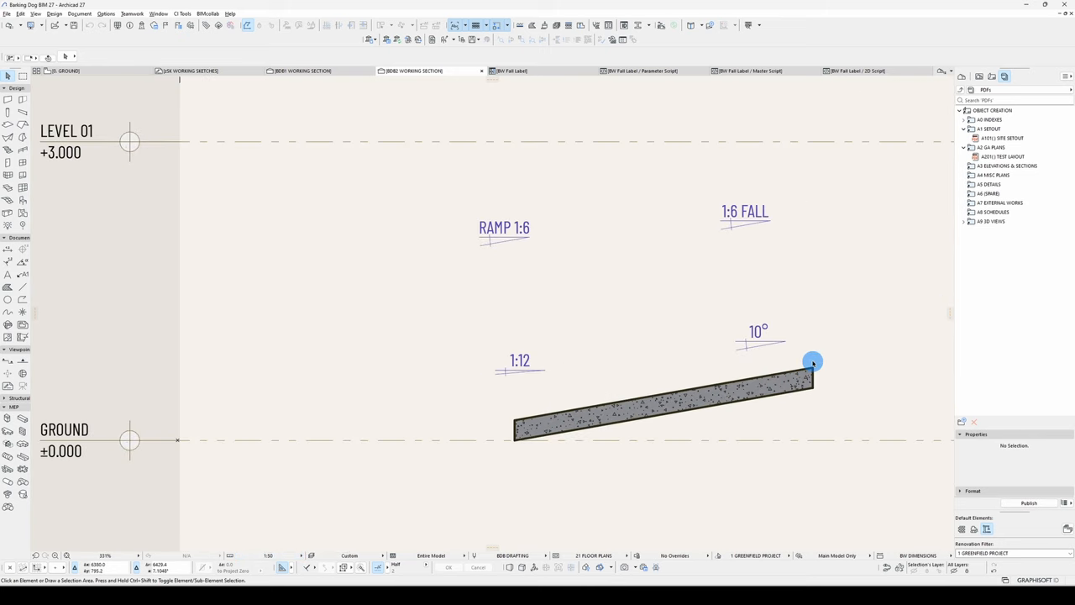
{"action": "left_click", "coordinate": [856, 71]}
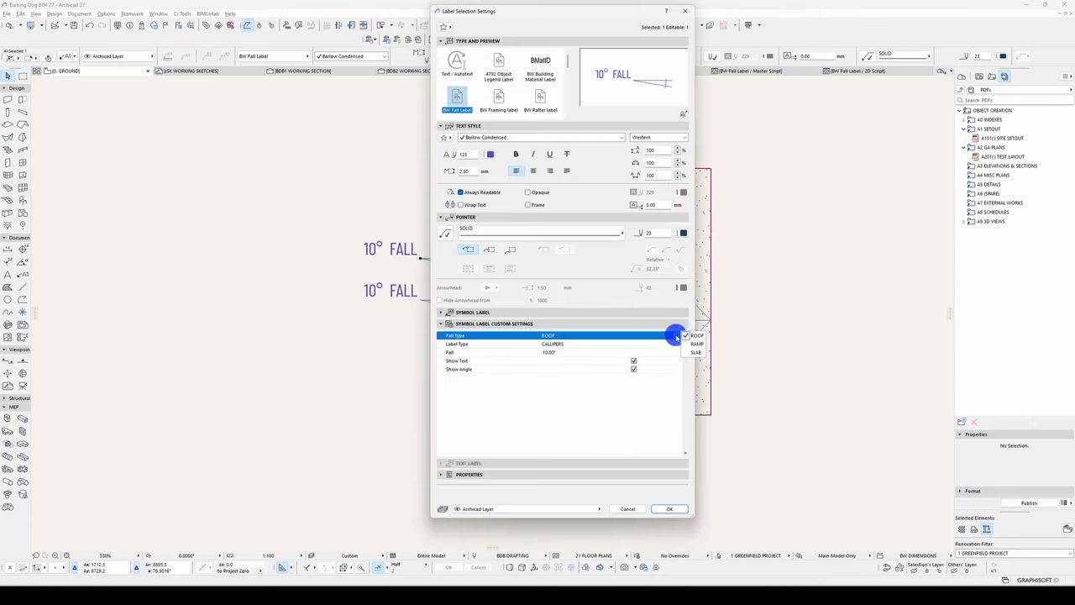
Step: Set the upper label to RAMP fall type with ARROW label type and confirm, leaving it deselected
{"action": "left_click", "coordinate": [697, 343]}
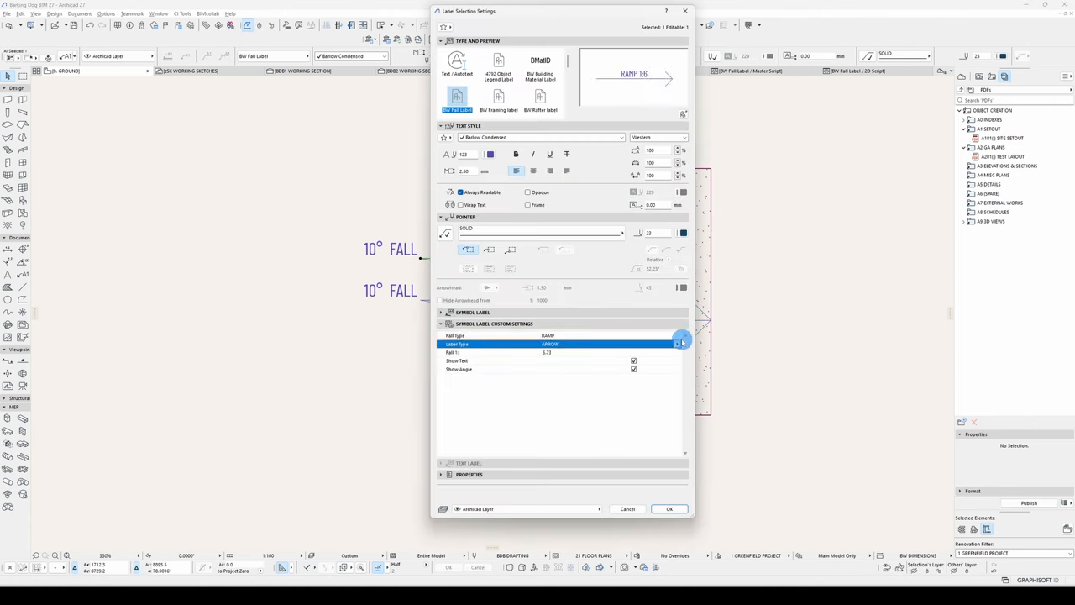
{"action": "left_click", "coordinate": [670, 508]}
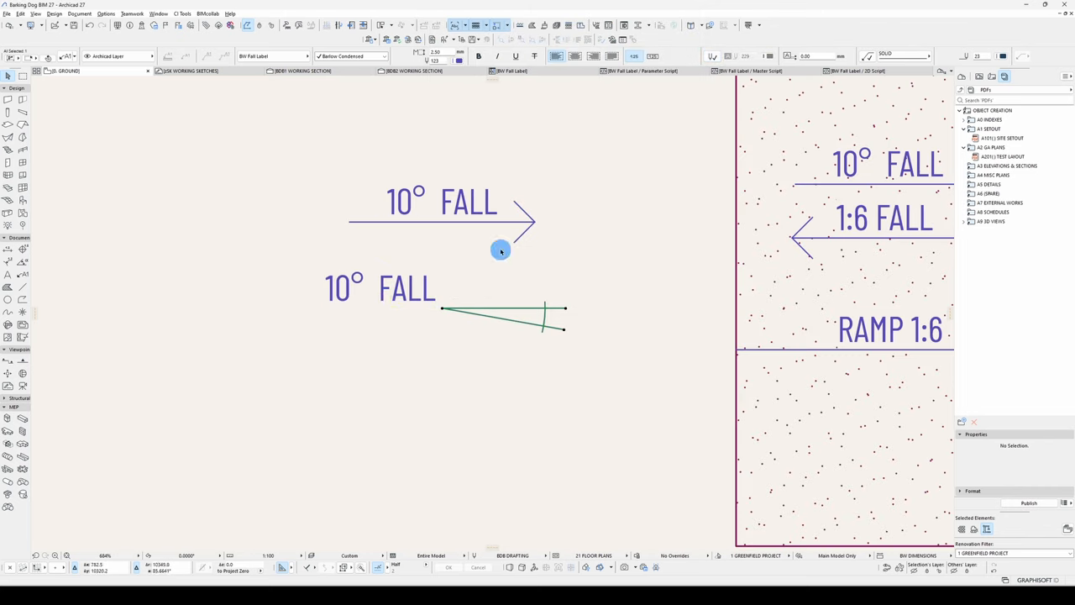
{"action": "left_click", "coordinate": [878, 71]}
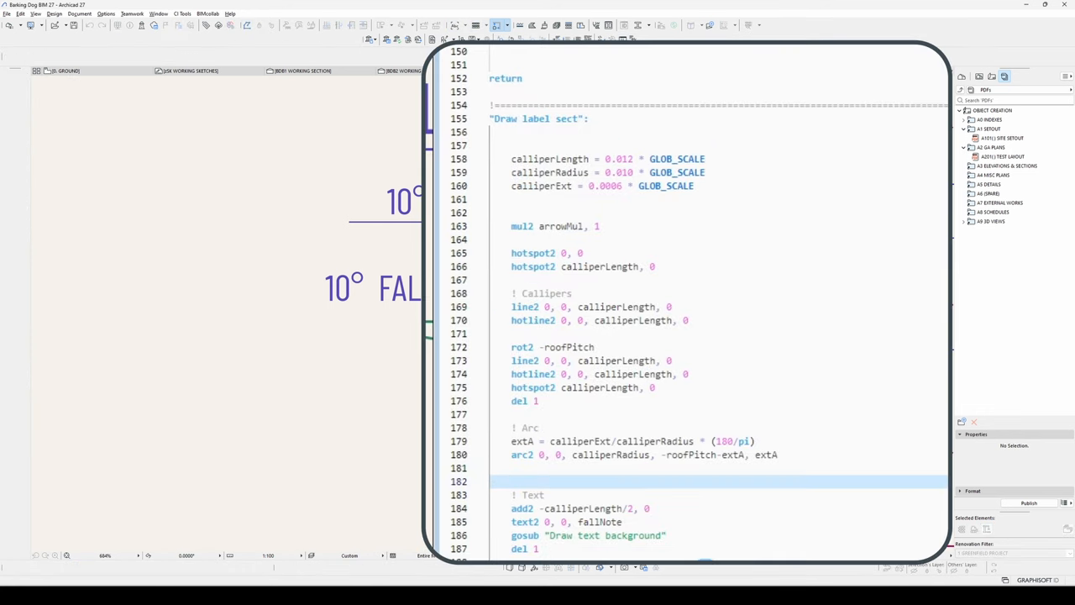
{"action": "scroll", "scroll_direction": "down", "scroll_amount": 3}
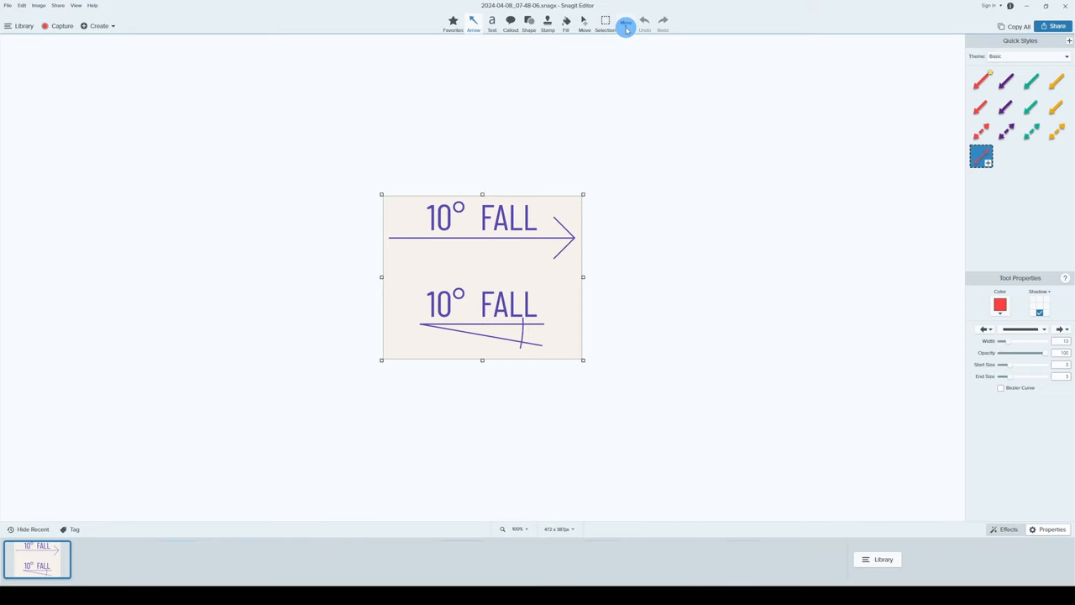
Step: Copy the captured 10° FALL label image to the clipboard via More / Copy All
{"action": "left_click", "coordinate": [605, 21]}
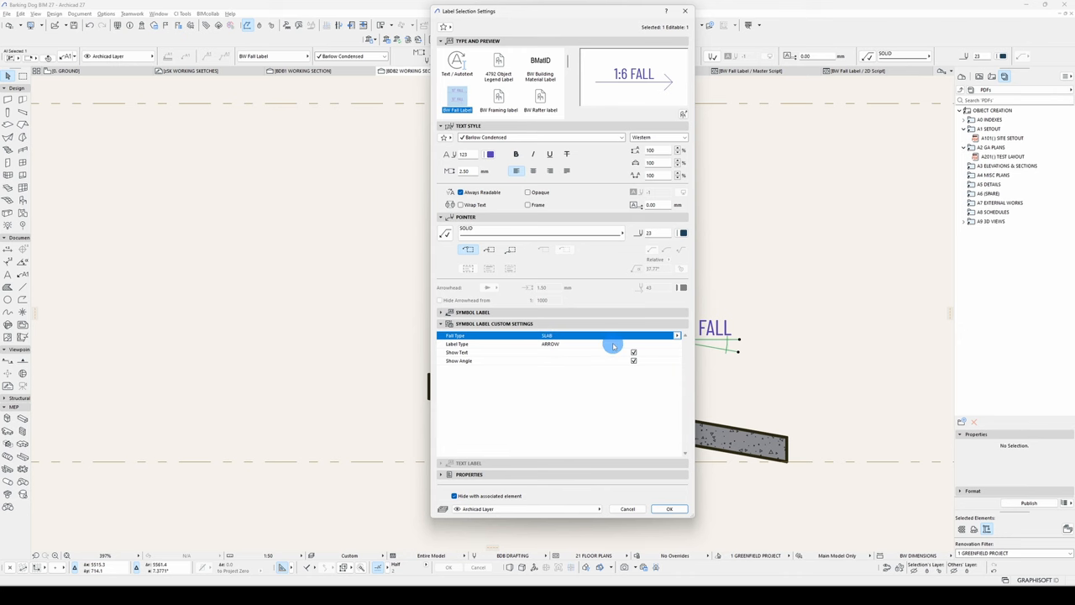
Step: Check the attached section labels hide the Fall row, then centre the three labels horizontally
{"action": "left_click", "coordinate": [670, 508]}
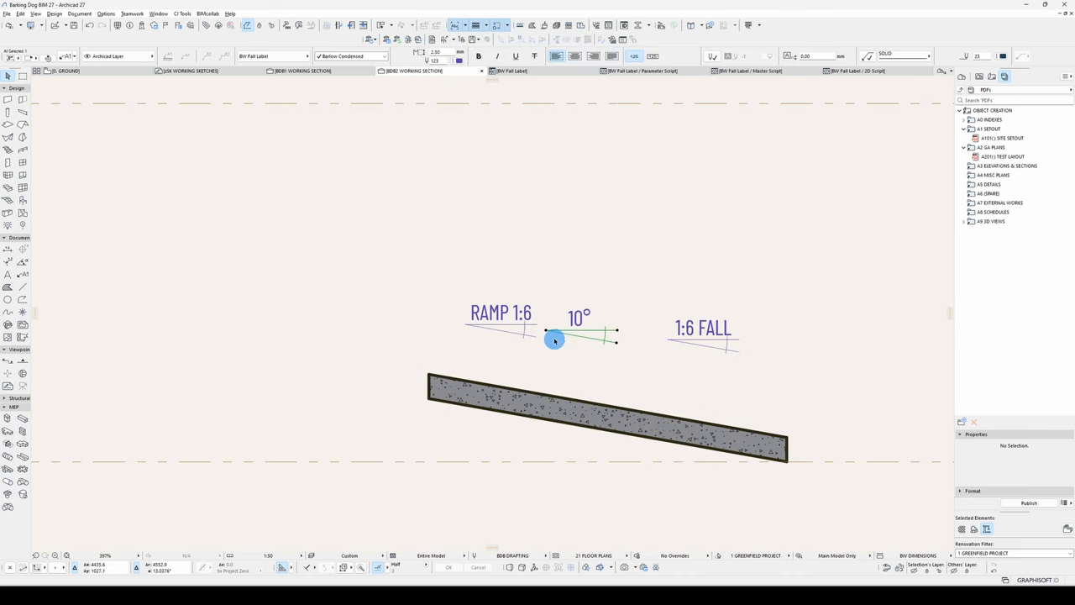
{"action": "double_click", "coordinate": [555, 340]}
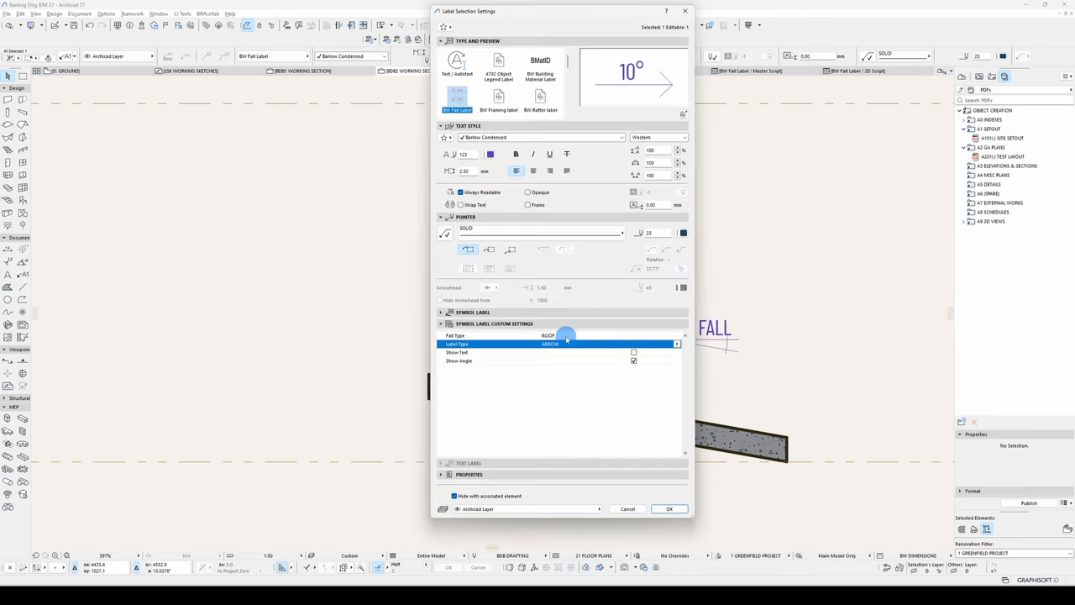
{"action": "left_click", "coordinate": [669, 508]}
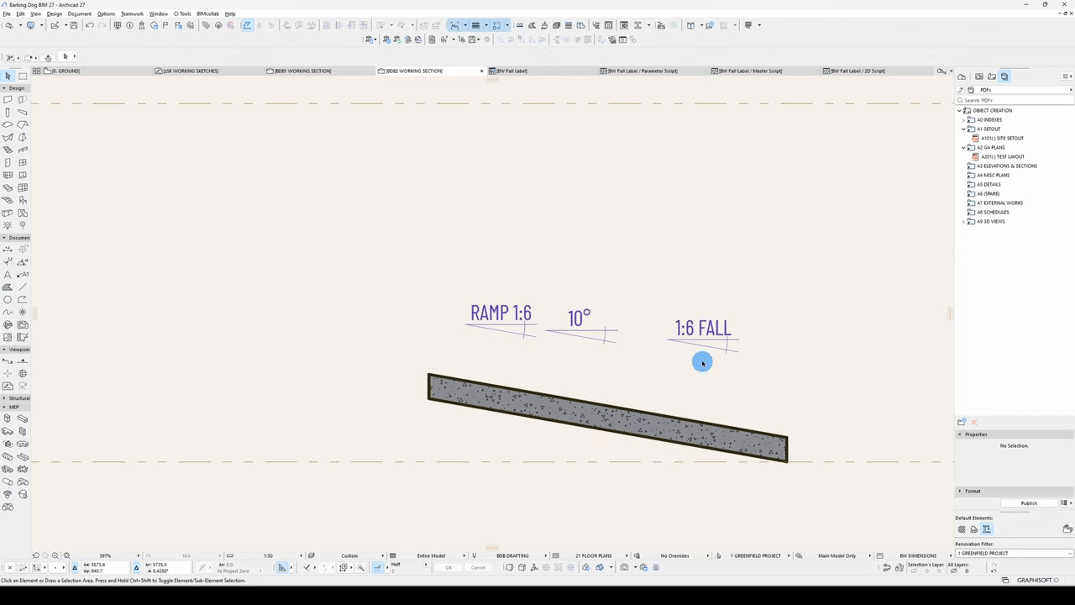
{"action": "left_click", "coordinate": [380, 24]}
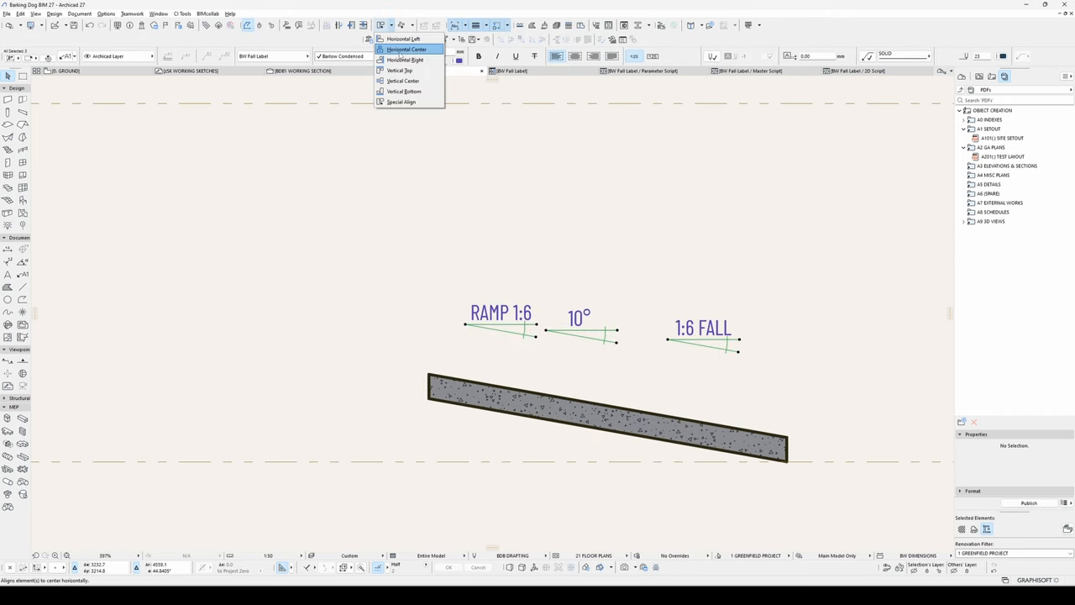
{"action": "left_click", "coordinate": [407, 49]}
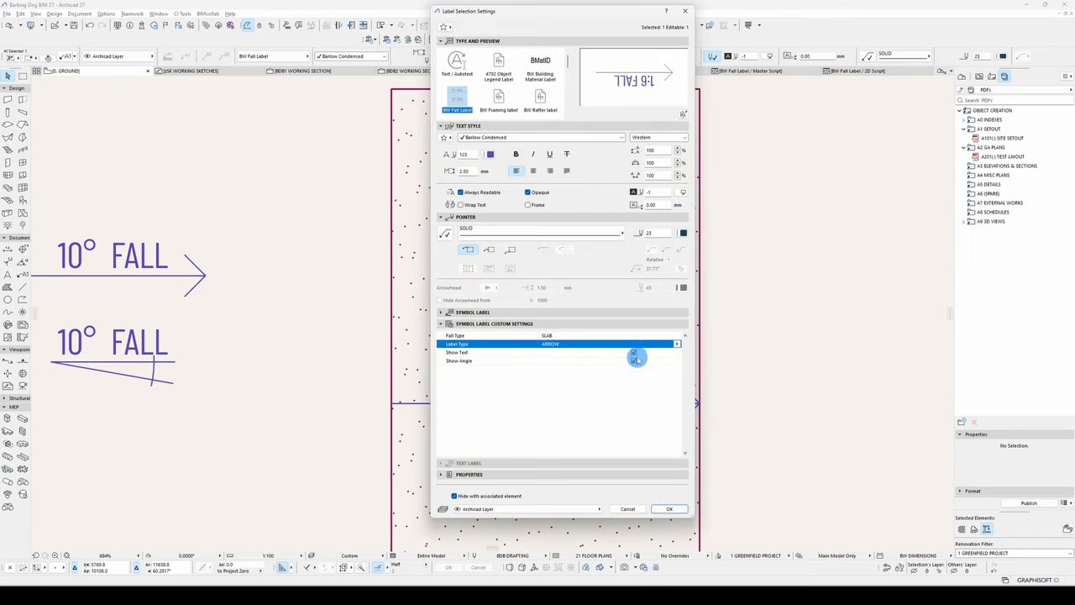
{"action": "left_click", "coordinate": [670, 509]}
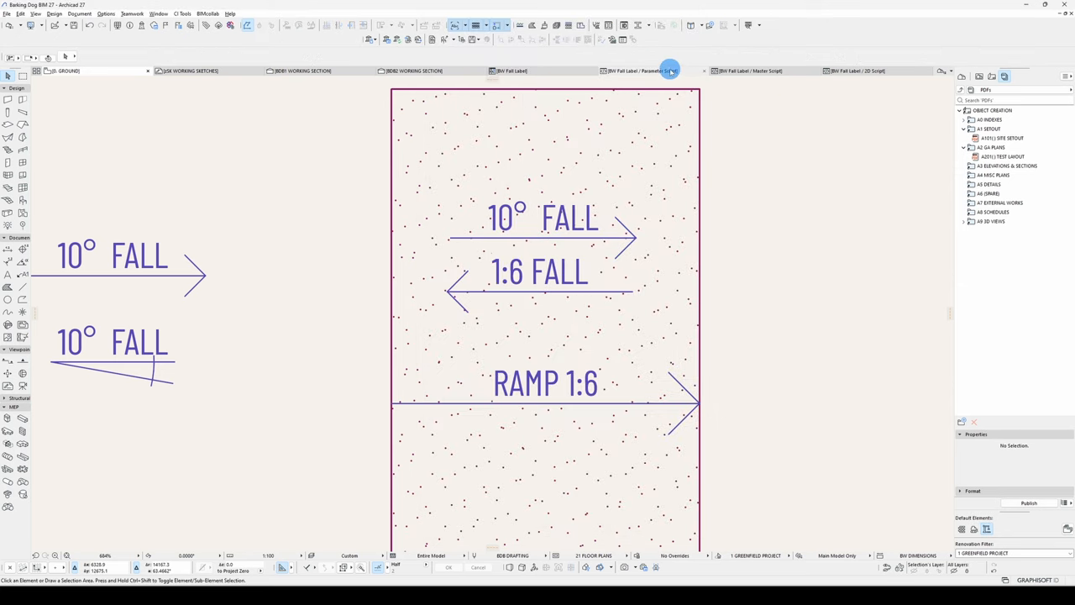
Step: Review the parameter script and switch the free plan 10° FALL label to CALLIPERS type
{"action": "left_click", "coordinate": [643, 71]}
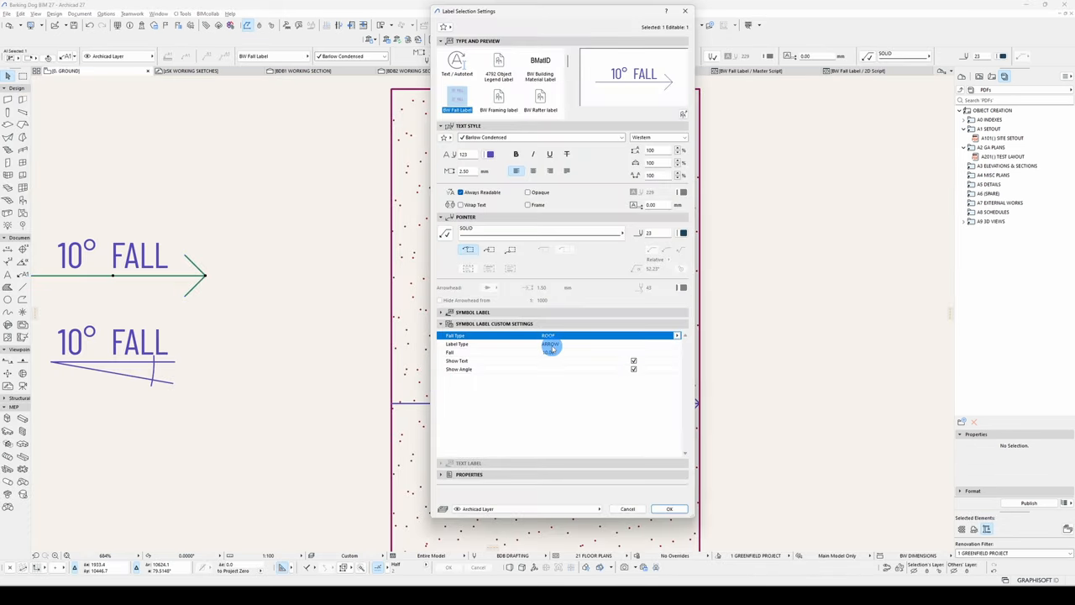
{"action": "left_click", "coordinate": [554, 345]}
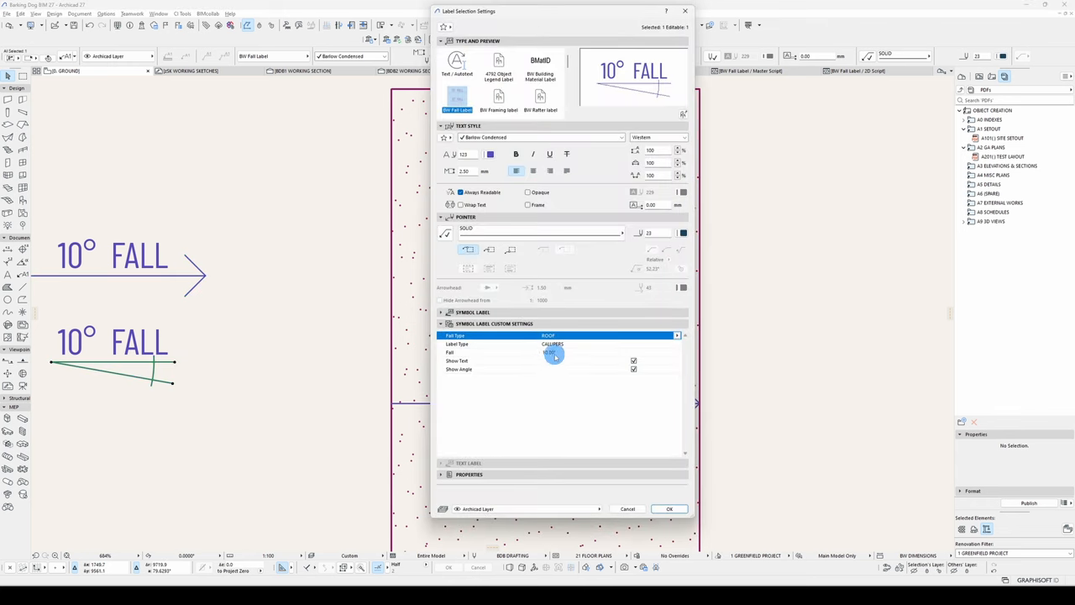